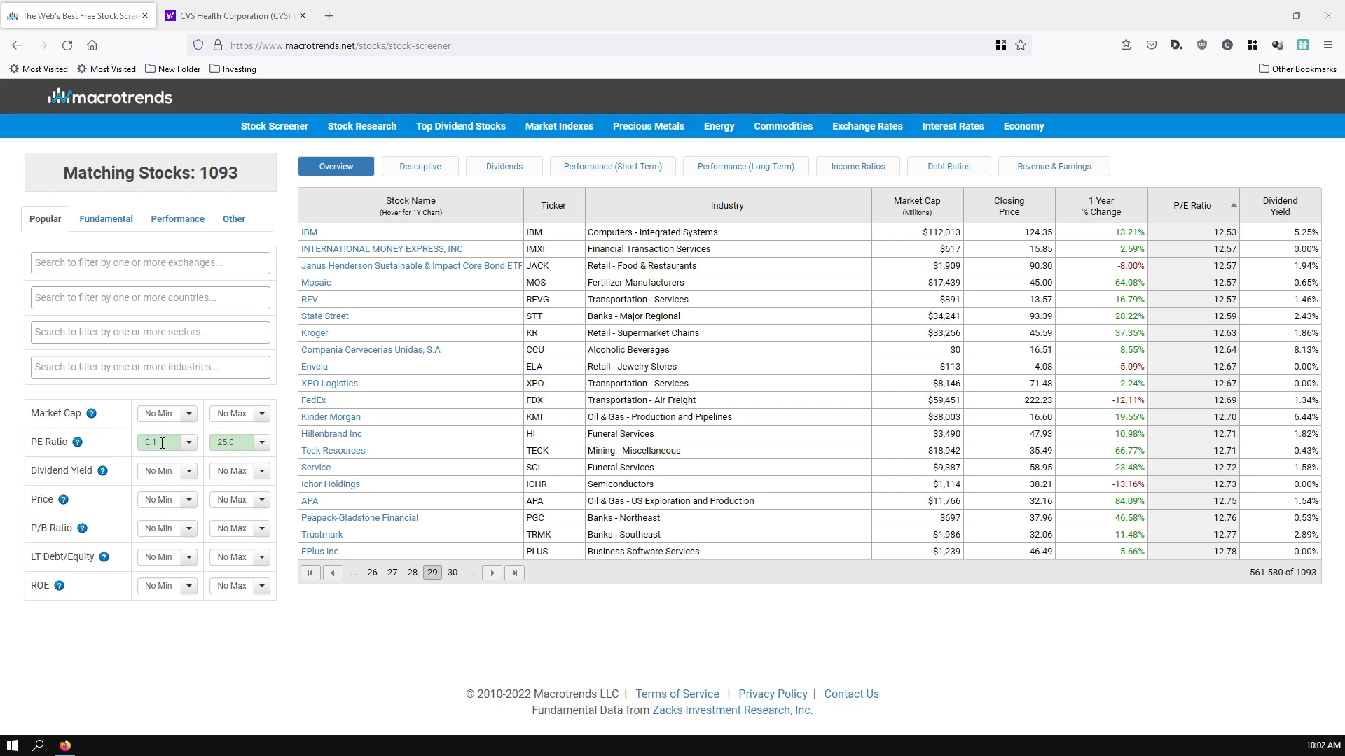
mouse_move(51, 446)
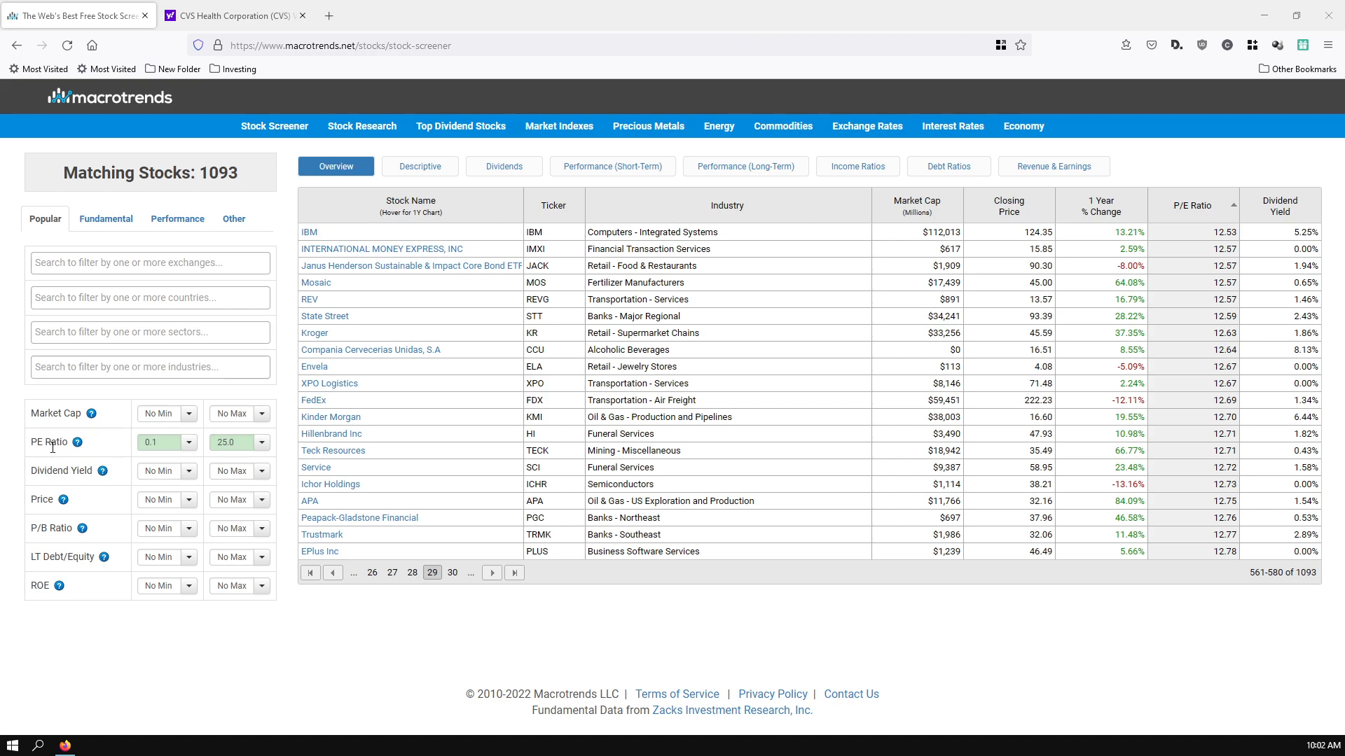
Show the fundamental filters, cap Forward PE at 20.0, and review the P/S Ratio limits.
click(163, 442)
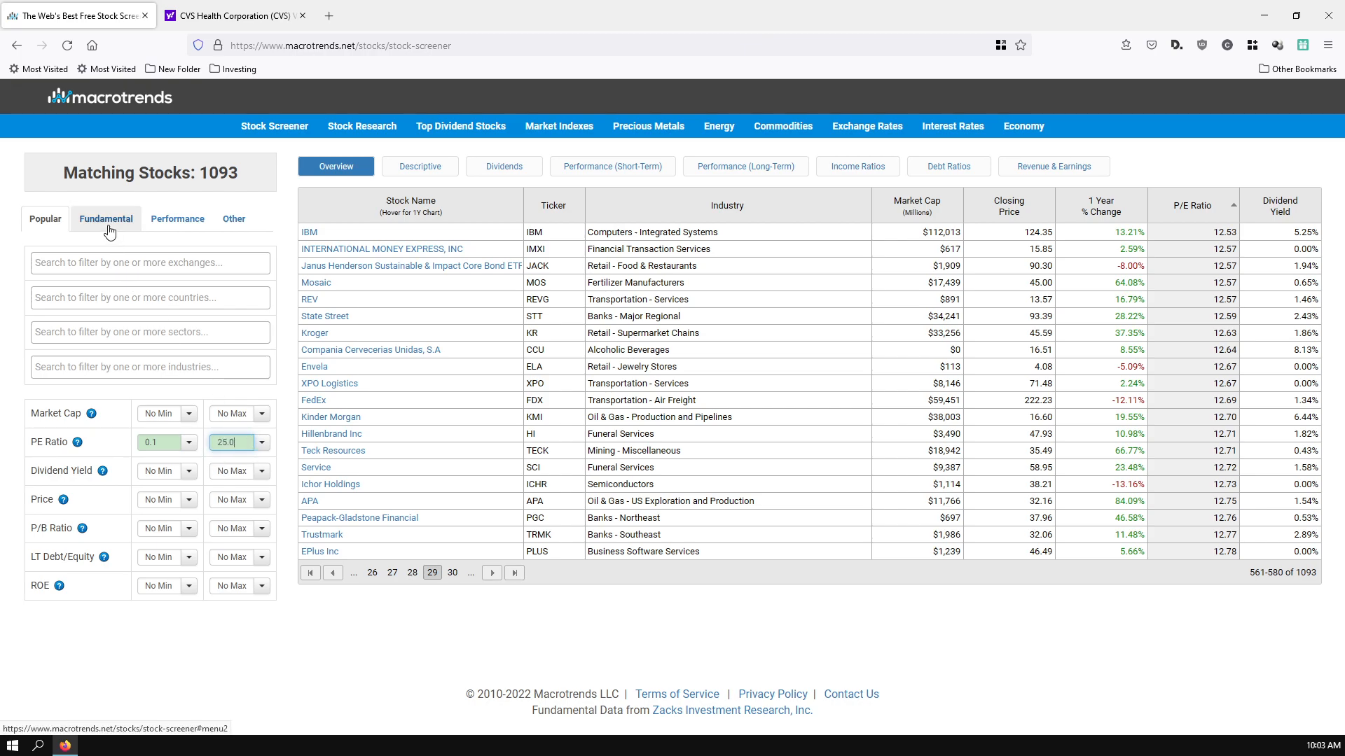
click(106, 218)
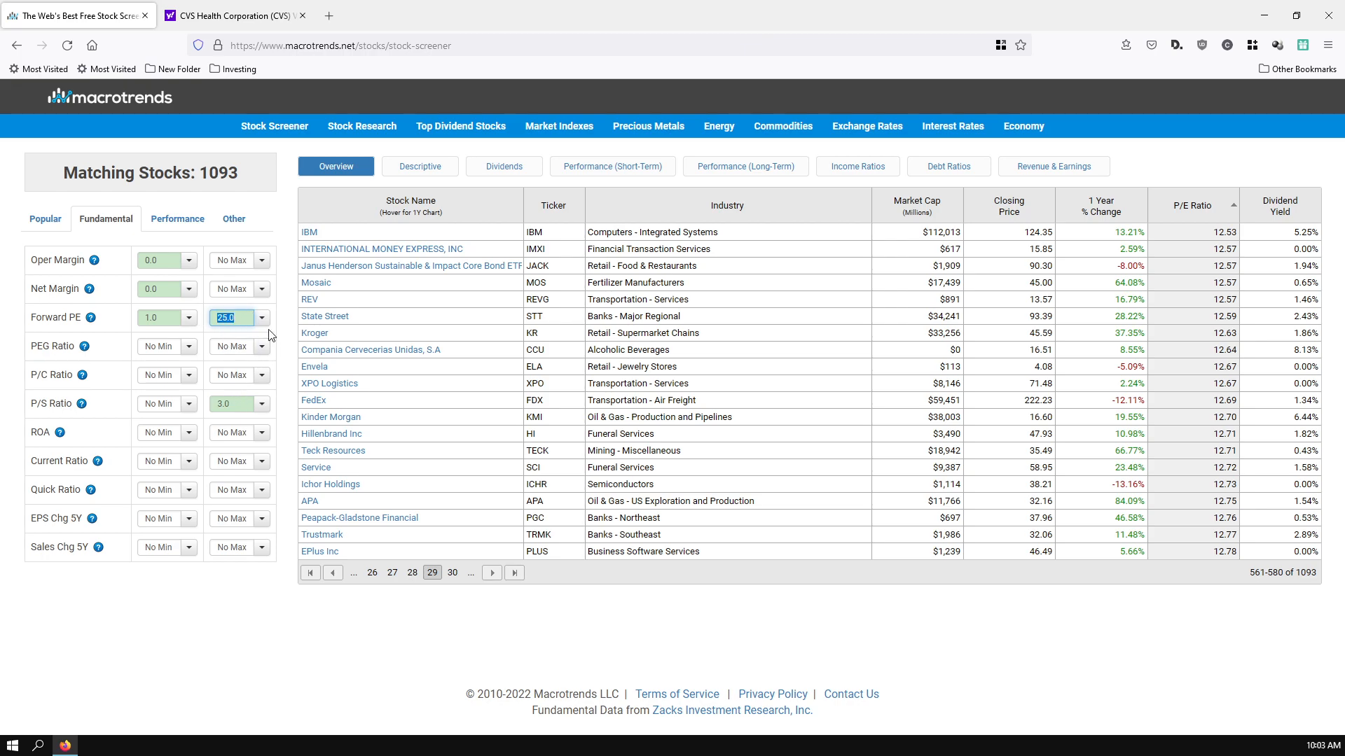
click(262, 317)
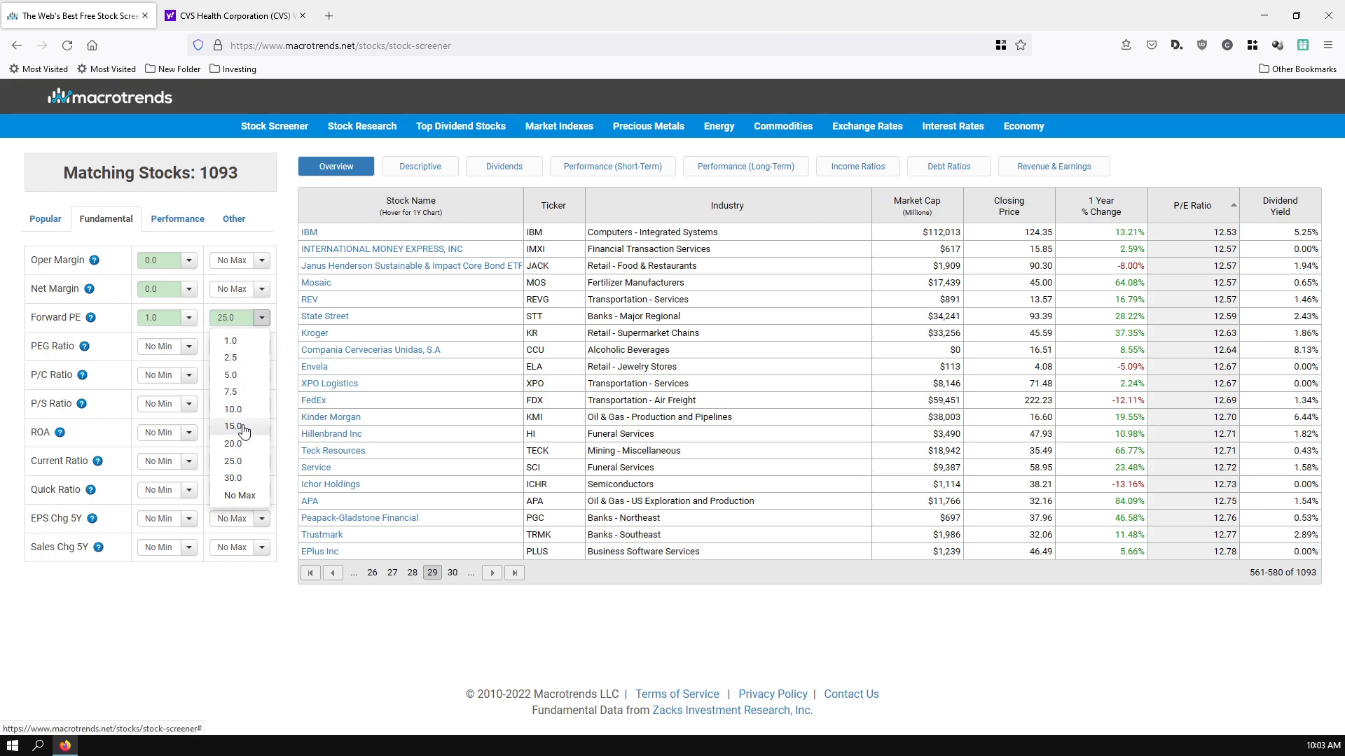
click(232, 443)
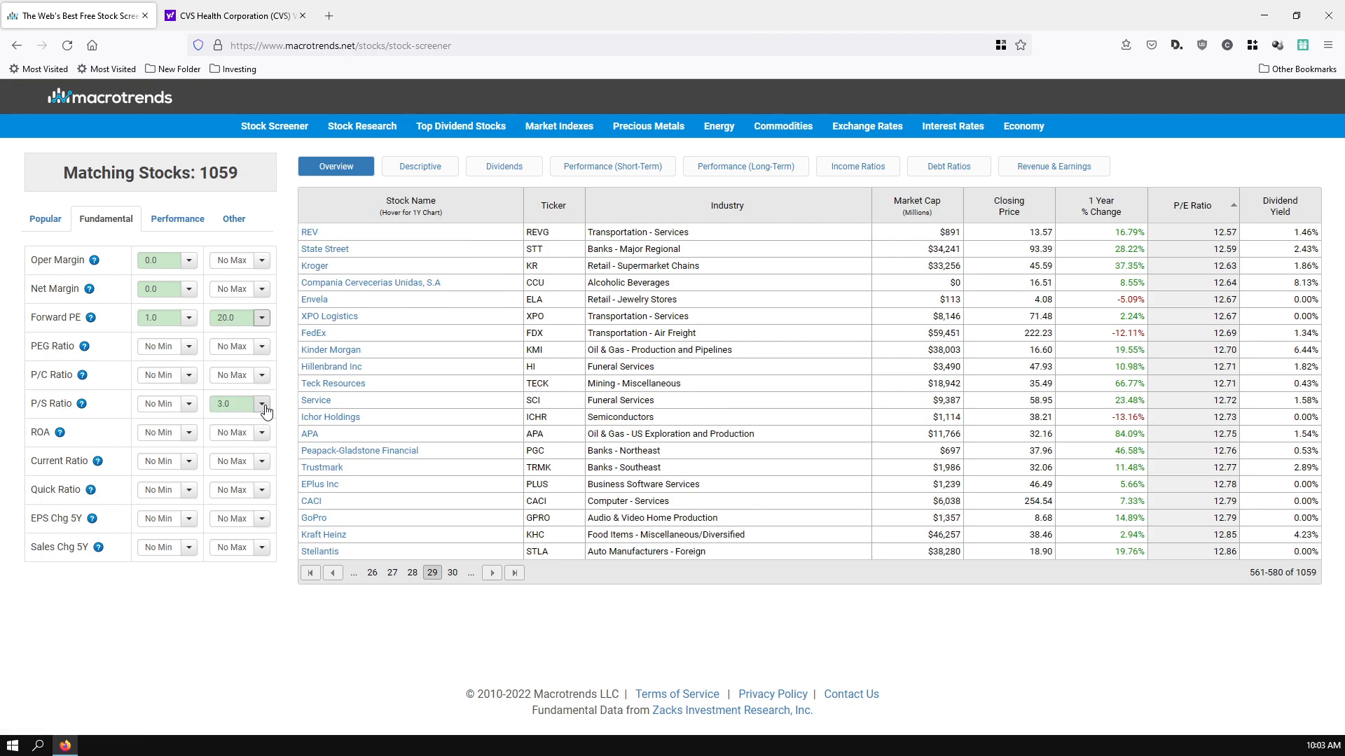
click(188, 404)
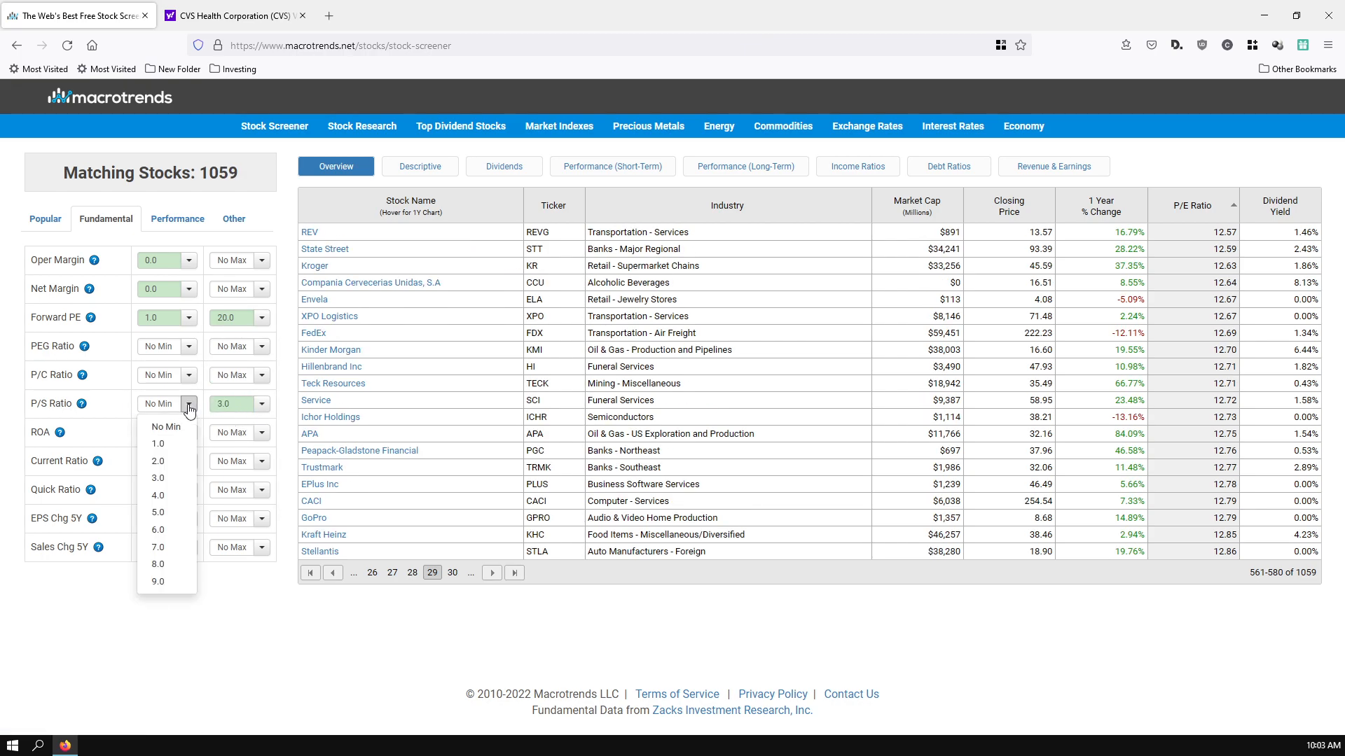
click(238, 404)
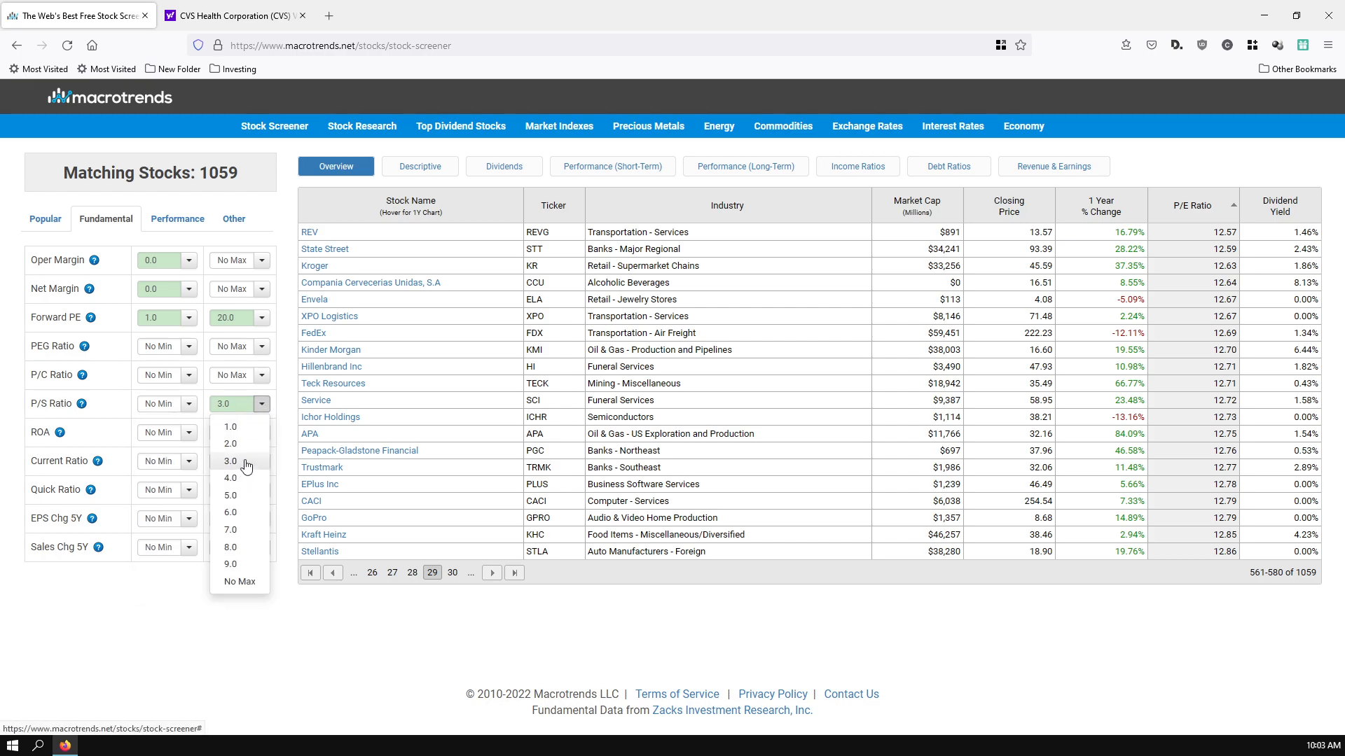
mouse_move(240, 478)
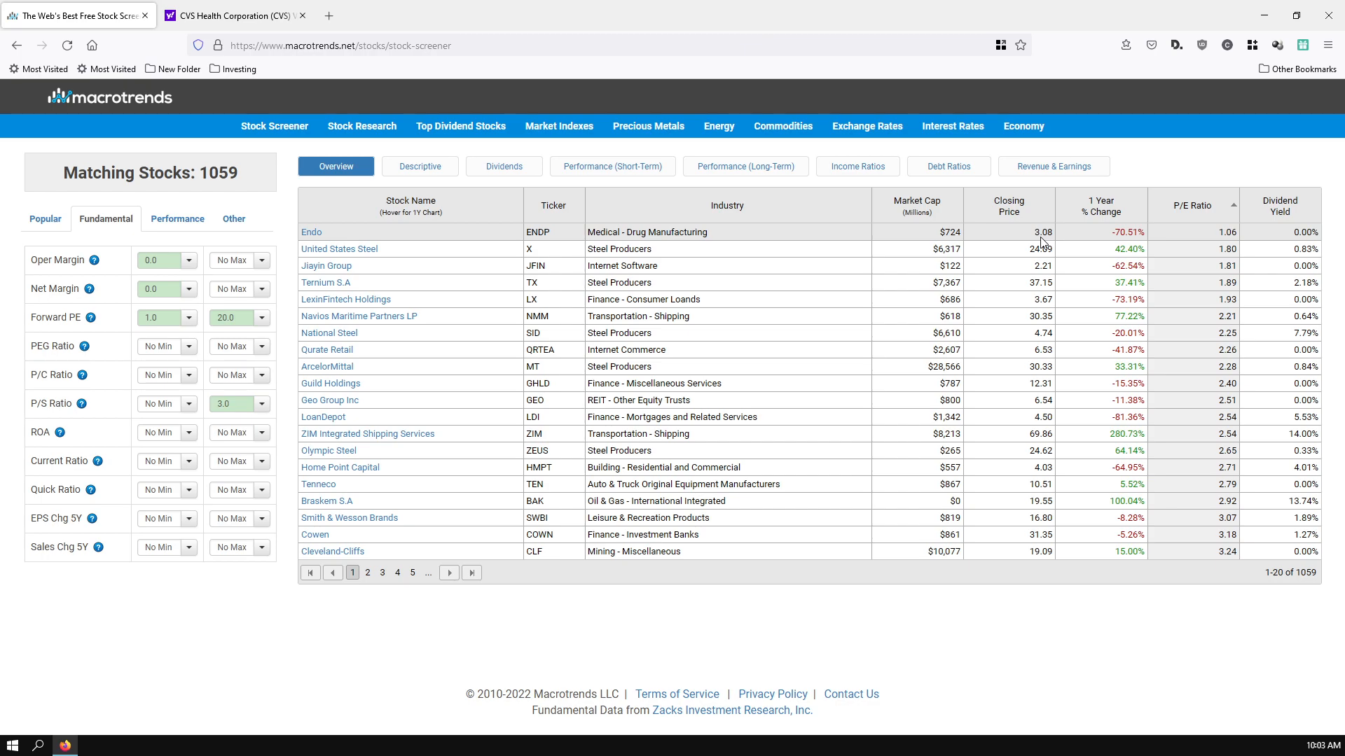
mouse_move(386, 463)
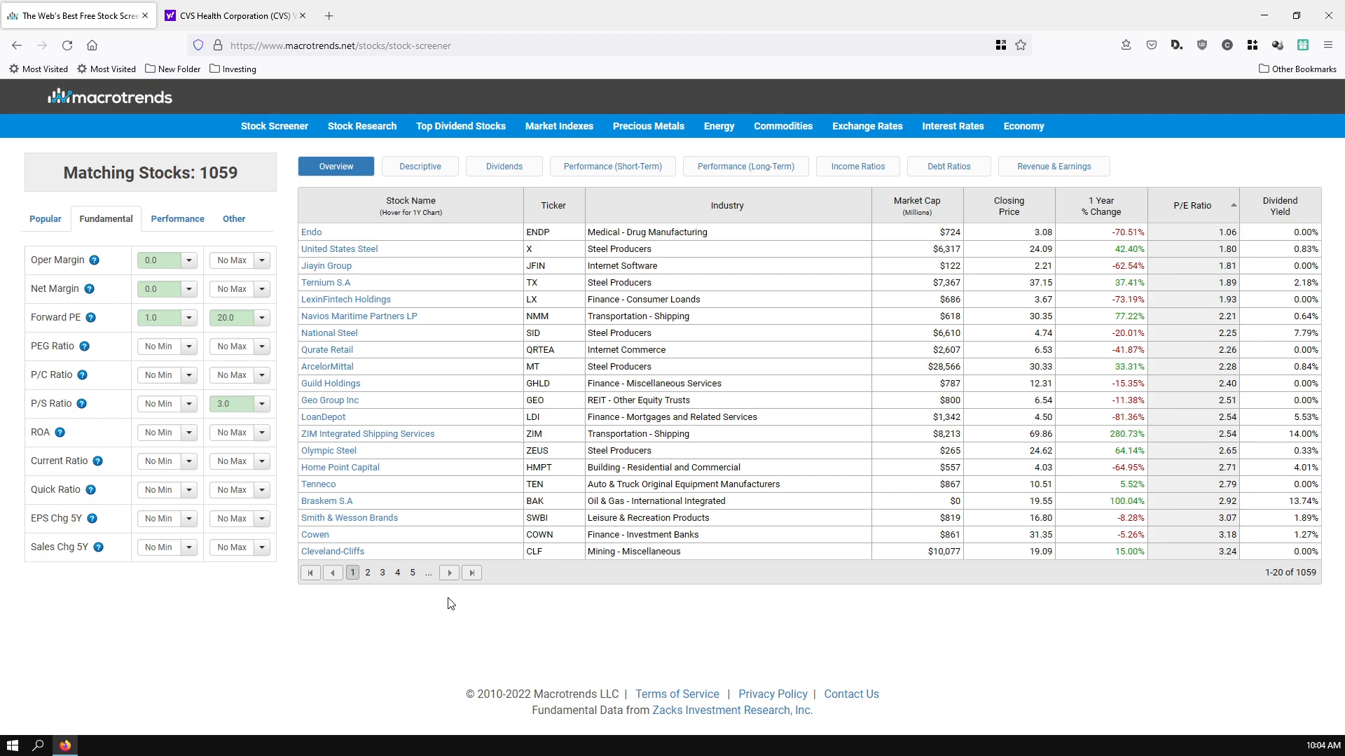
mouse_move(416, 600)
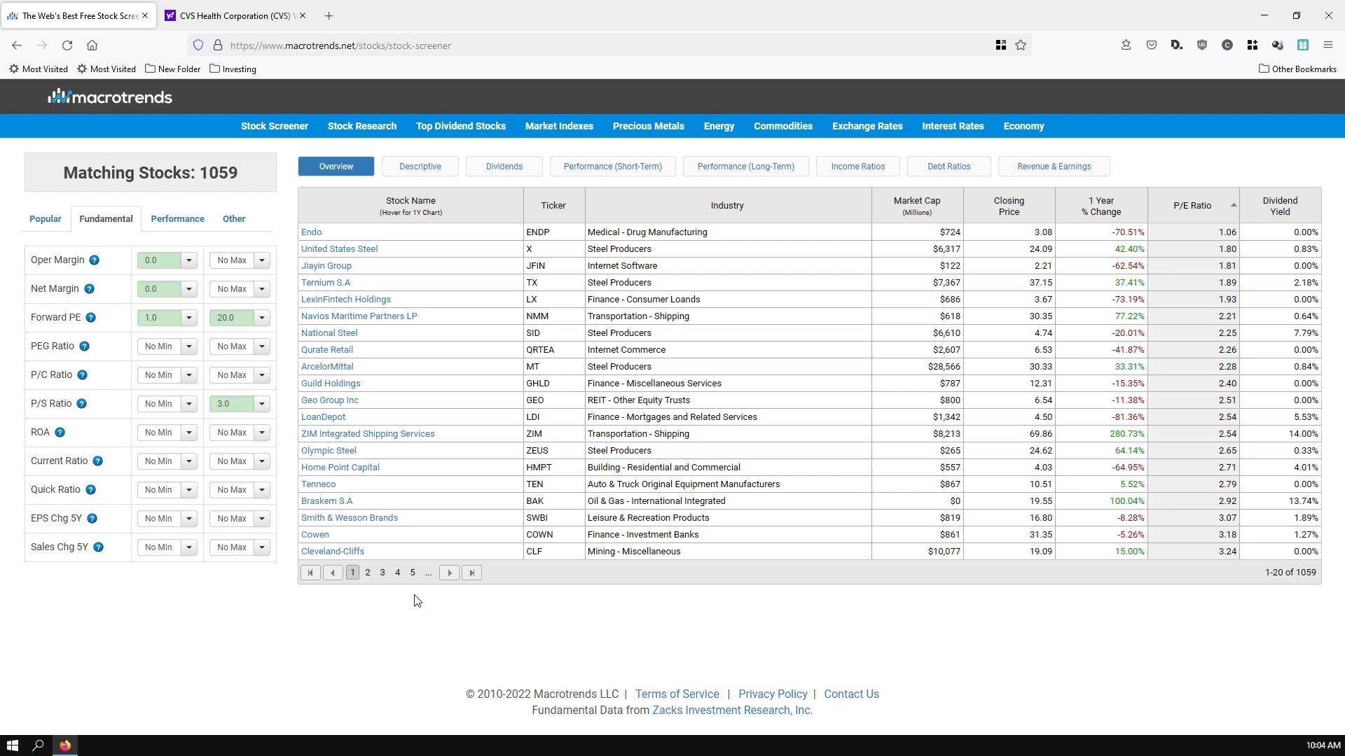
mouse_move(702, 452)
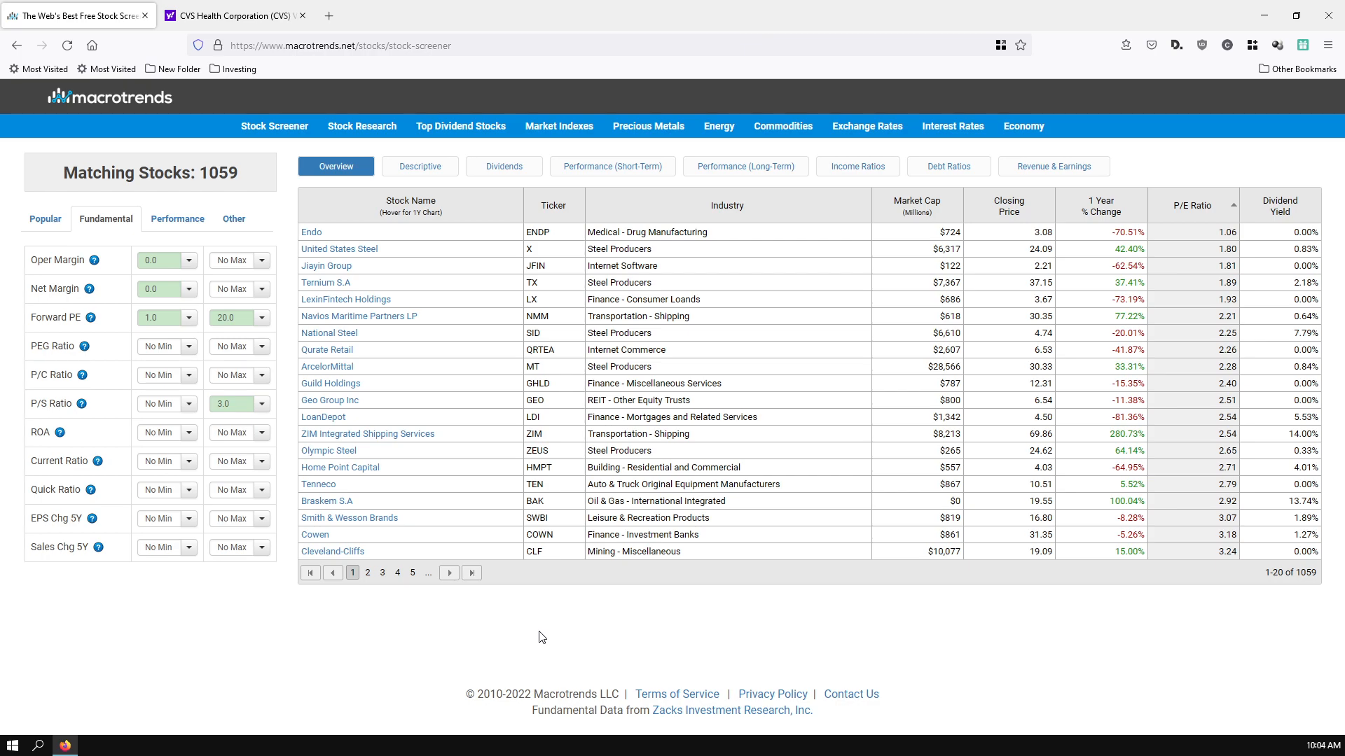
mouse_move(314, 534)
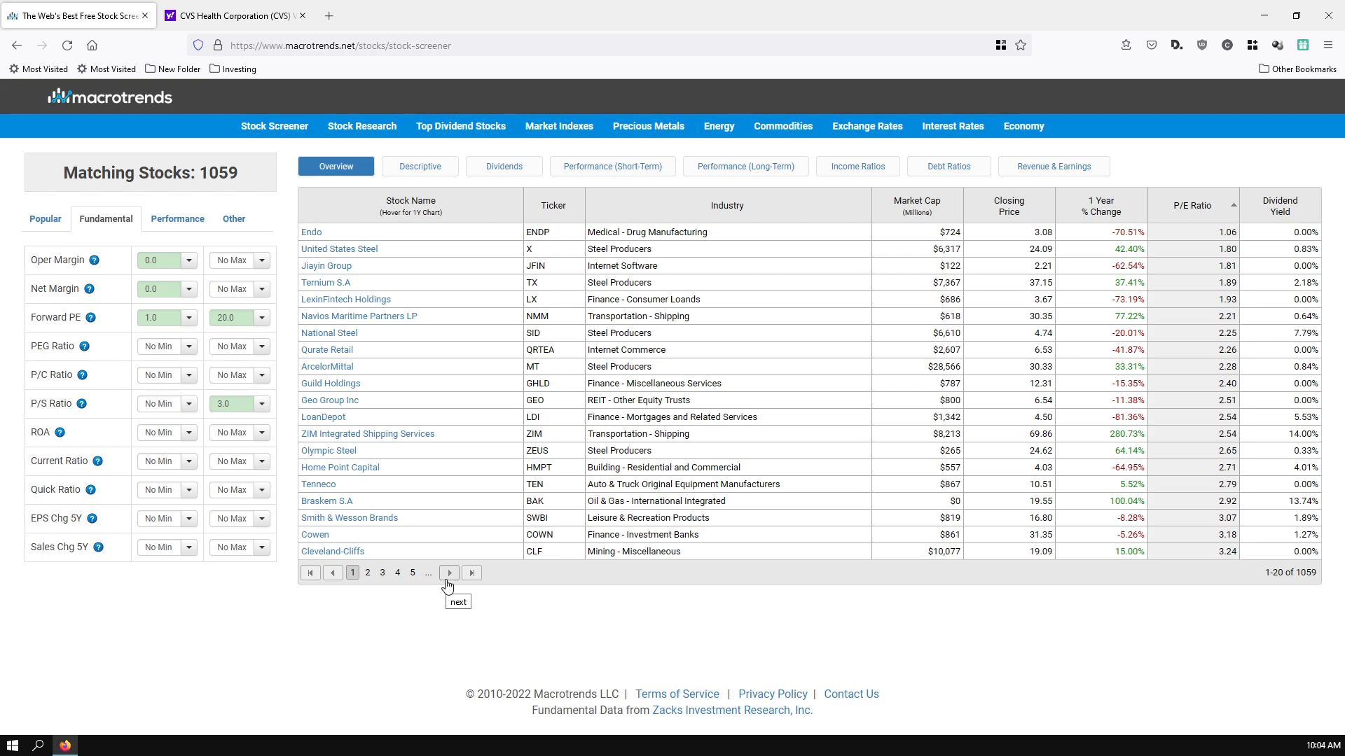
mouse_move(391, 261)
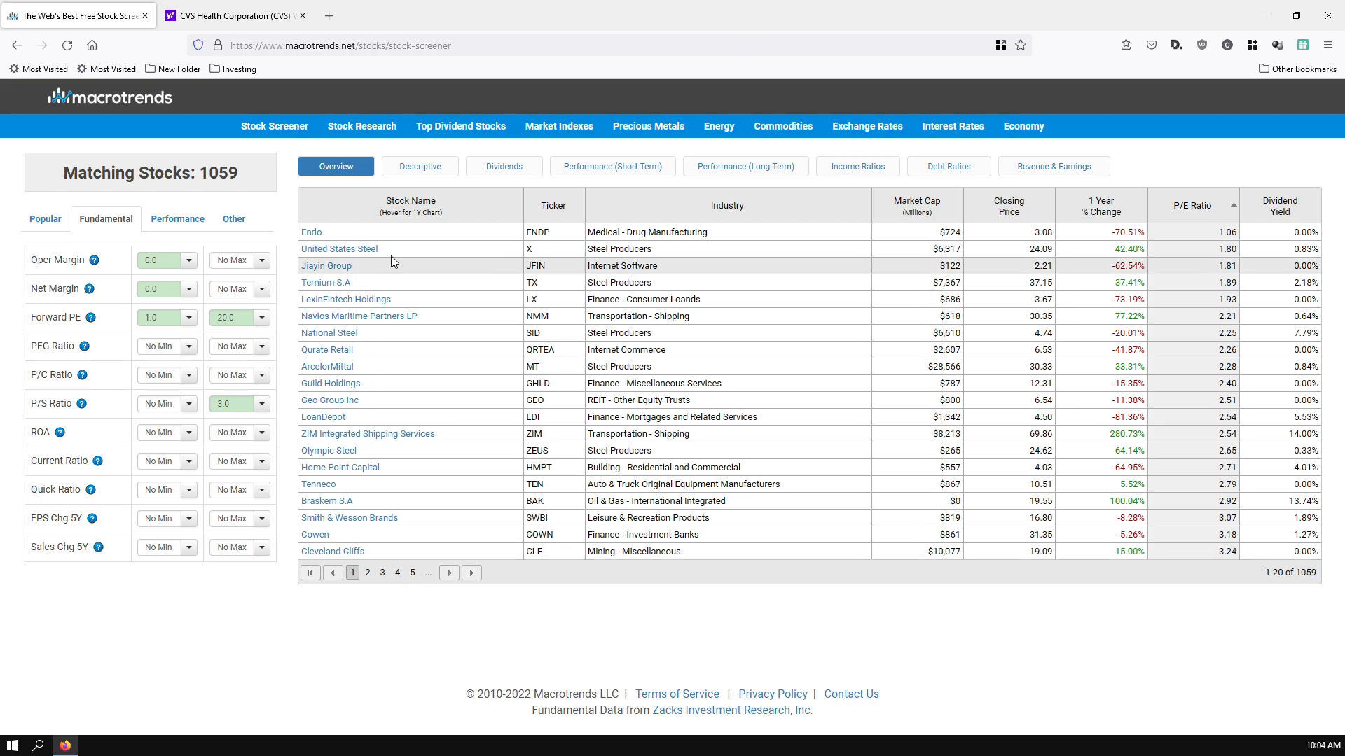
mouse_move(450, 573)
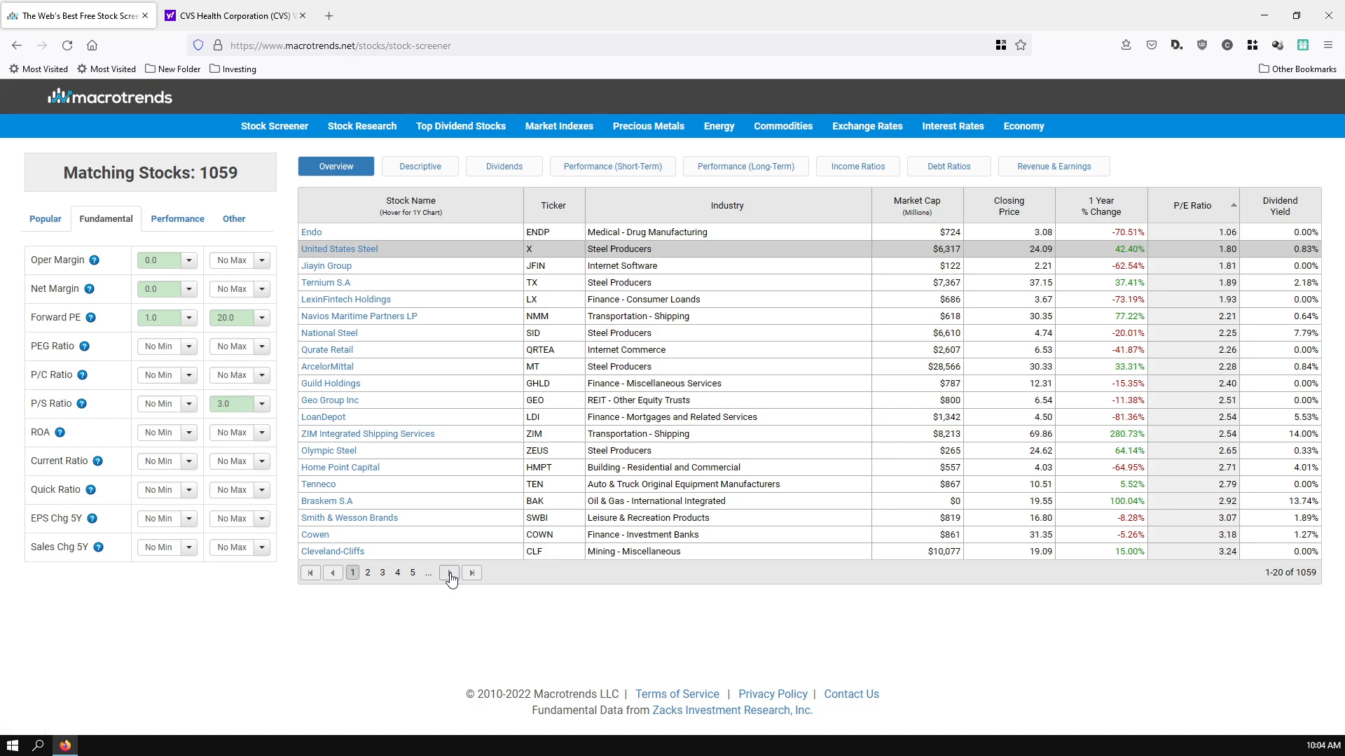
mouse_move(348, 517)
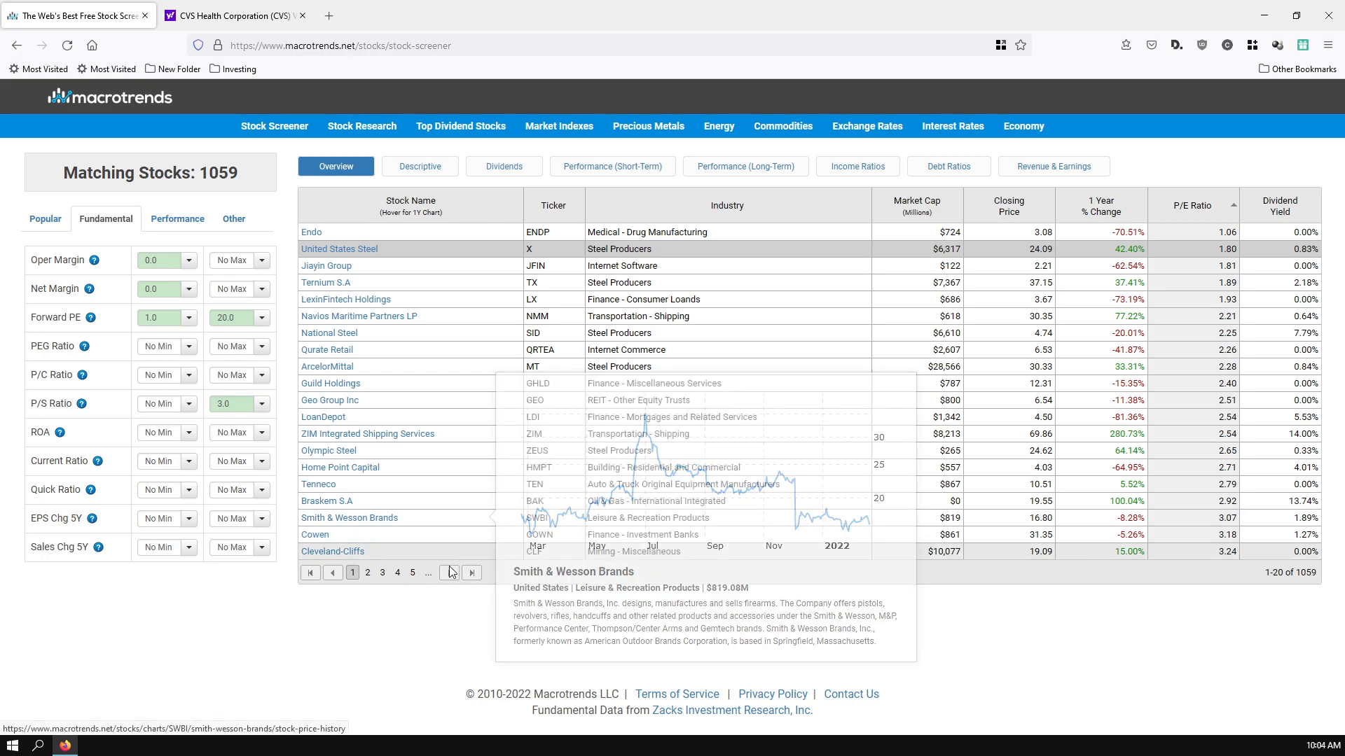
Page through the 1059 screener results from page 2 to page 7, stocks 121–140.
click(367, 573)
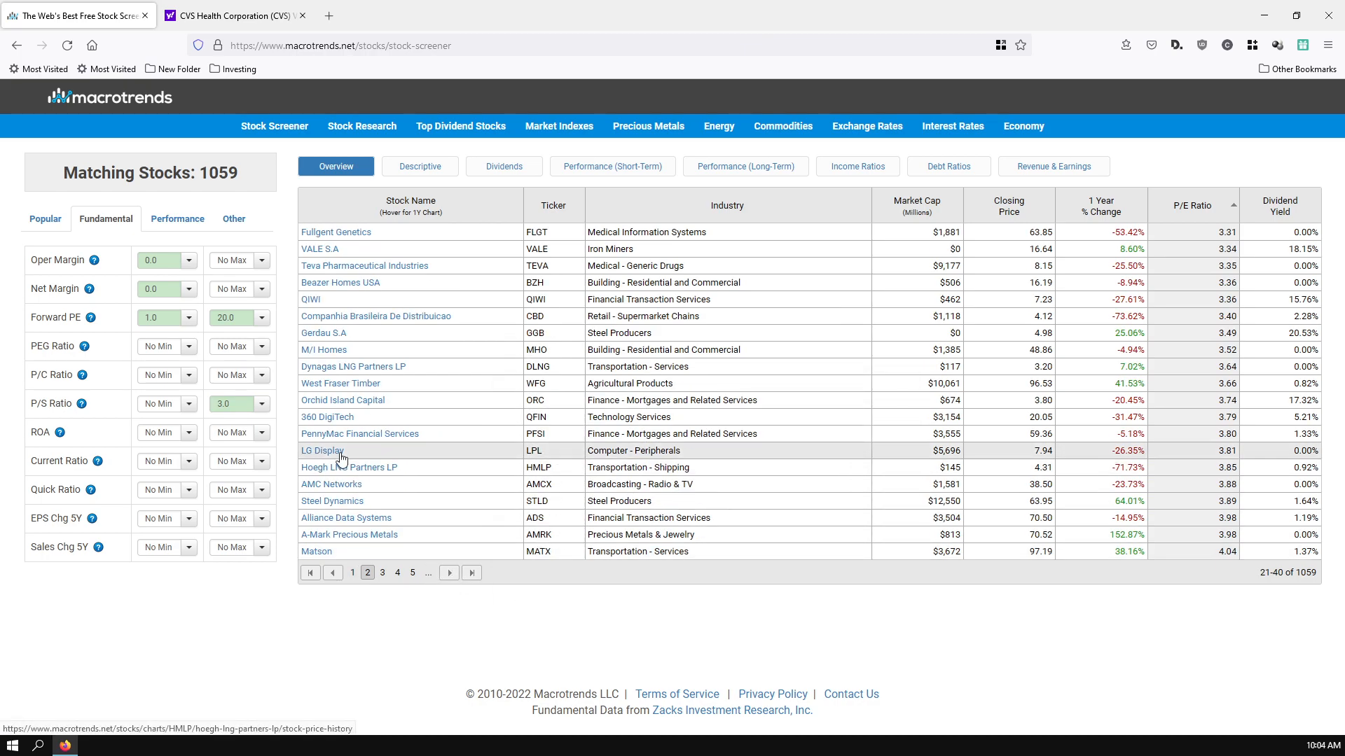
mouse_move(332, 500)
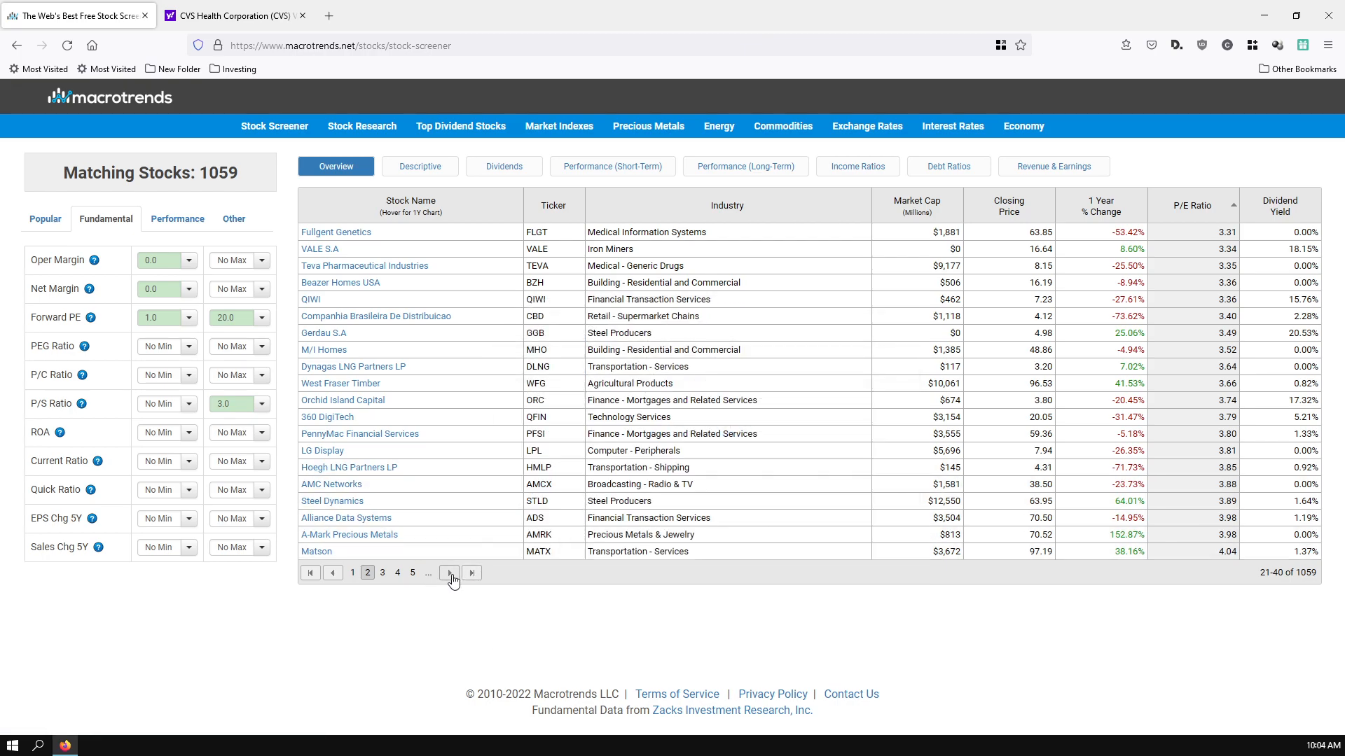
click(448, 572)
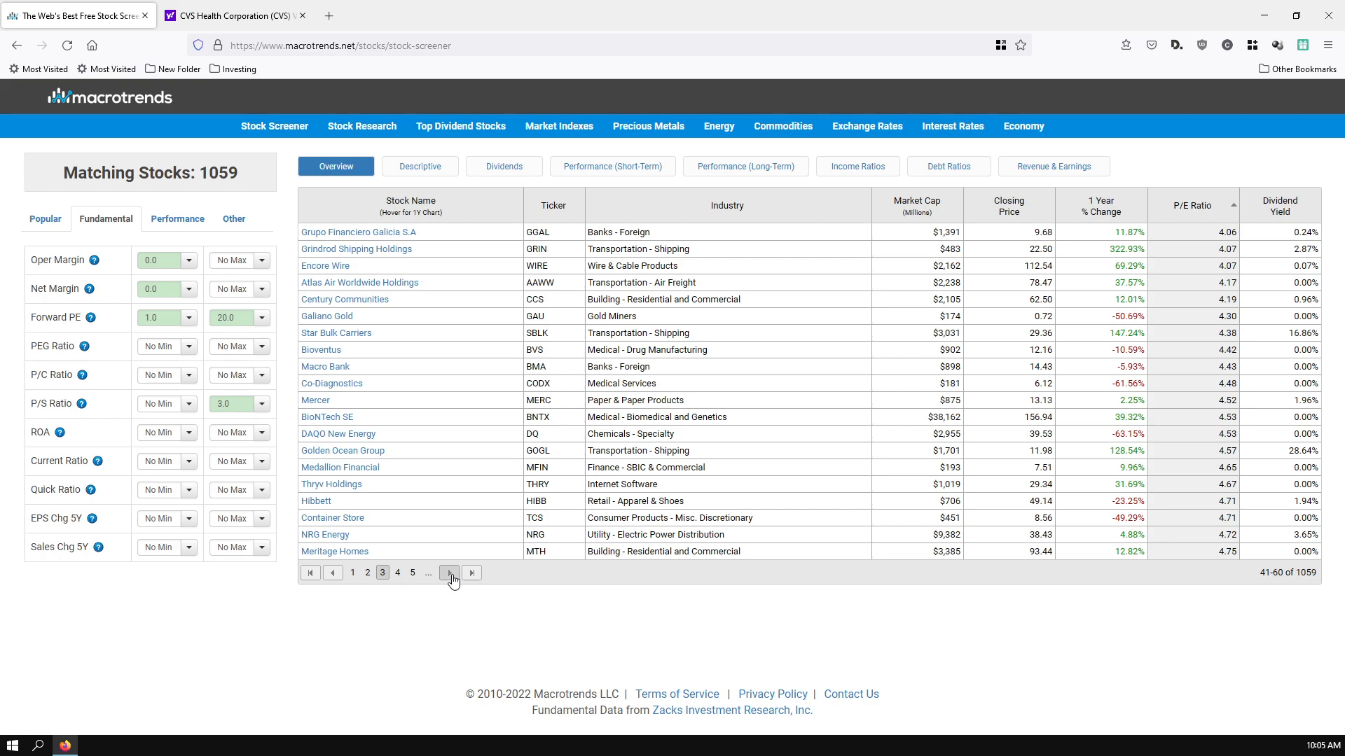
click(448, 573)
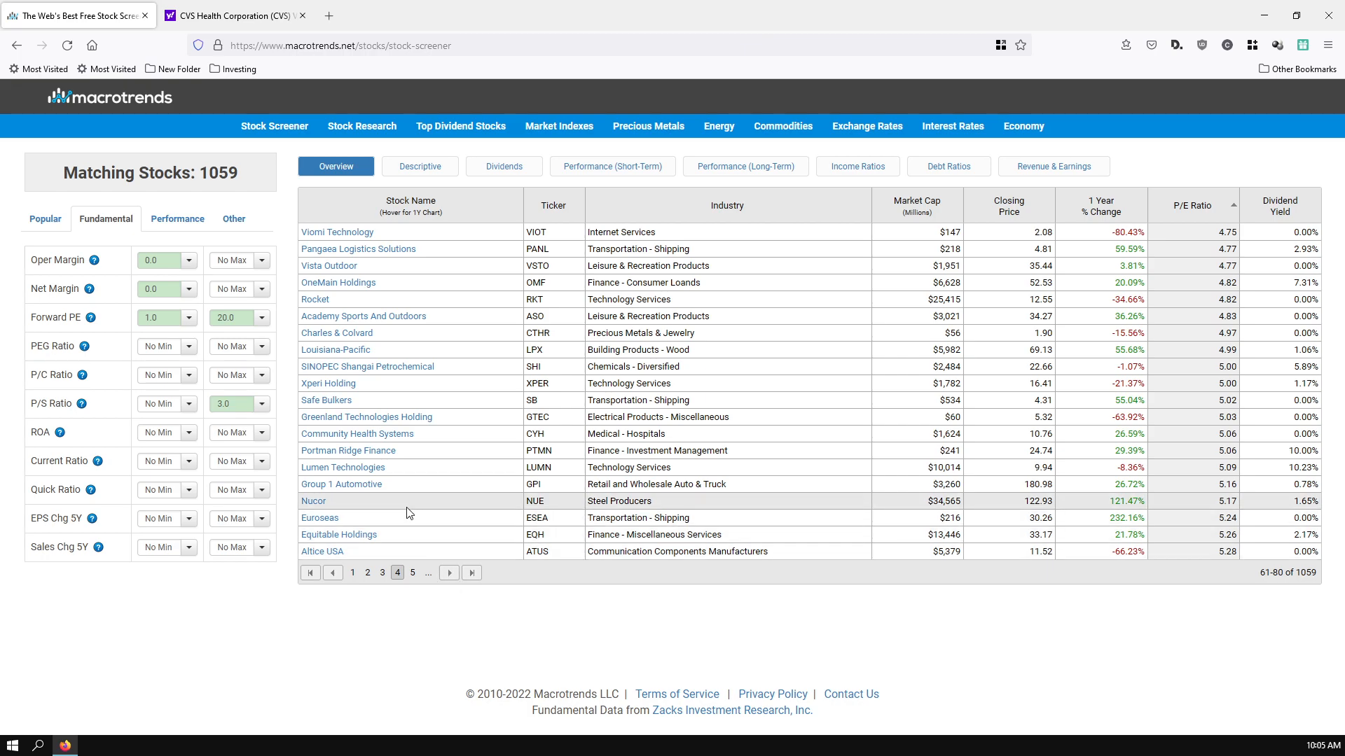
mouse_move(314, 299)
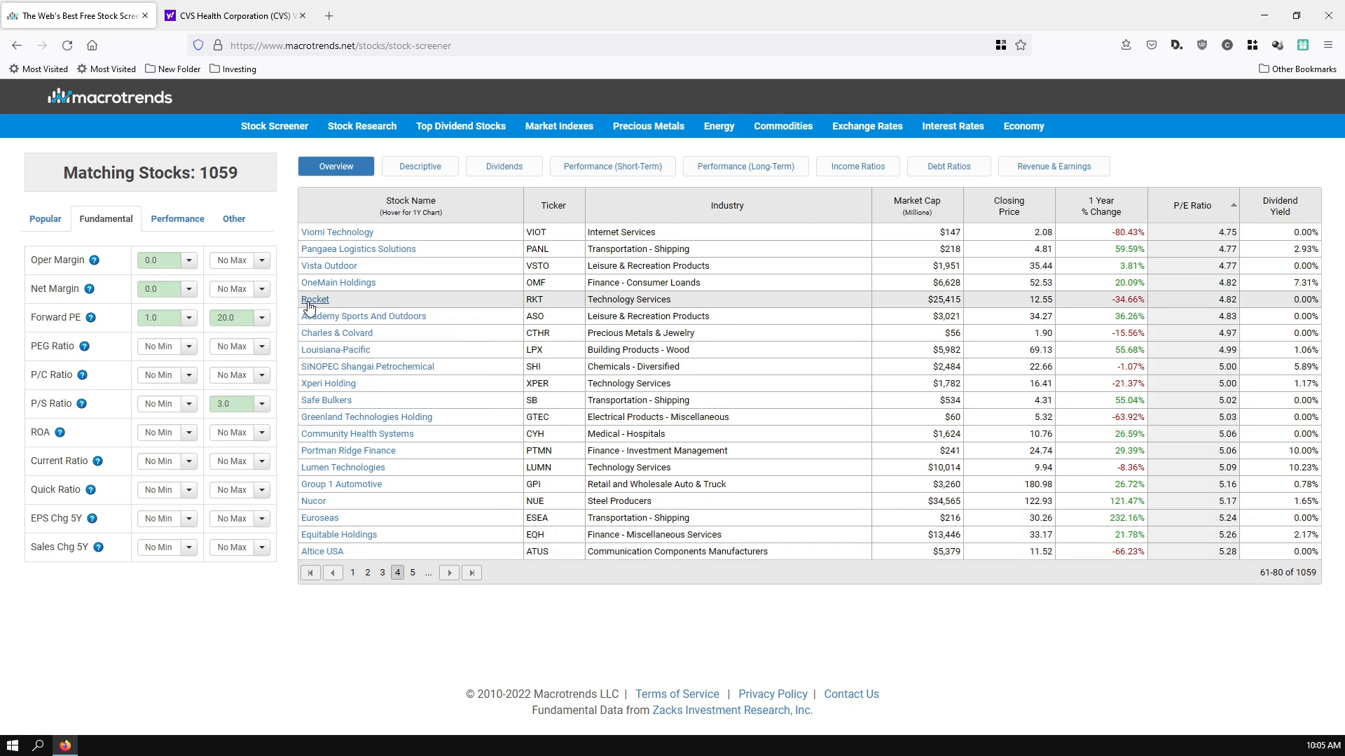
mouse_move(450, 577)
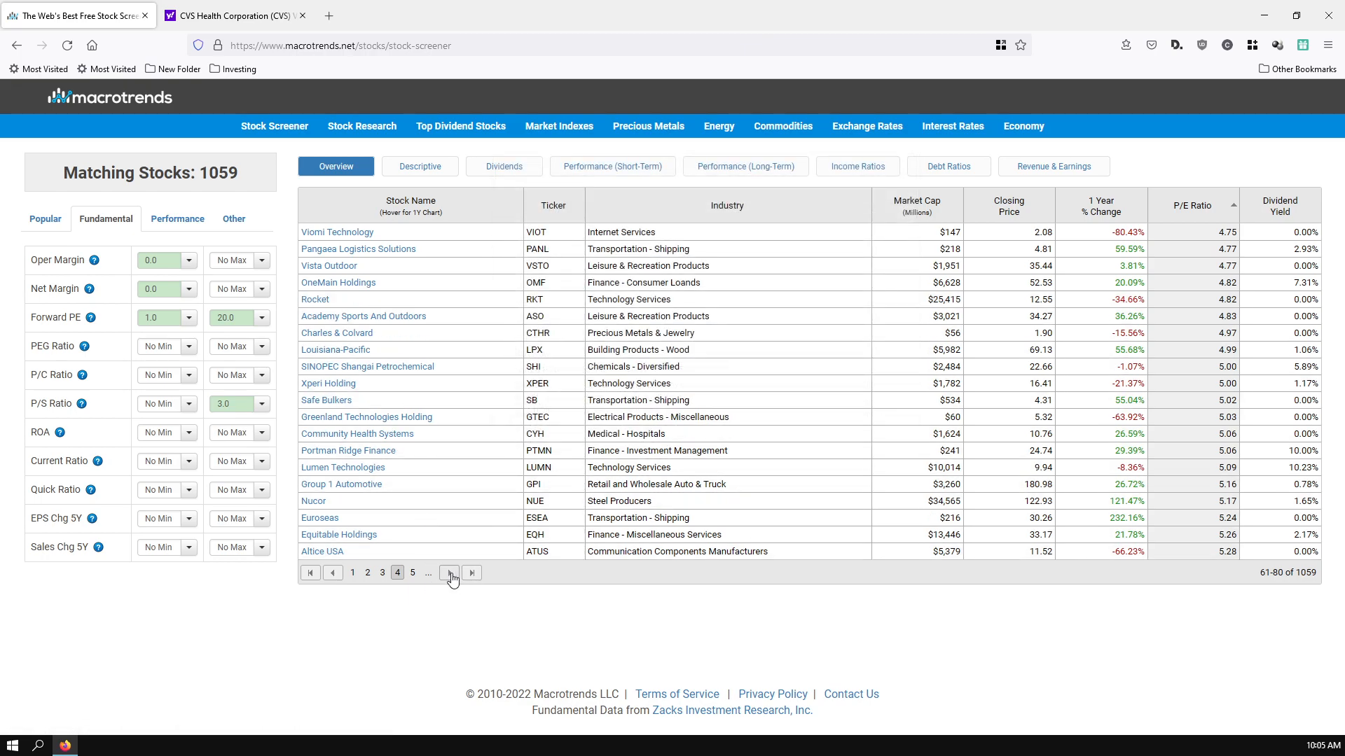
click(450, 573)
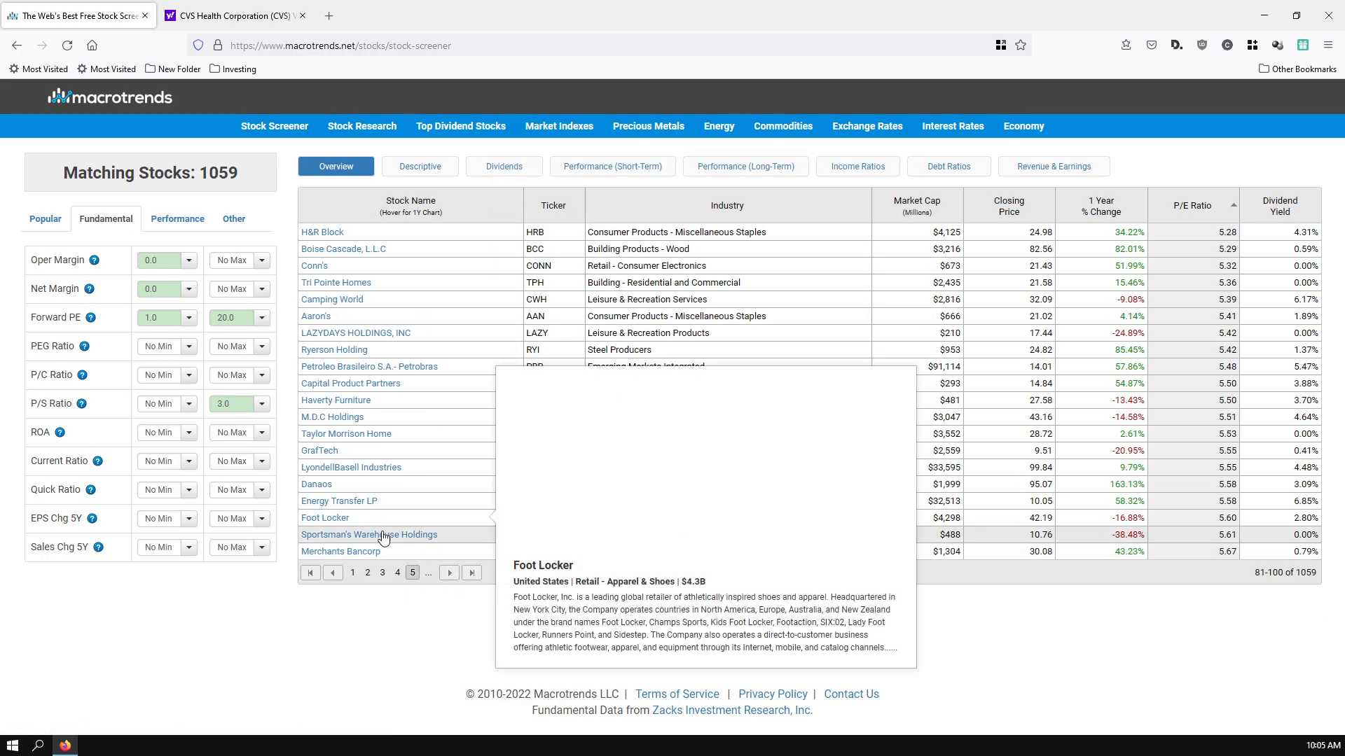
mouse_move(369, 534)
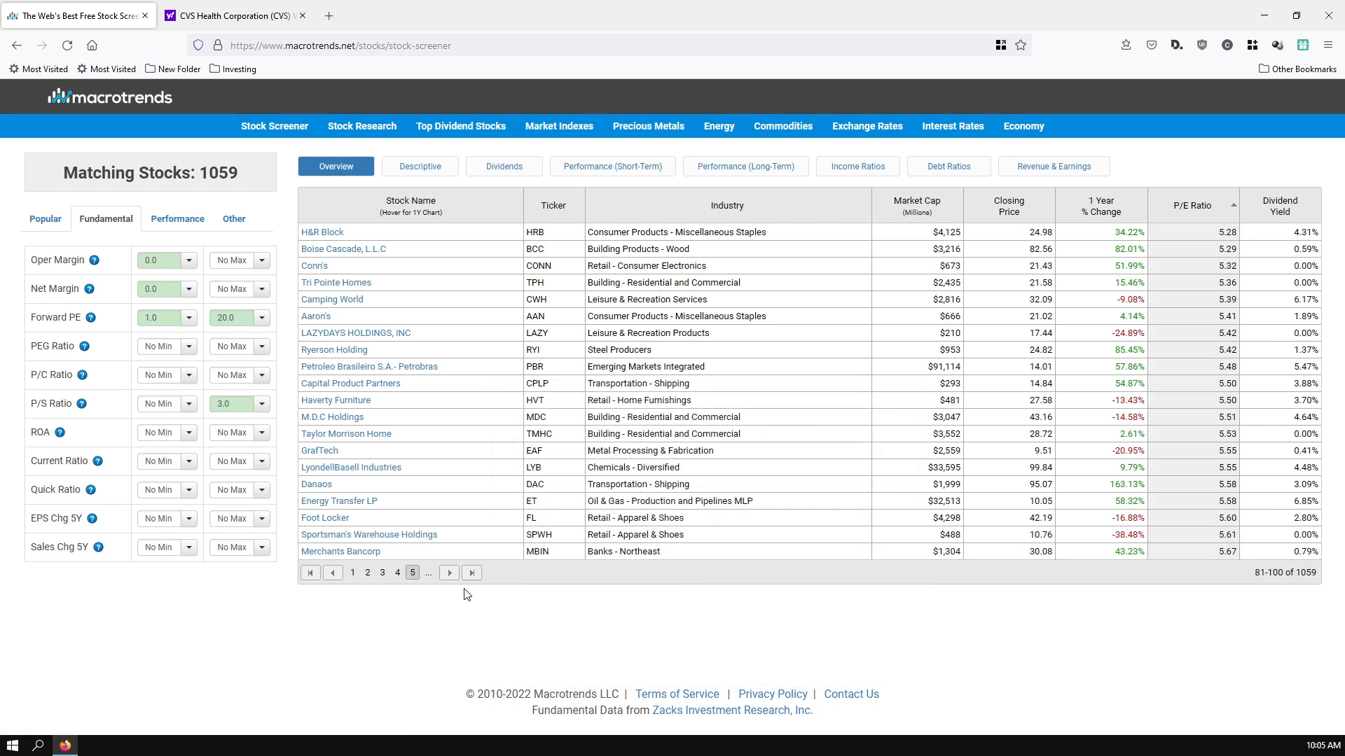
click(449, 572)
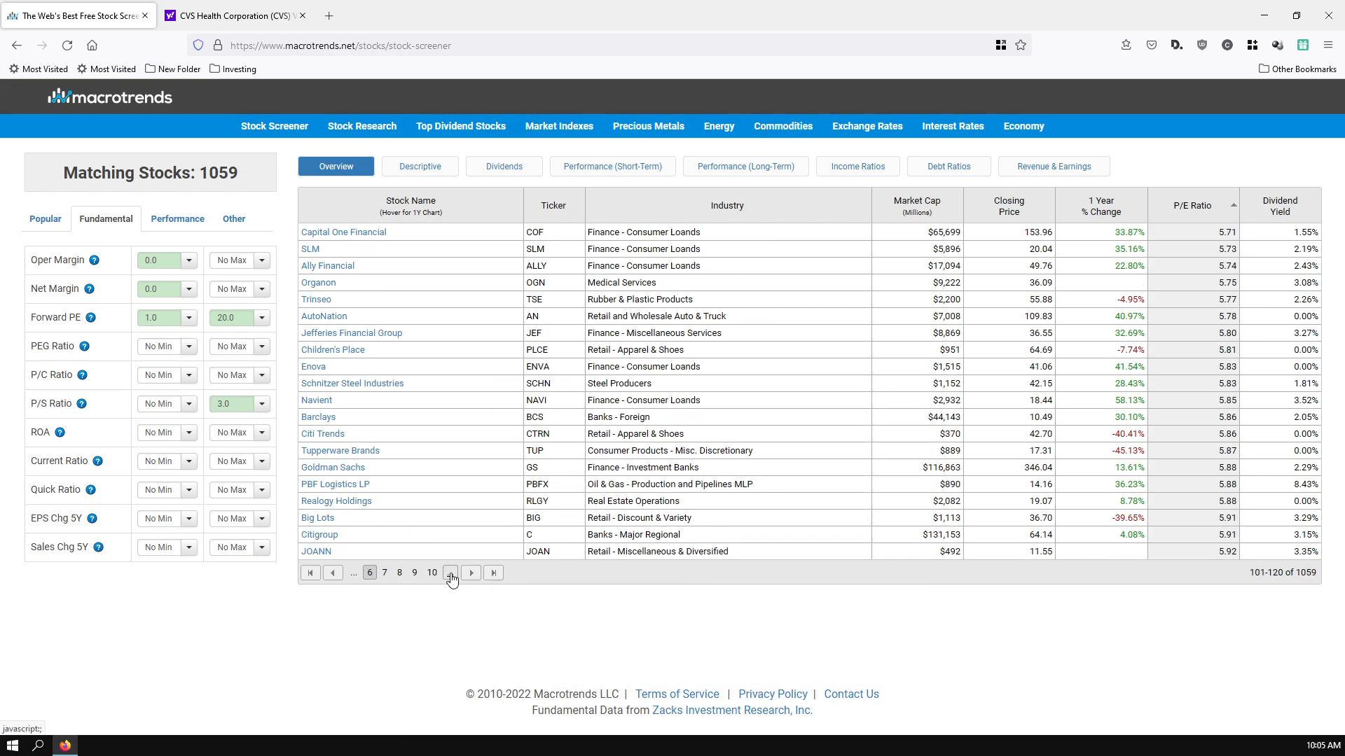
click(450, 572)
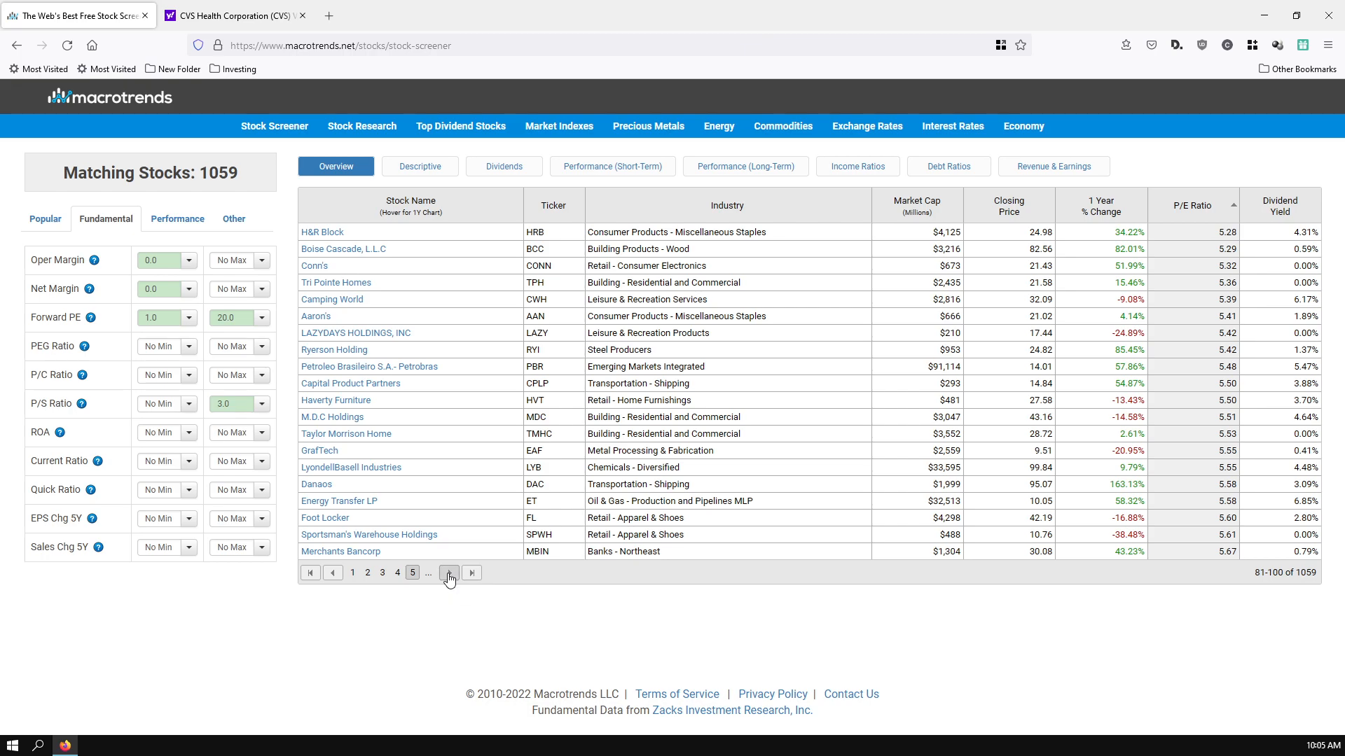
click(448, 573)
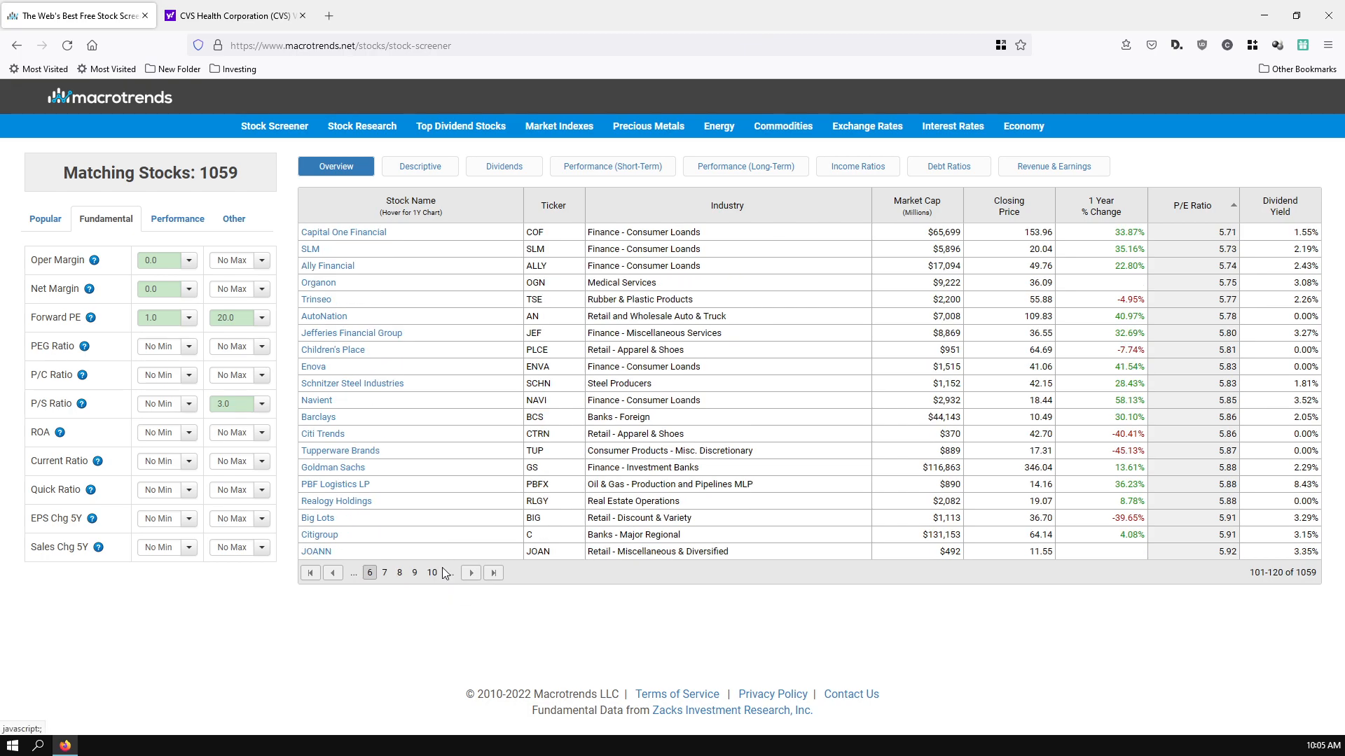
mouse_move(470, 573)
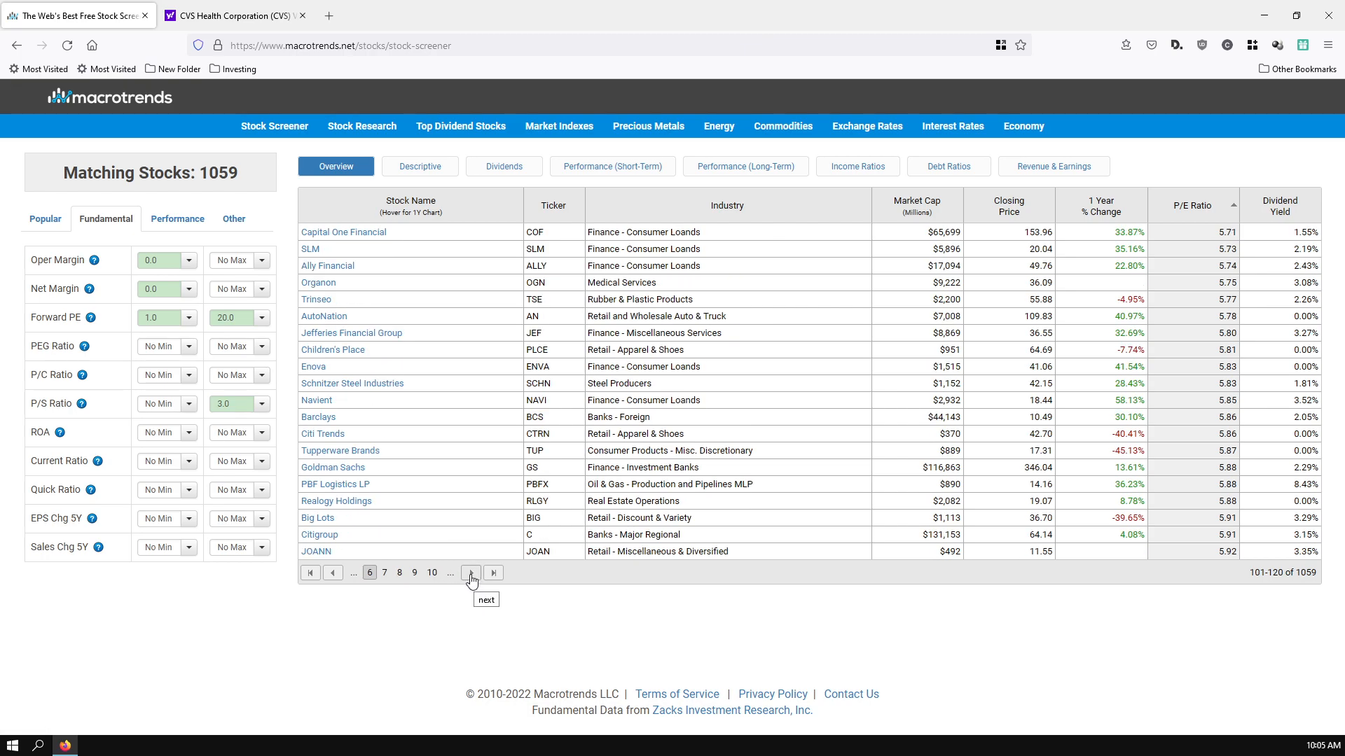
mouse_move(478, 581)
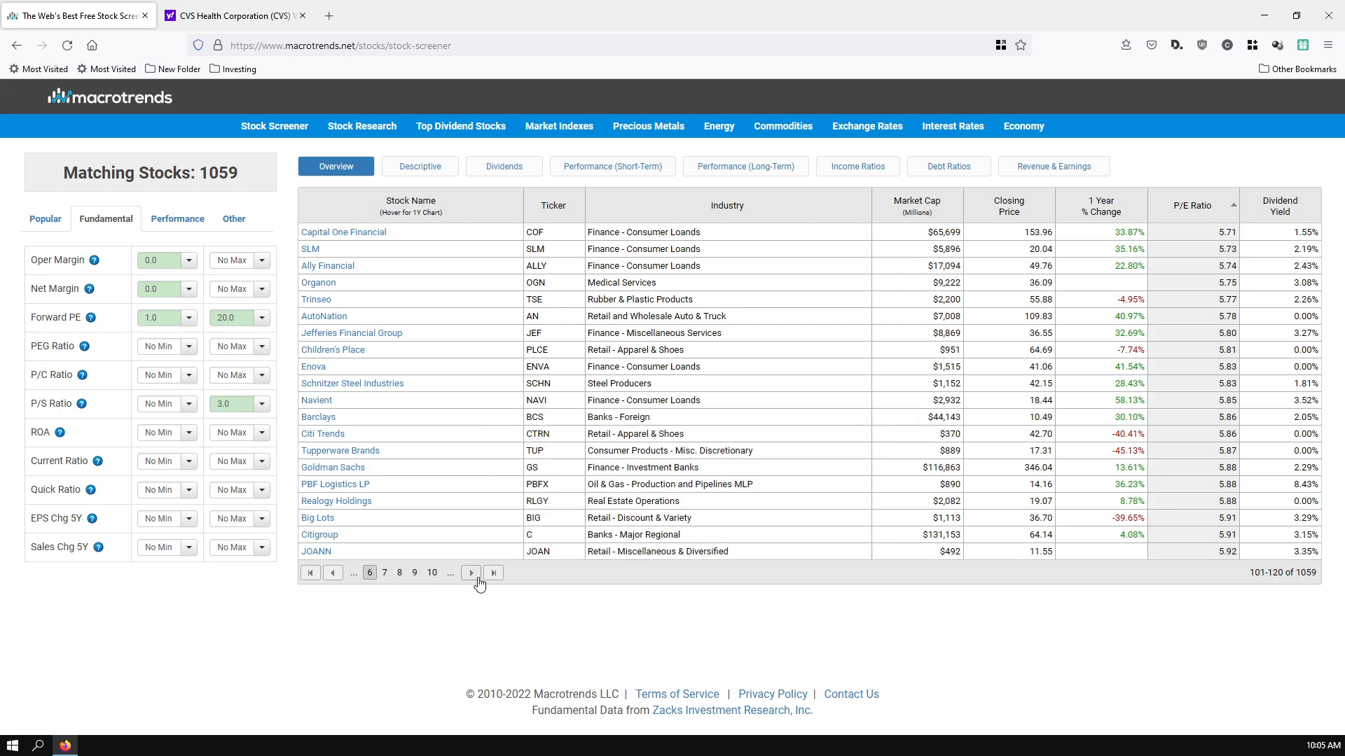
click(470, 572)
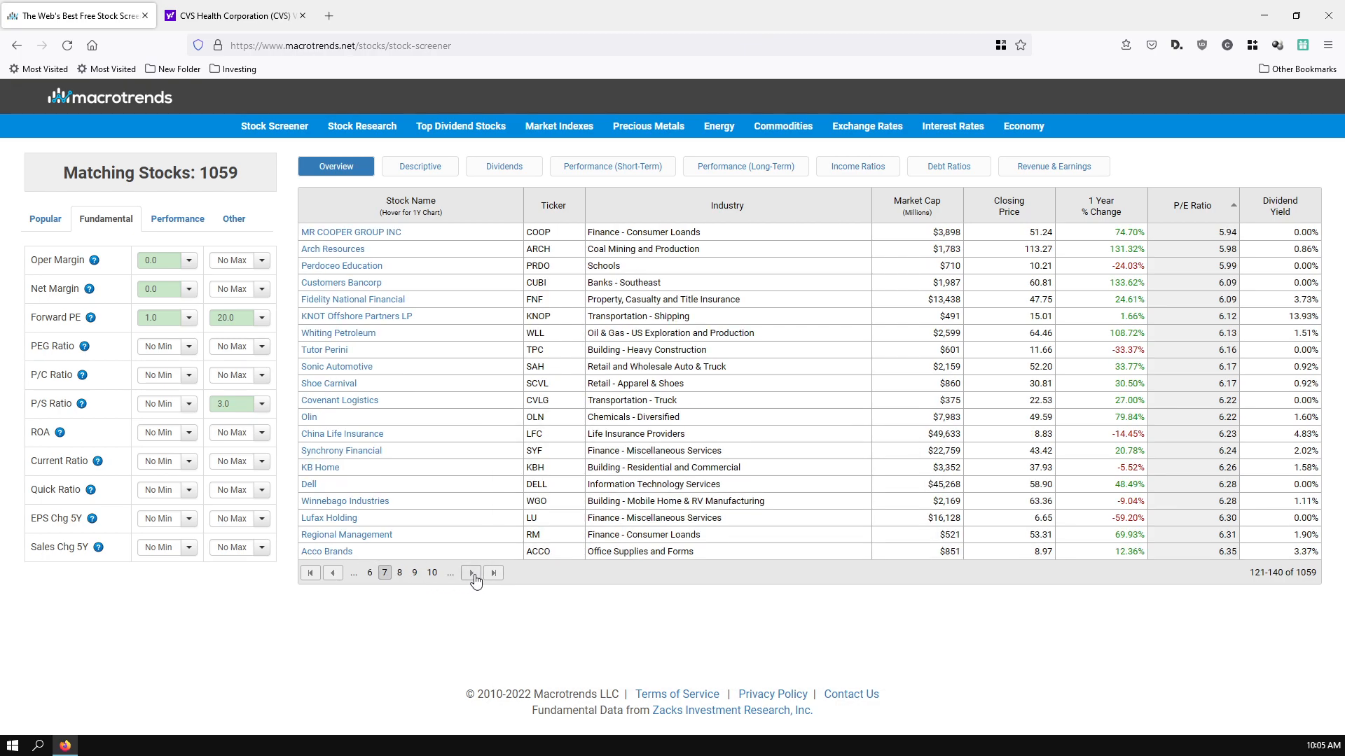
mouse_move(309, 484)
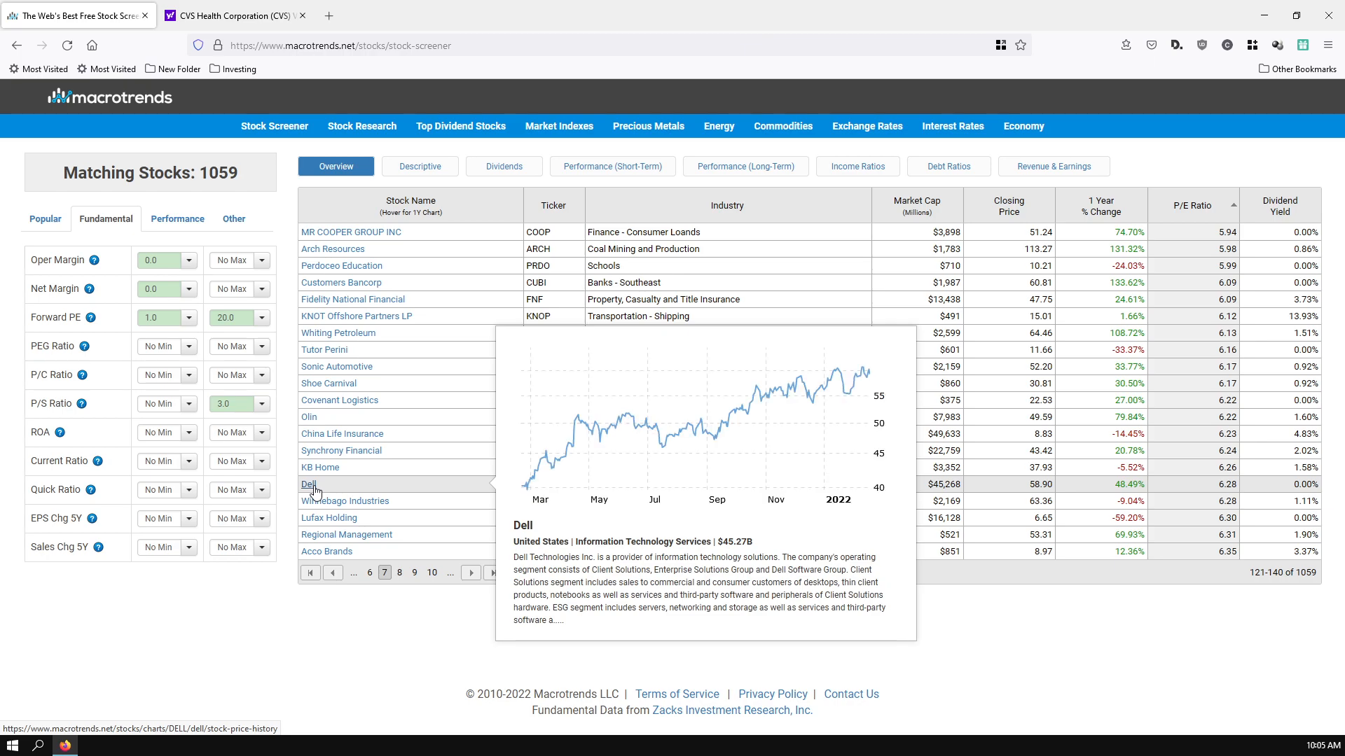
mouse_move(283, 248)
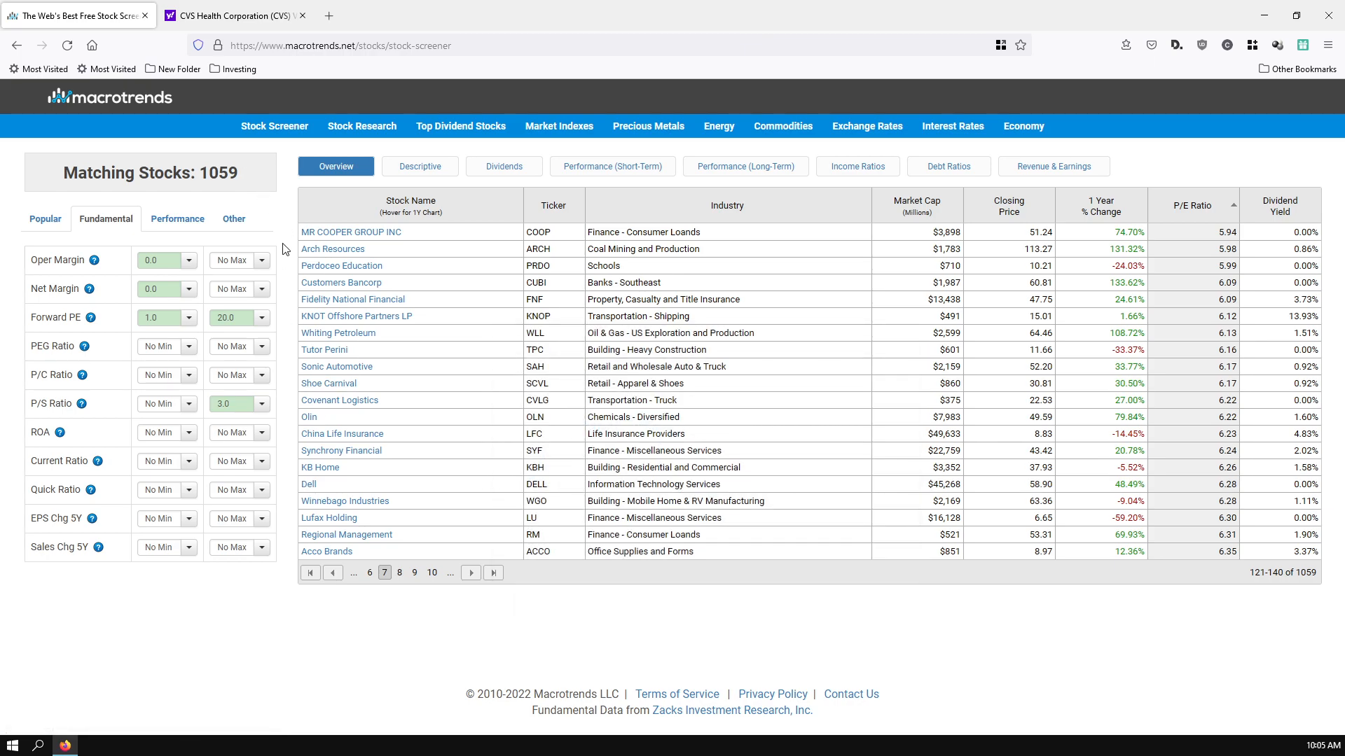
mouse_move(236, 15)
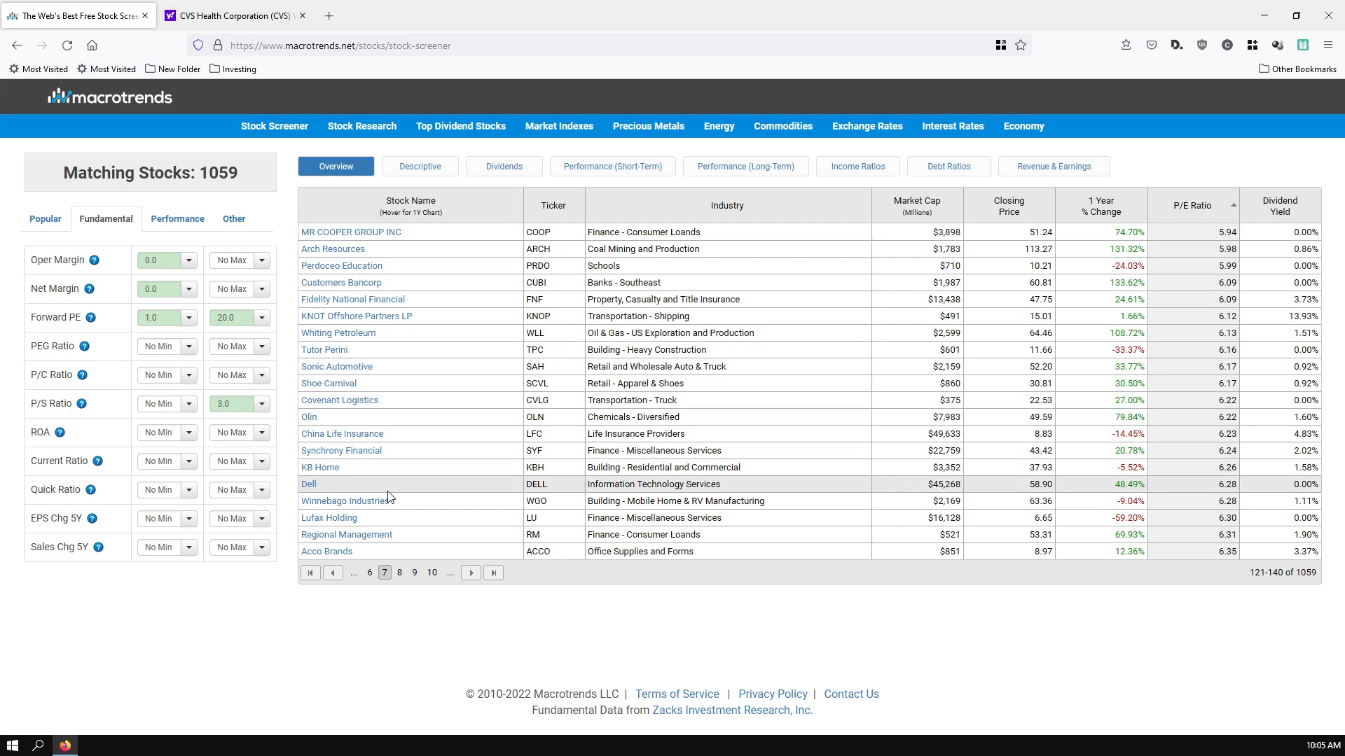
On Yahoo Finance, search 'dell' and open Dell Technologies' key statistics.
click(231, 15)
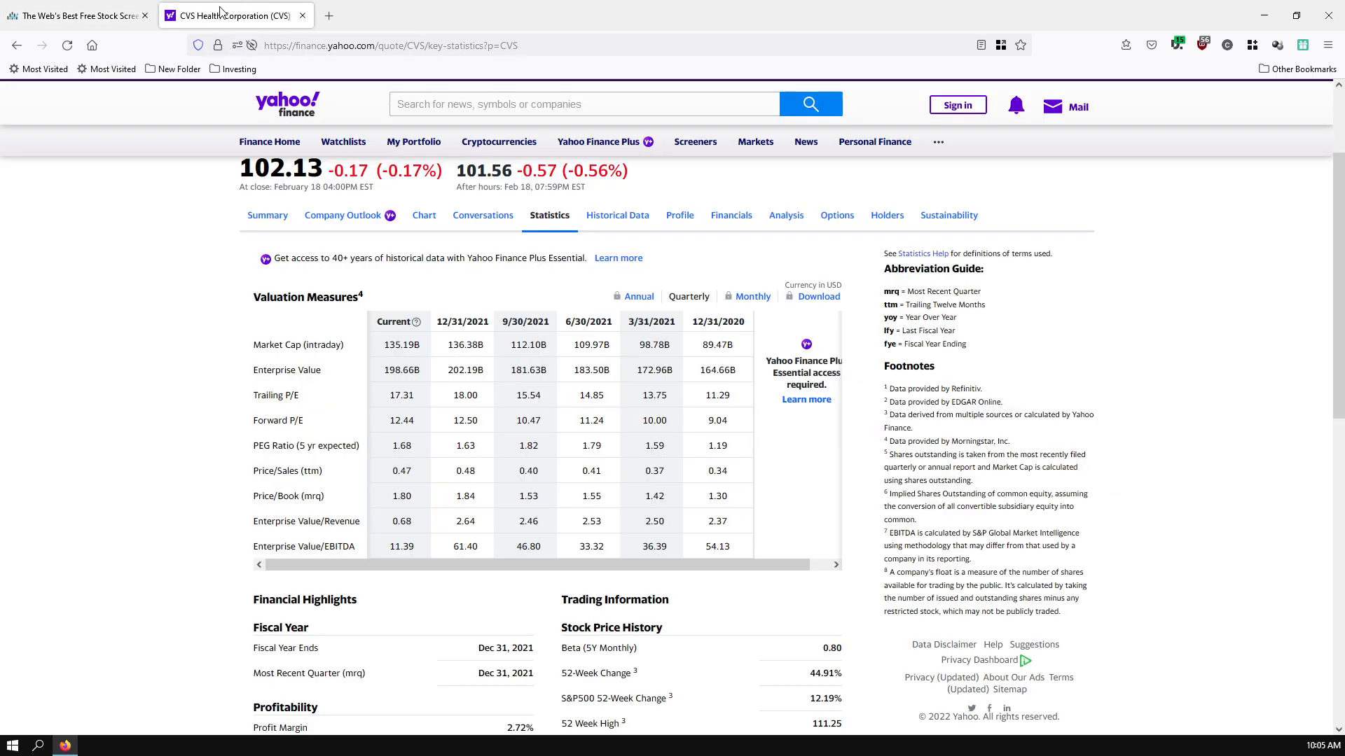
click(584, 104)
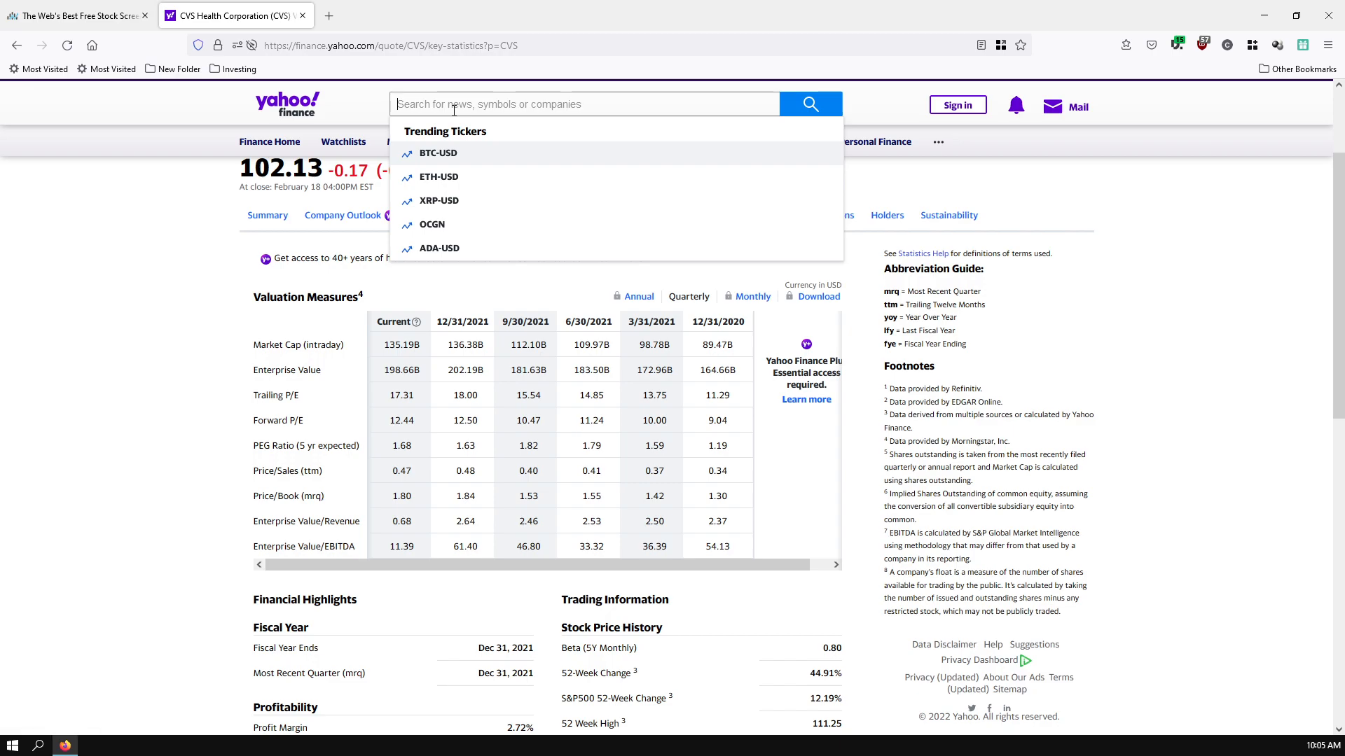
text(dell)
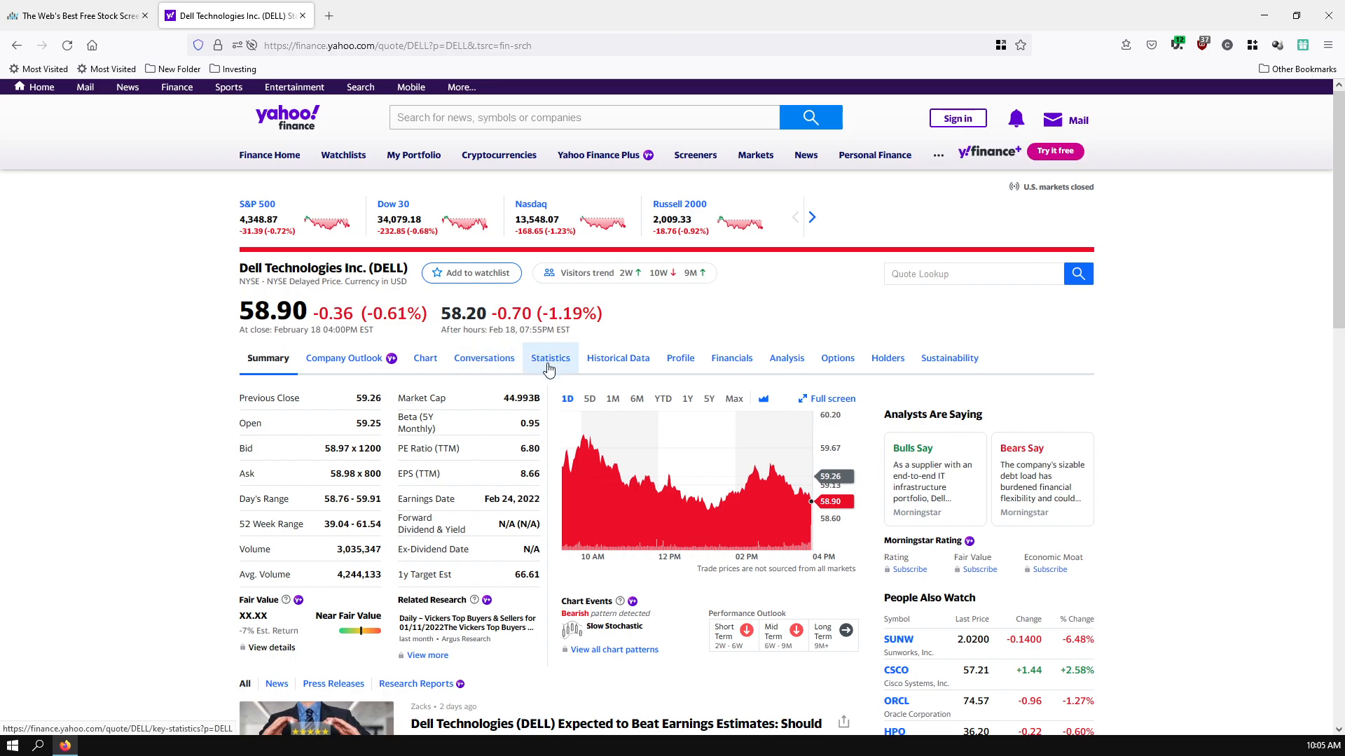
click(549, 358)
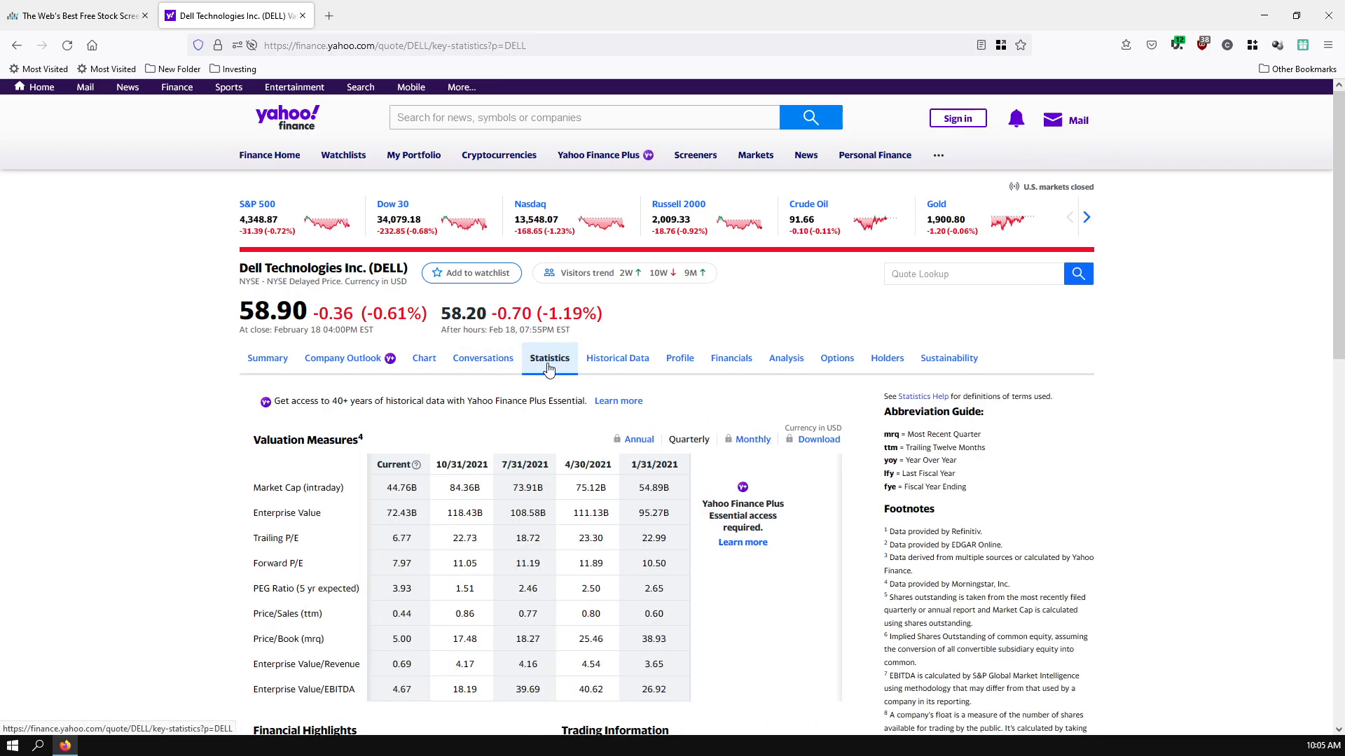
Highlight Dell's trailing P/E, forward P/E and 1/31/2021 and 4/30/2021 market caps.
scroll(down, 3)
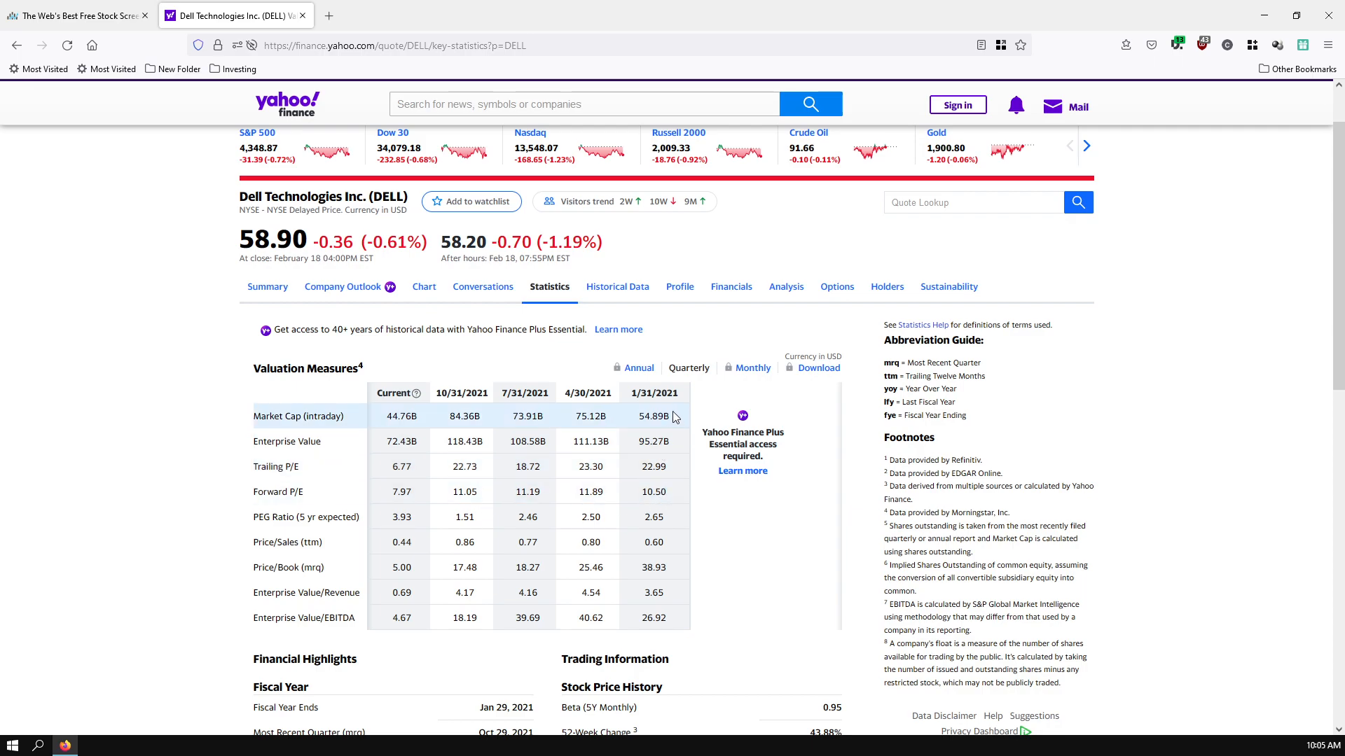
mouse_move(661, 466)
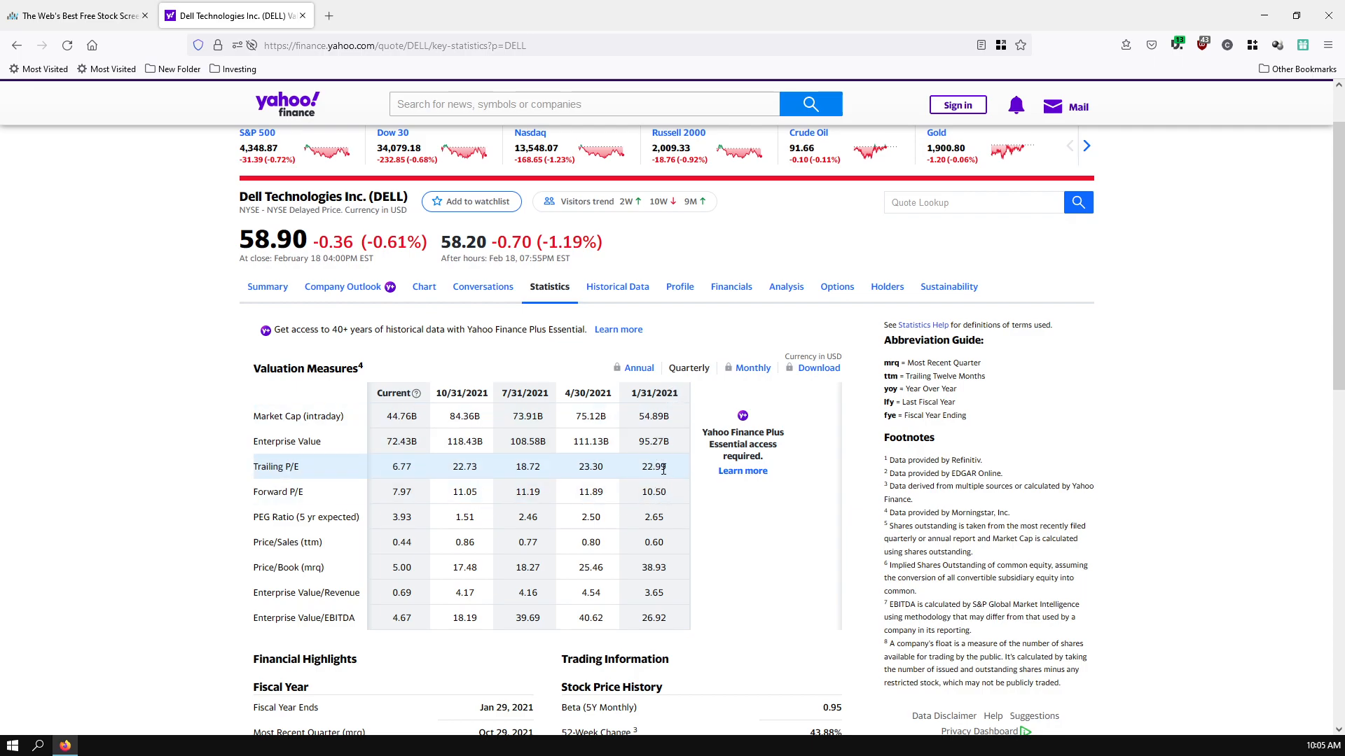
double_click(654, 465)
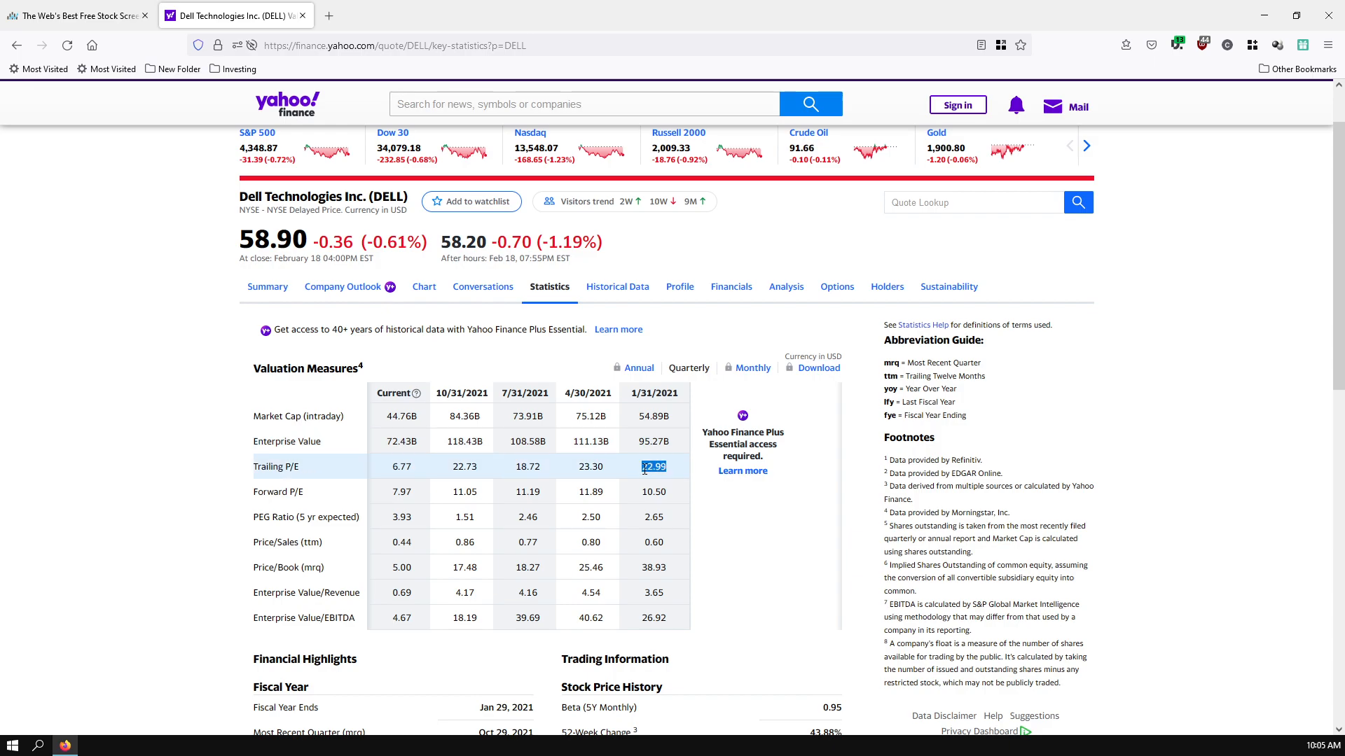
mouse_move(673, 474)
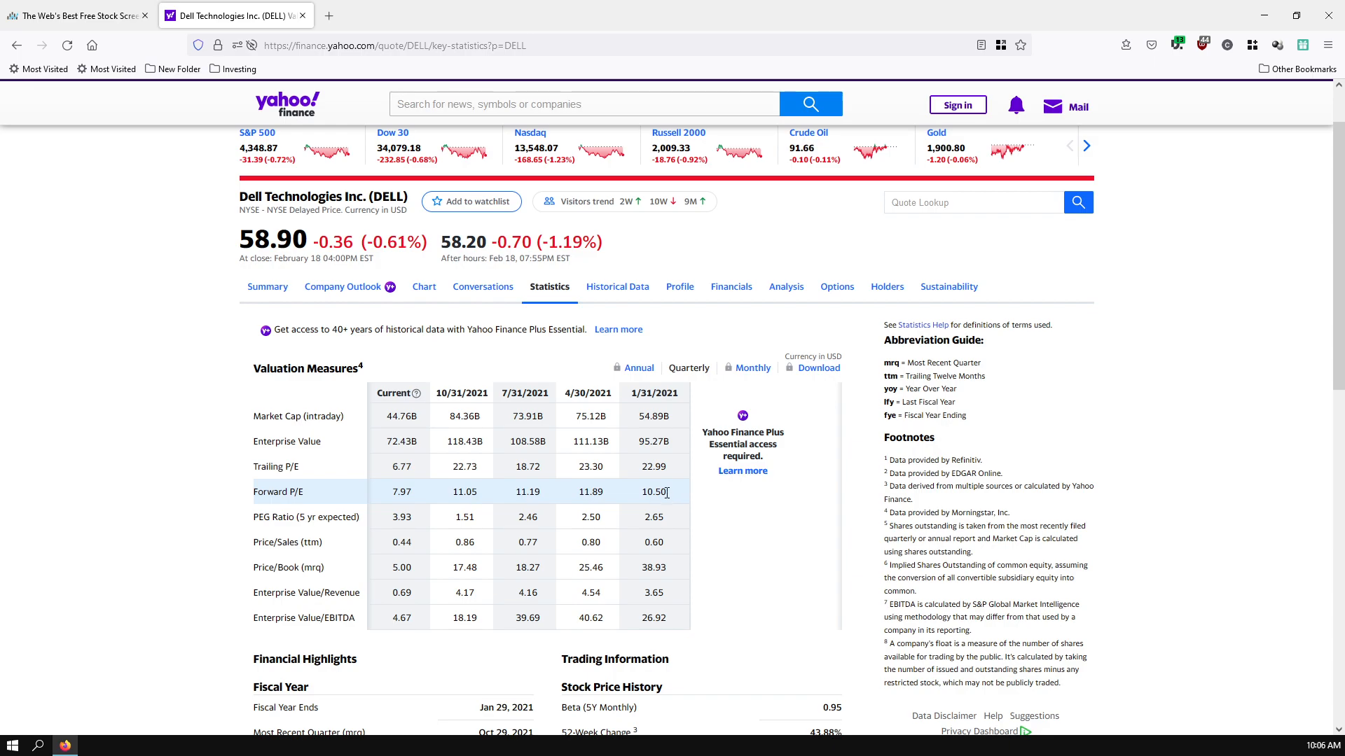
double_click(652, 491)
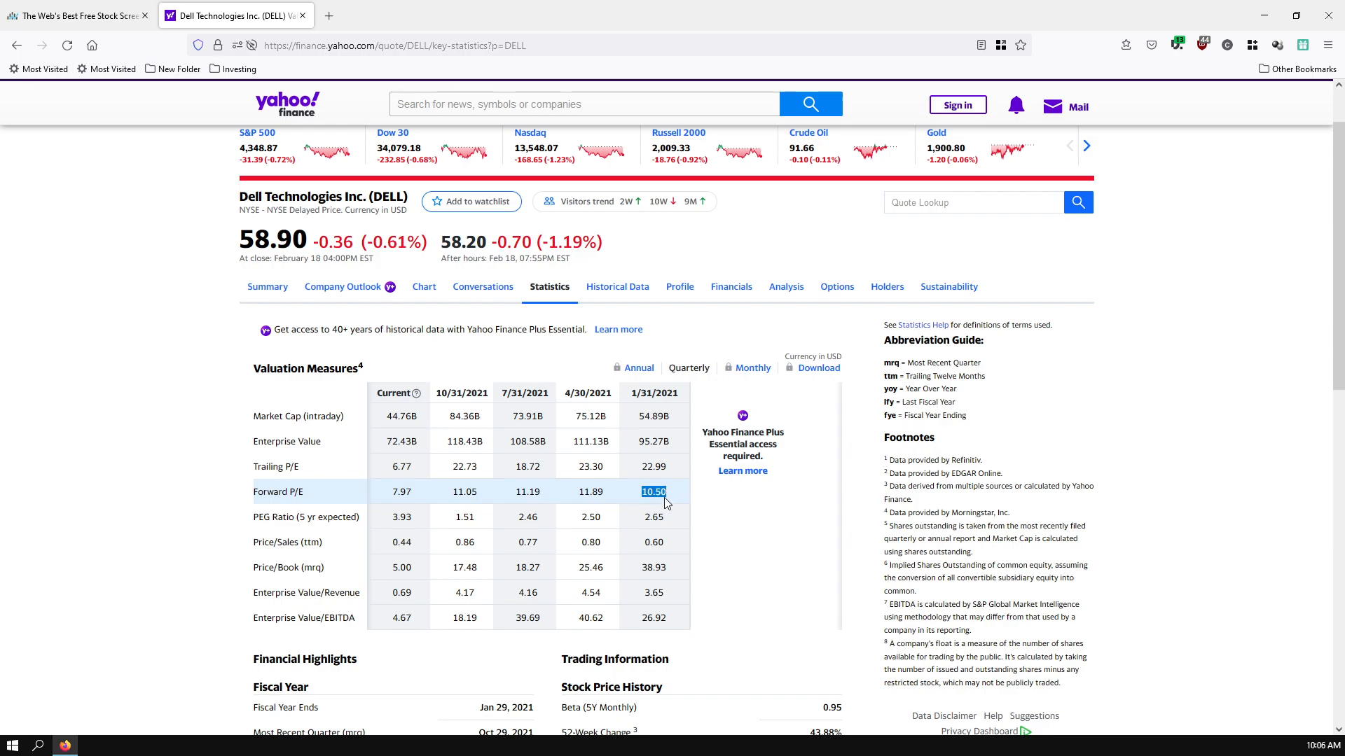
mouse_move(678, 501)
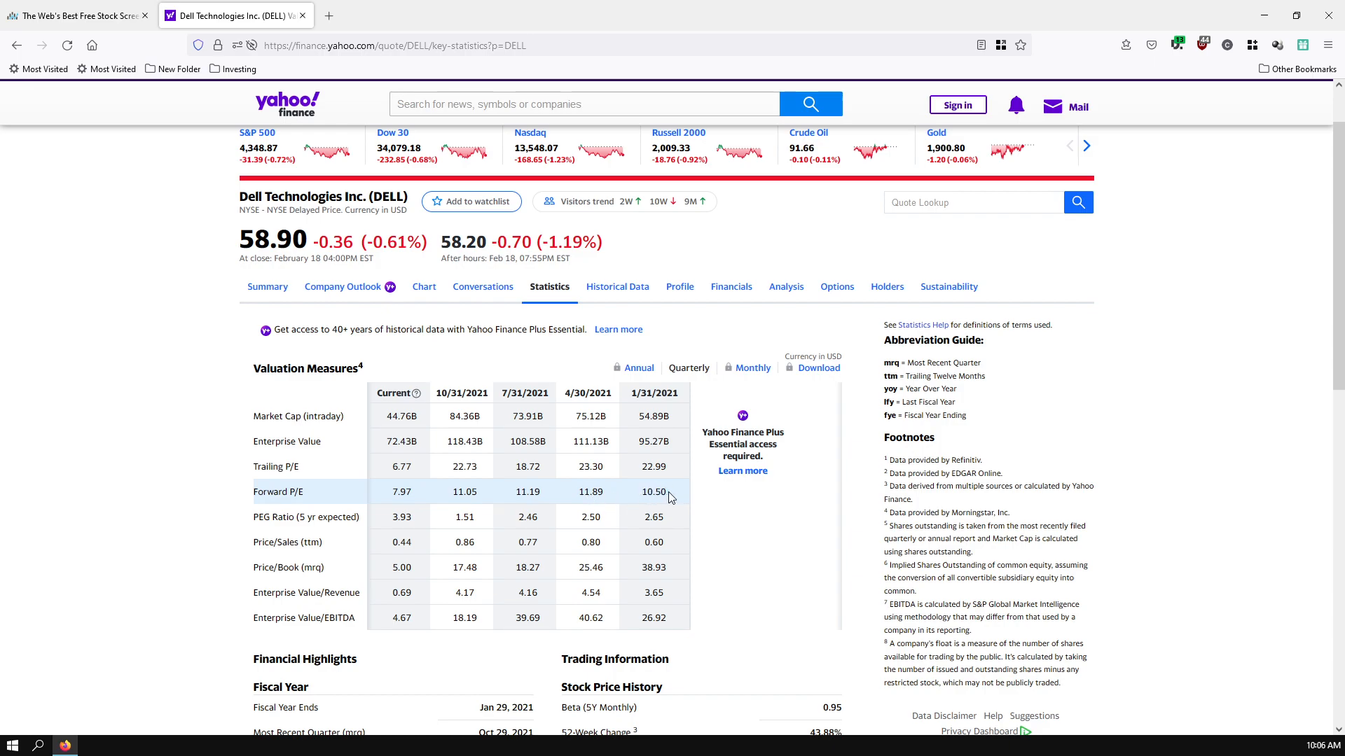
double_click(653, 491)
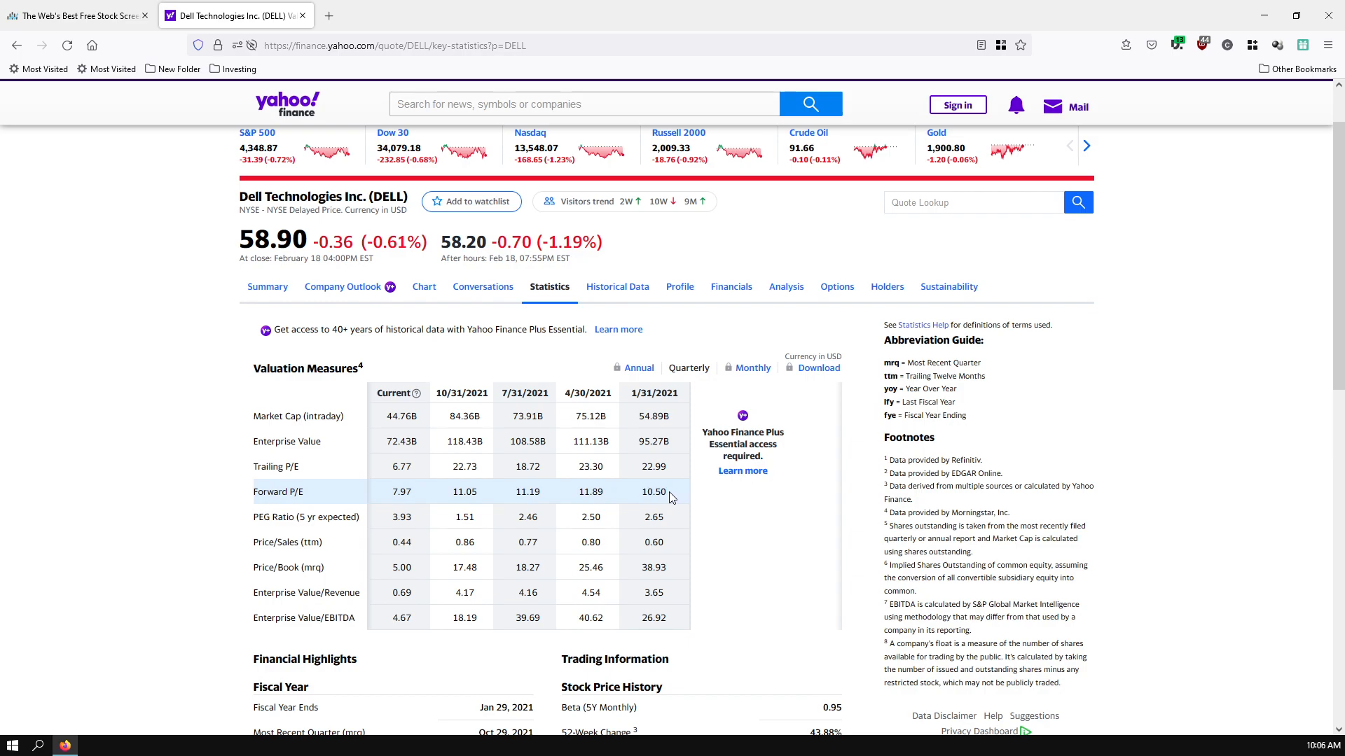
mouse_move(664, 495)
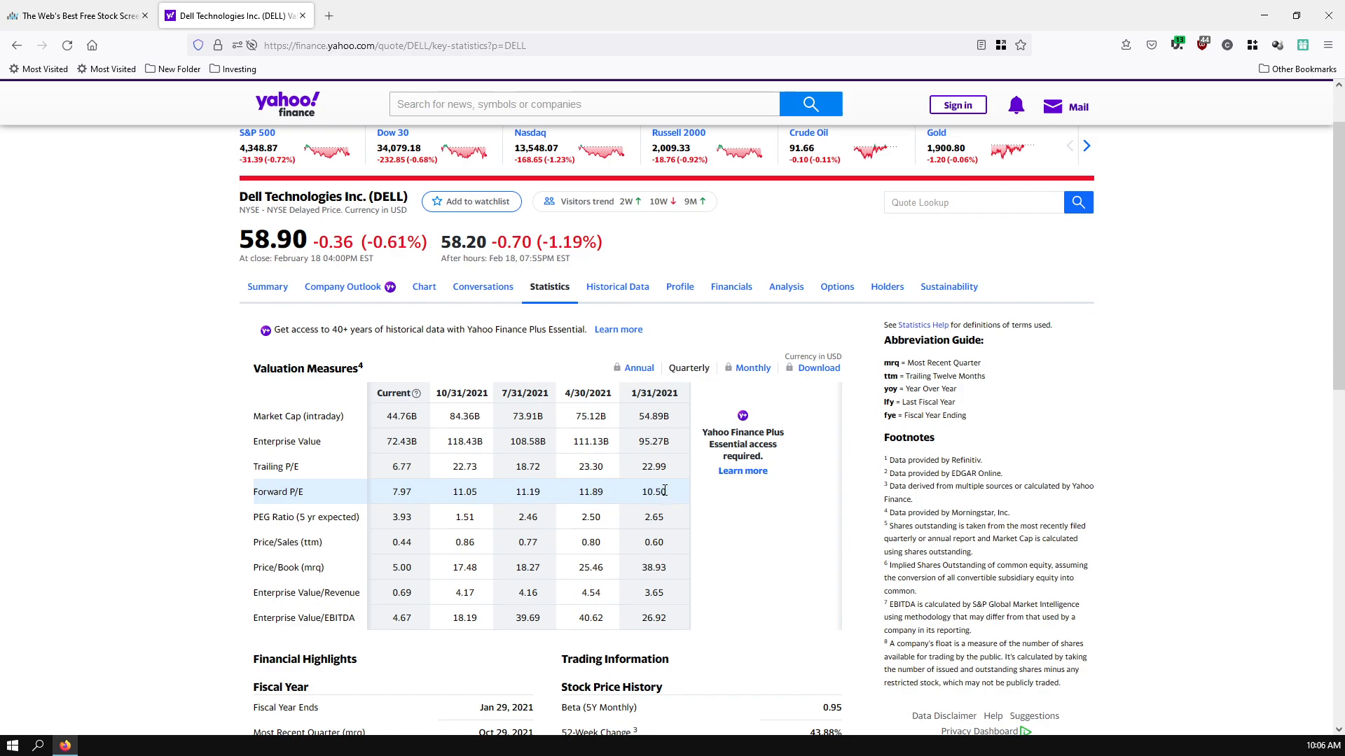
mouse_move(673, 416)
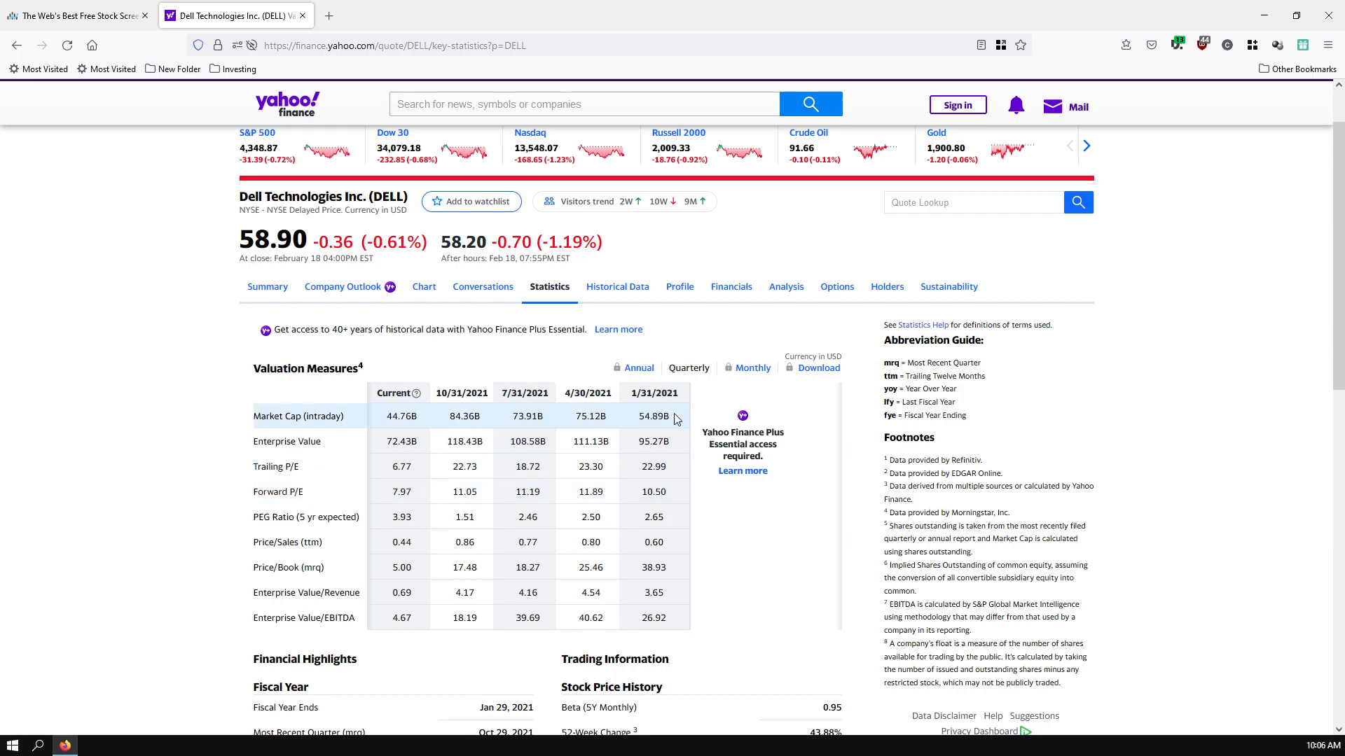
double_click(652, 416)
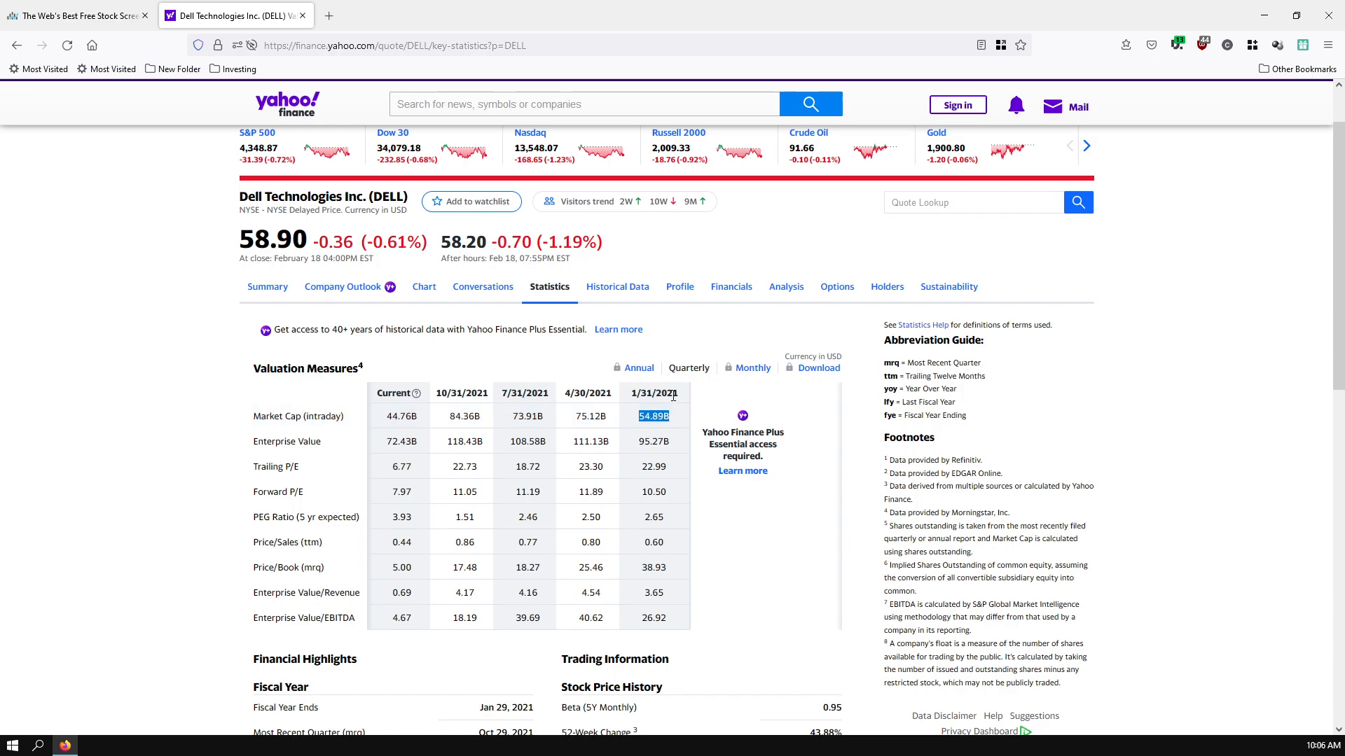
mouse_move(660, 478)
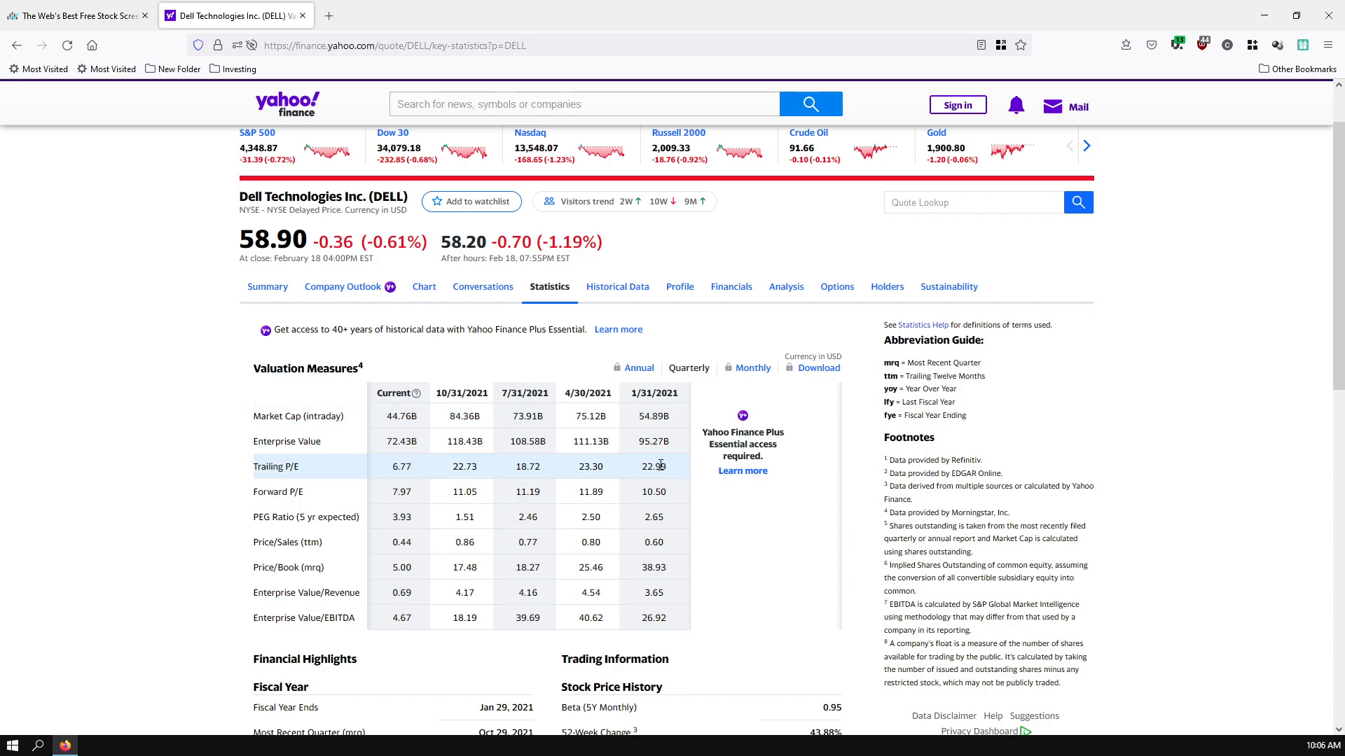
mouse_move(654, 492)
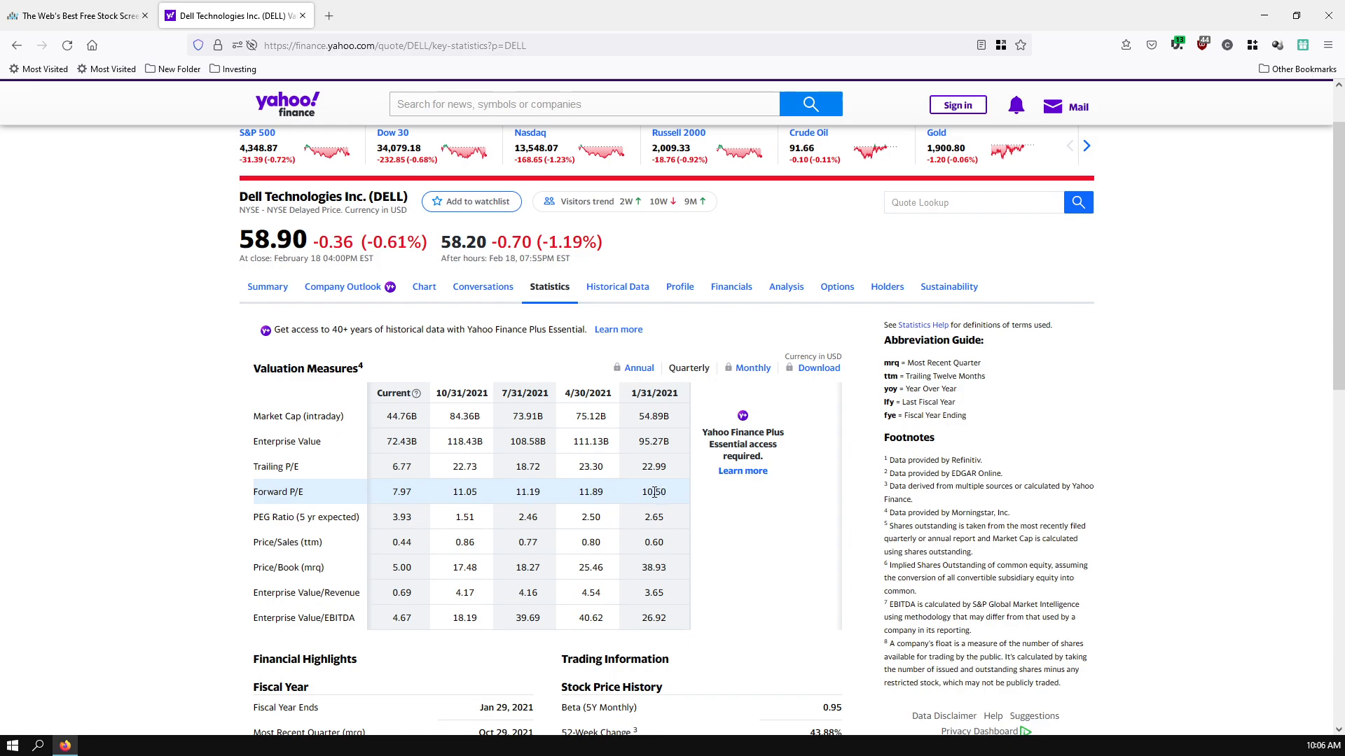
mouse_move(605, 415)
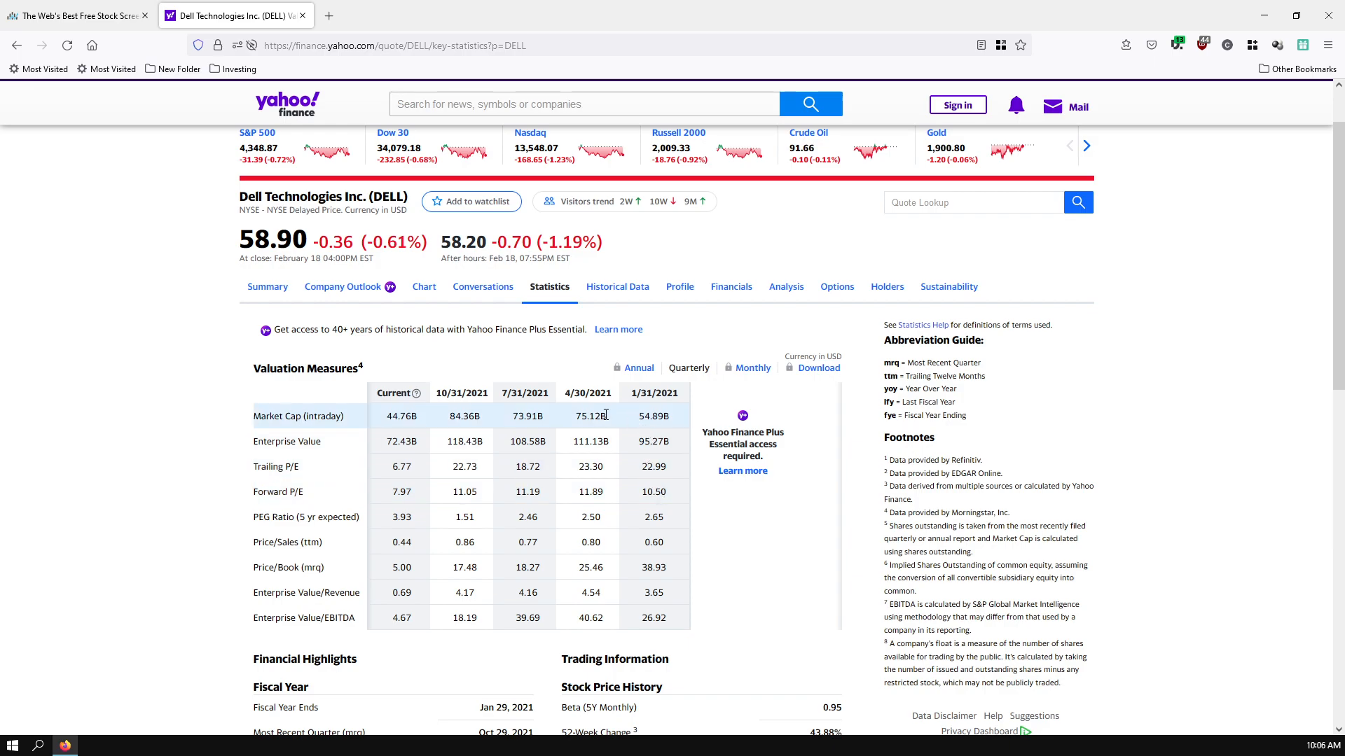
double_click(588, 416)
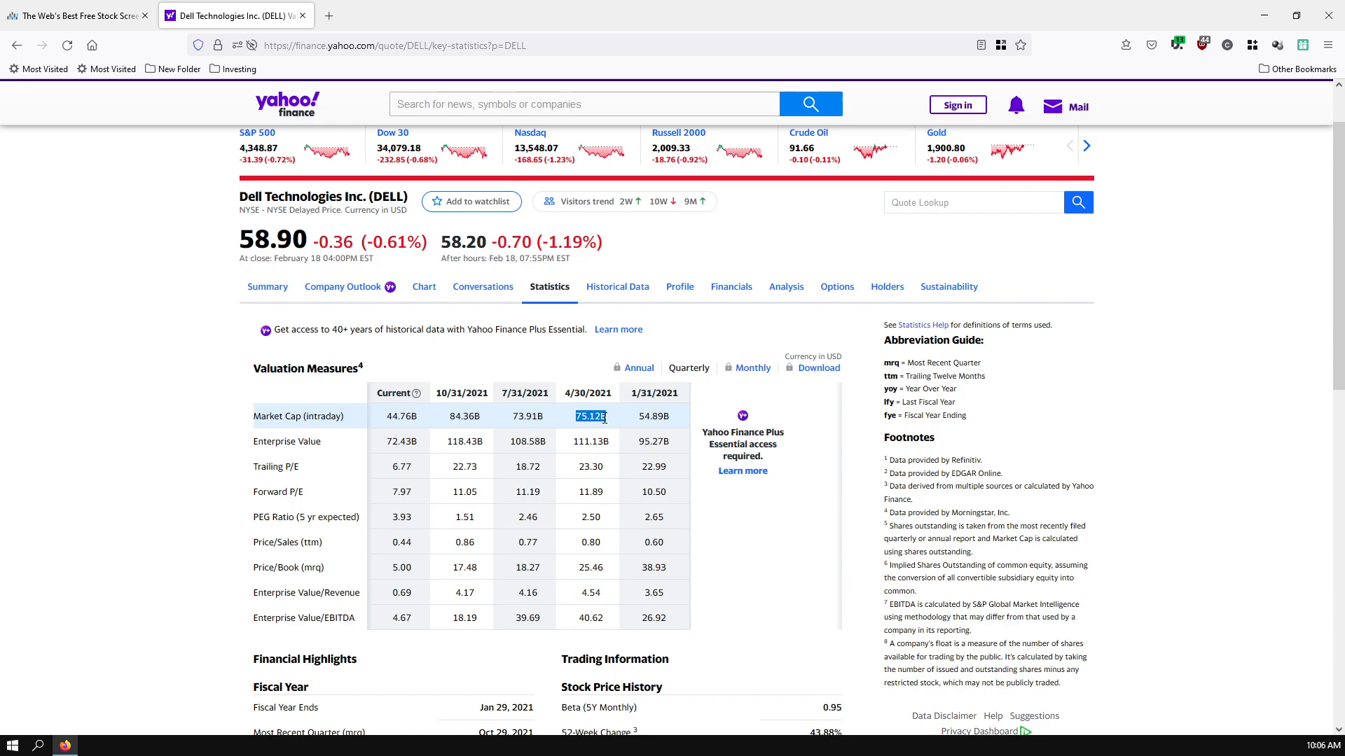
mouse_move(607, 442)
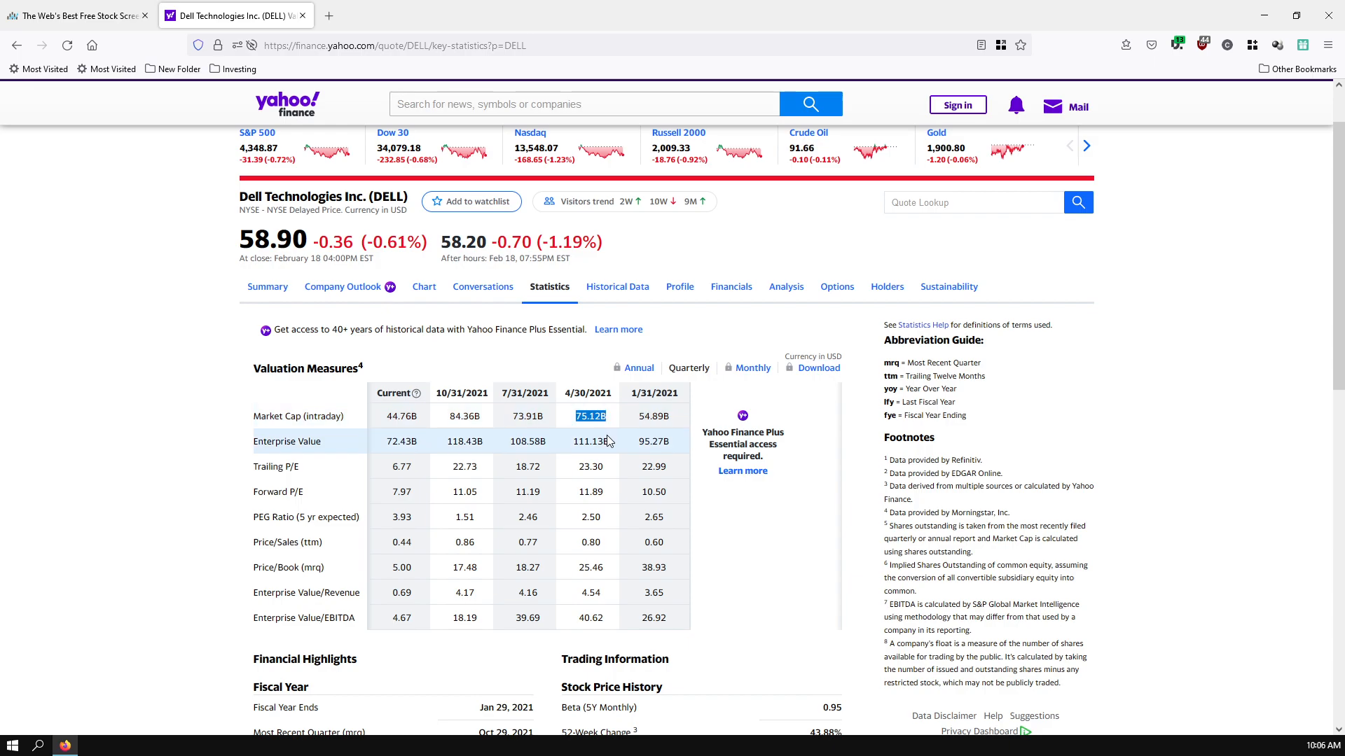
mouse_move(589, 491)
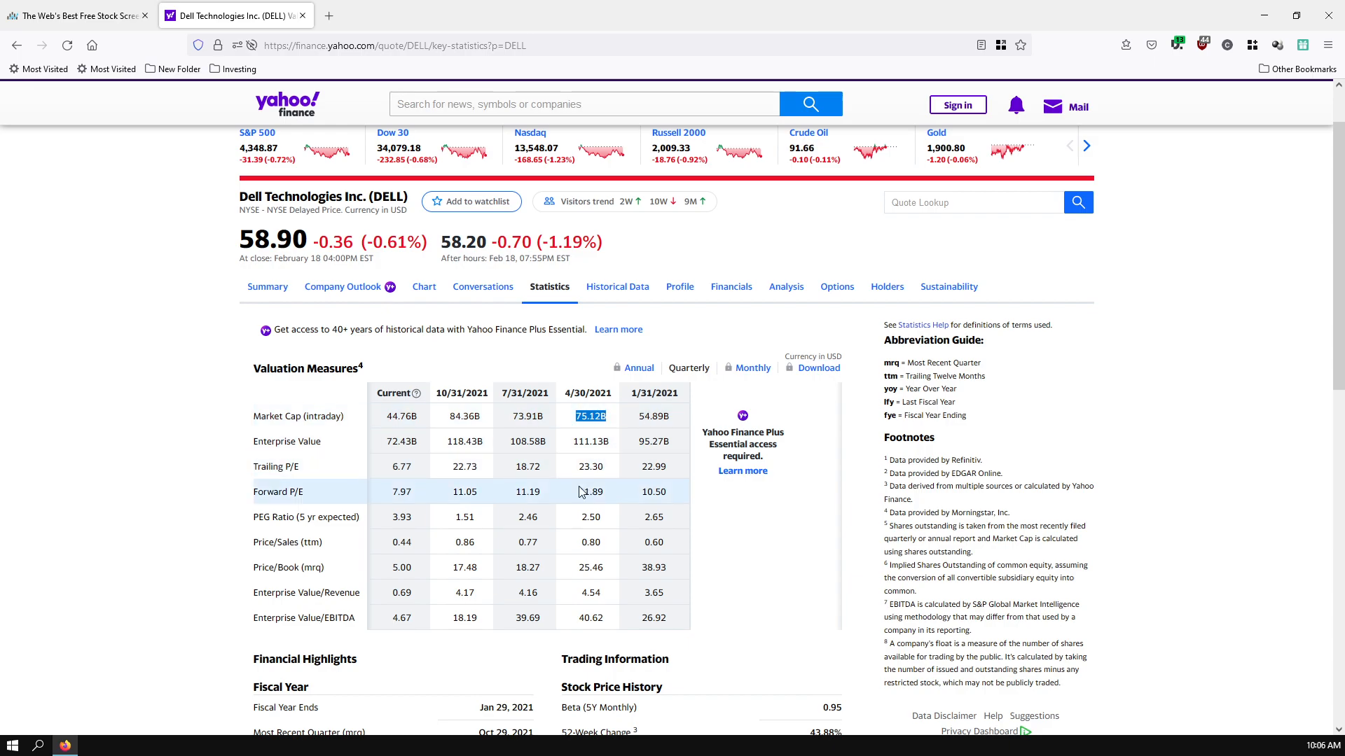
mouse_move(604, 470)
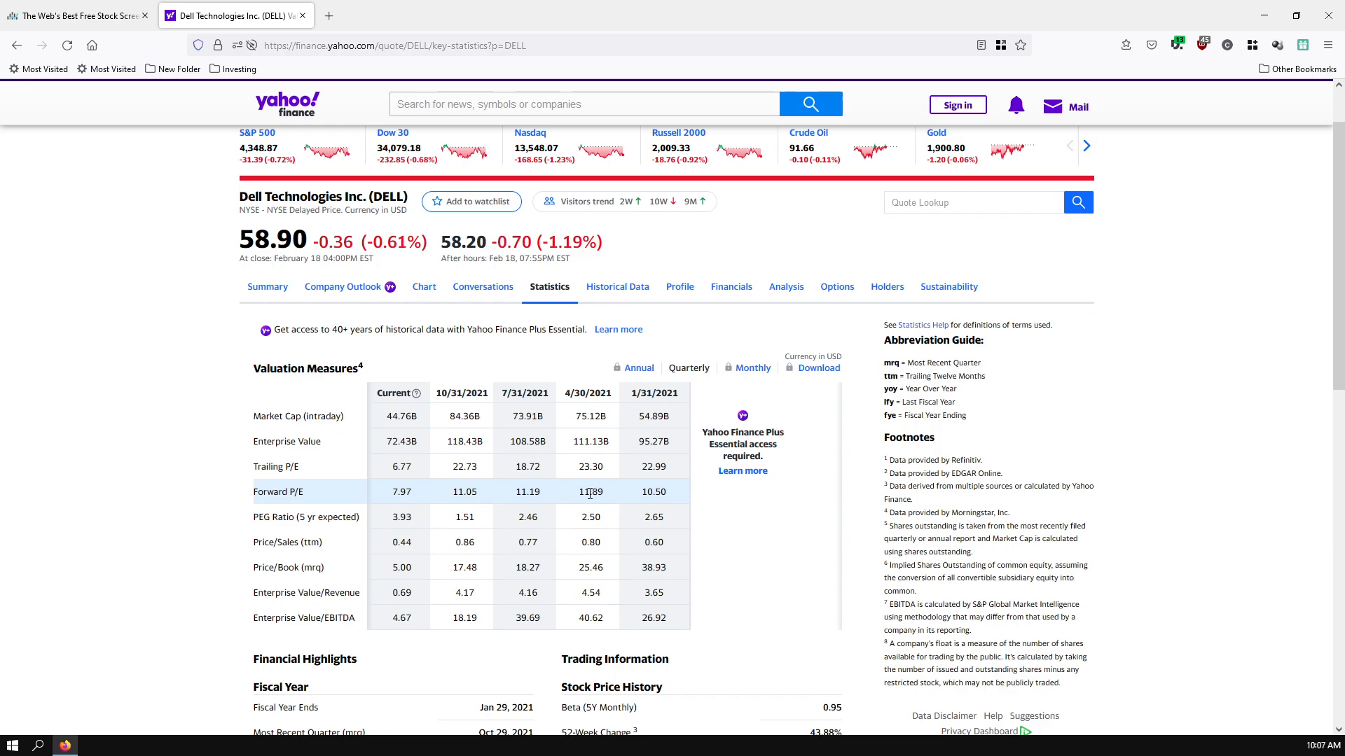
mouse_move(476, 416)
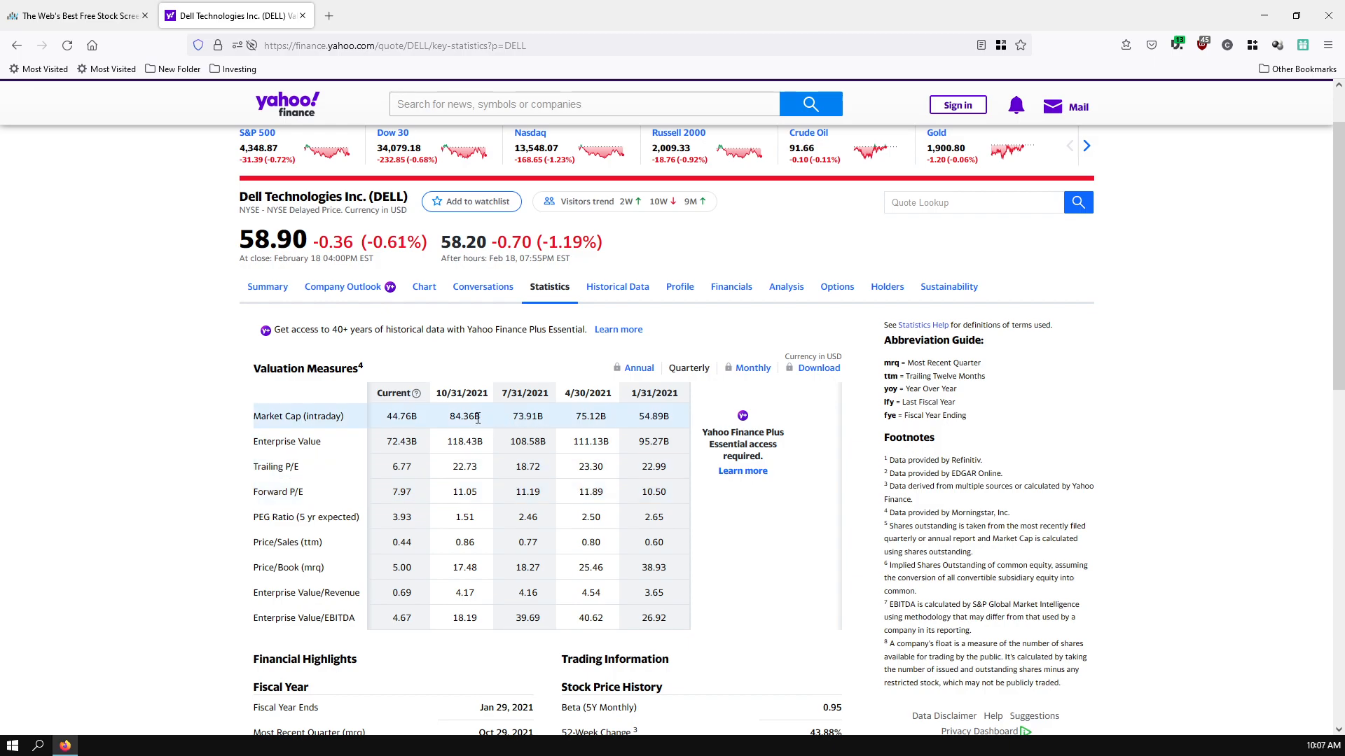
double_click(462, 415)
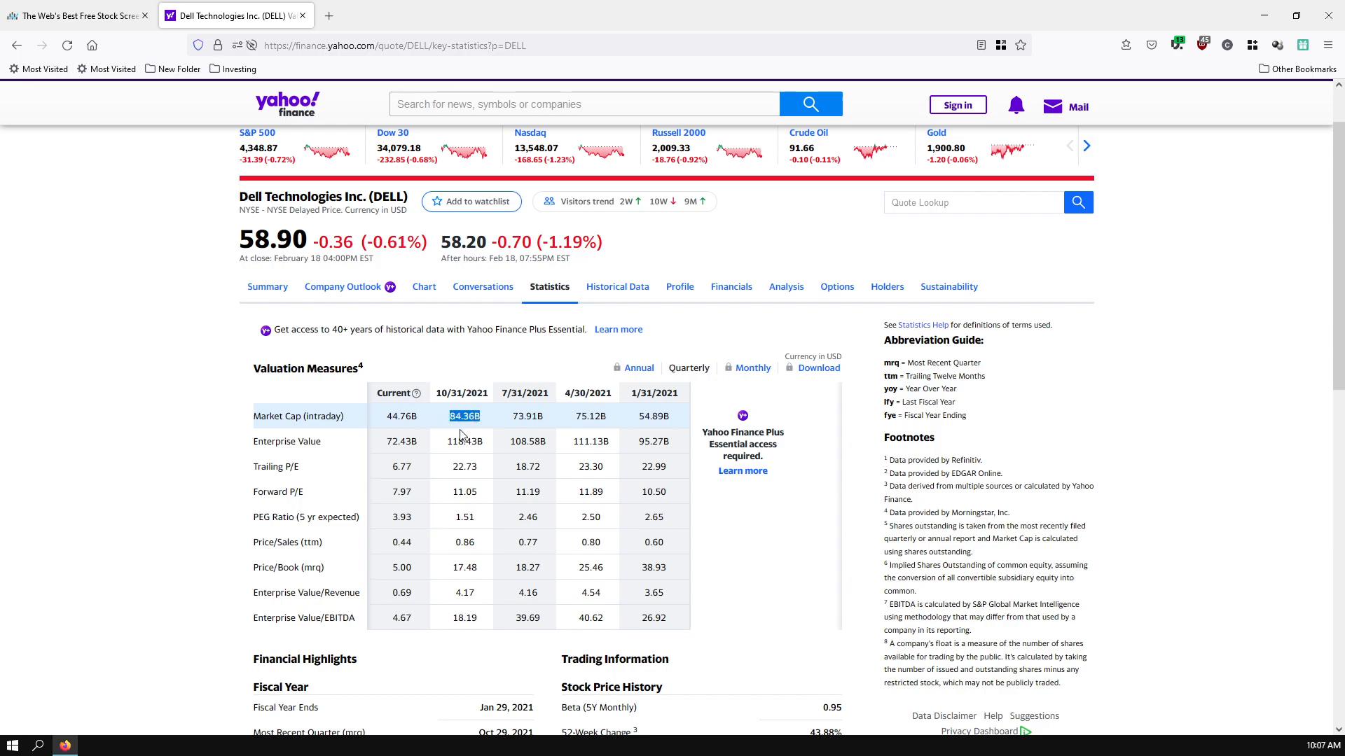
mouse_move(474, 492)
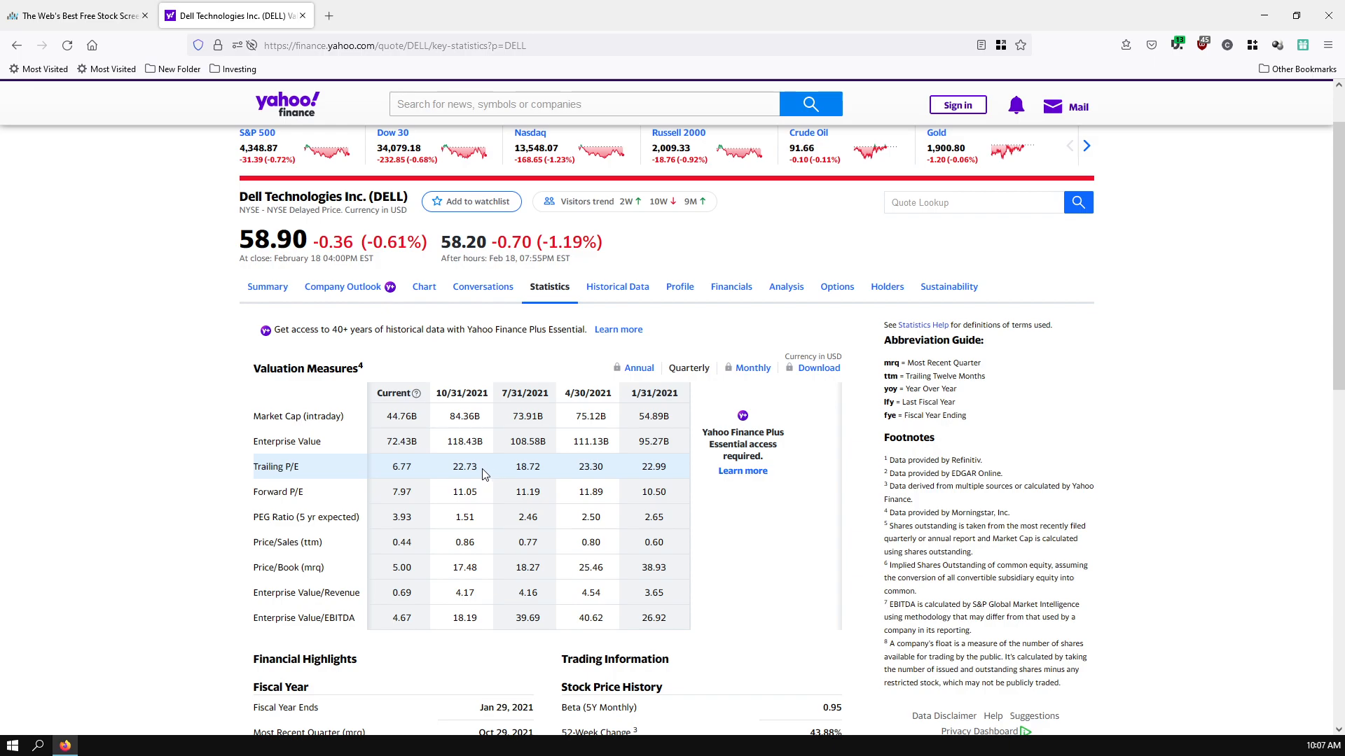
double_click(464, 466)
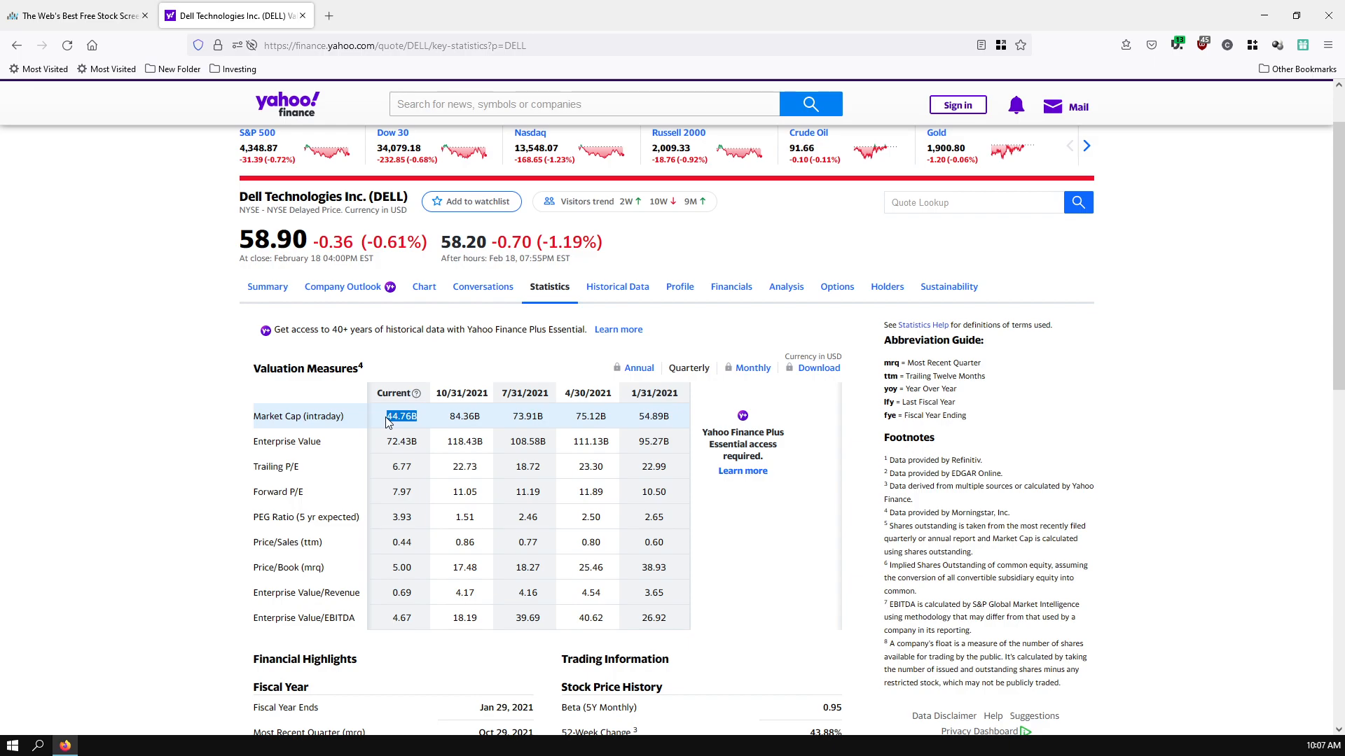
mouse_move(412, 466)
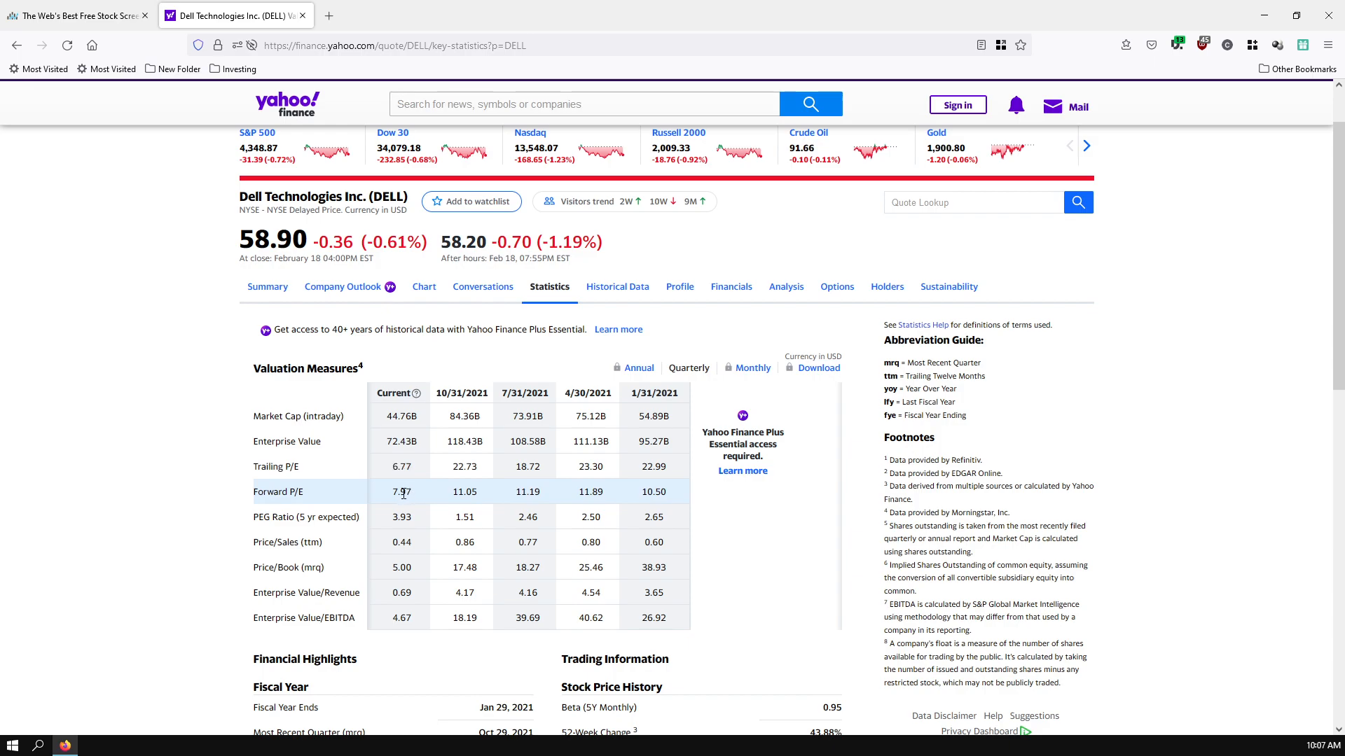
mouse_move(410, 542)
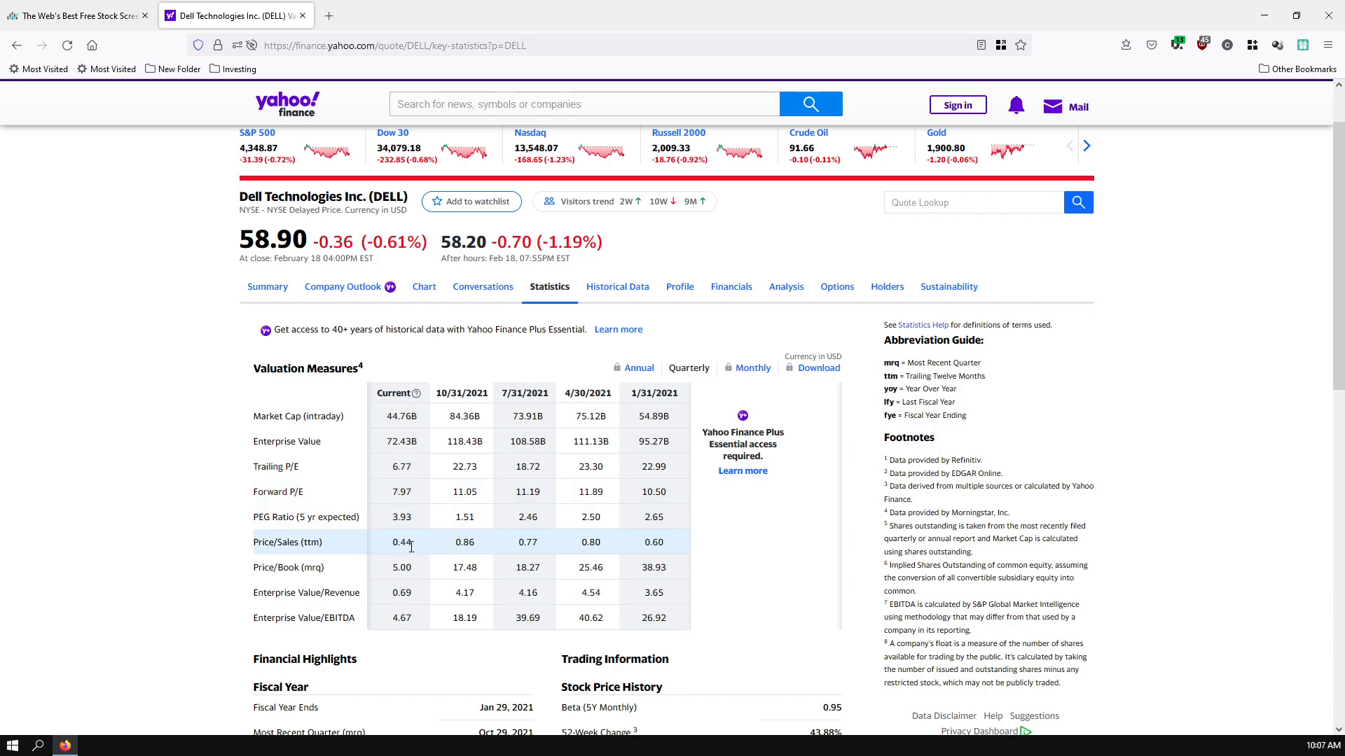
double_click(401, 542)
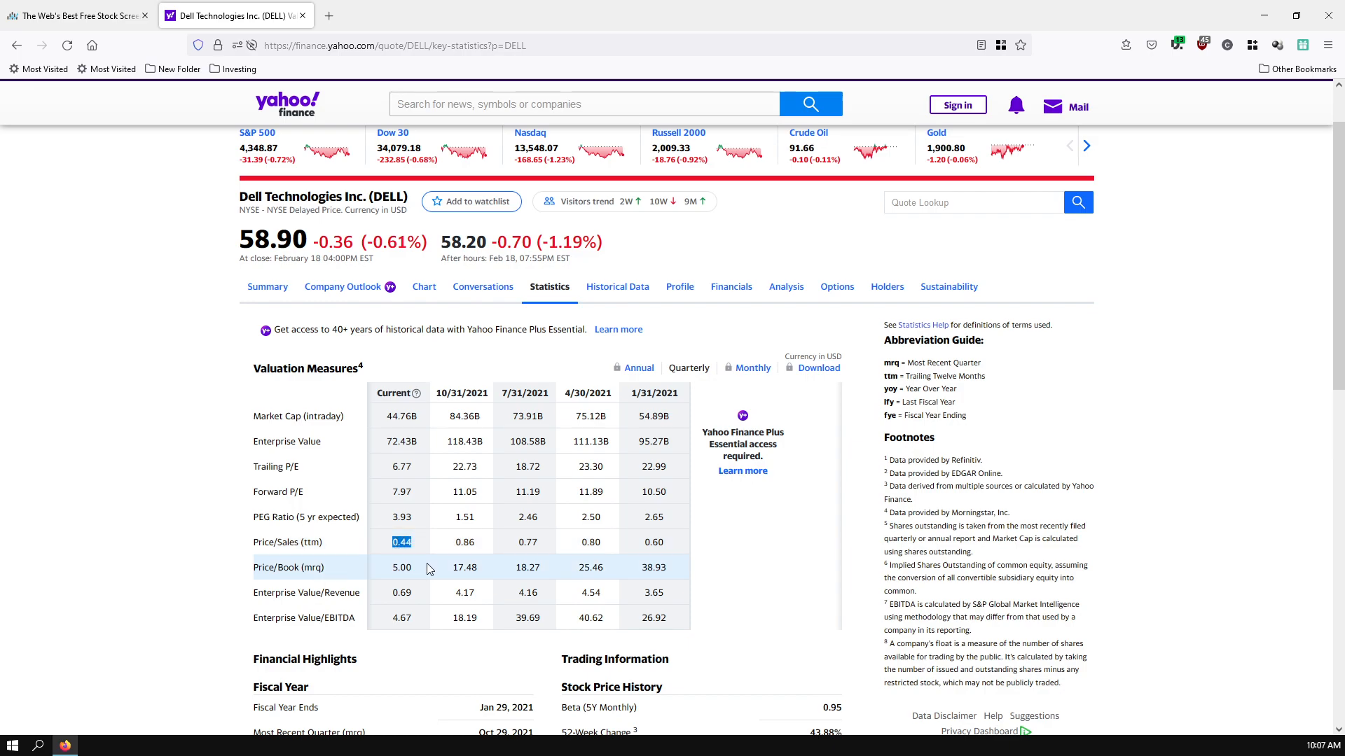
scroll(down, 3)
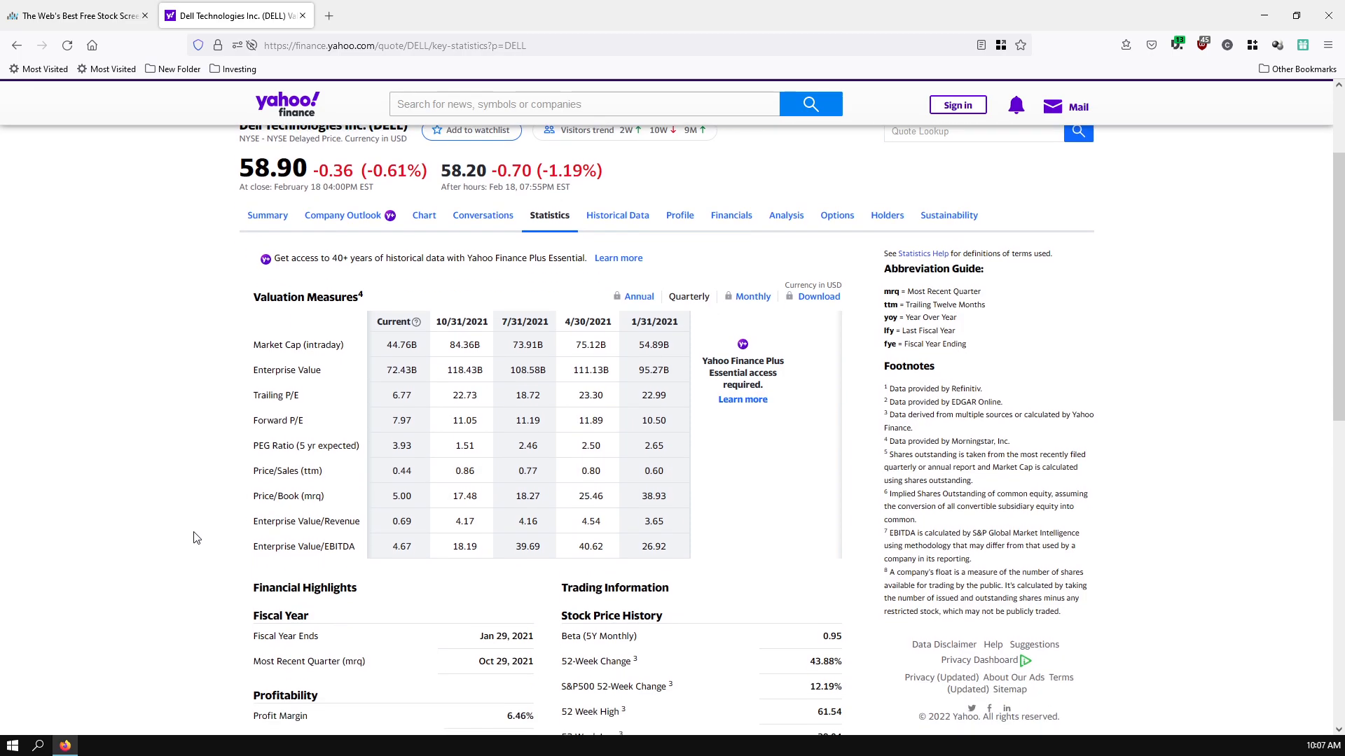
mouse_move(93, 258)
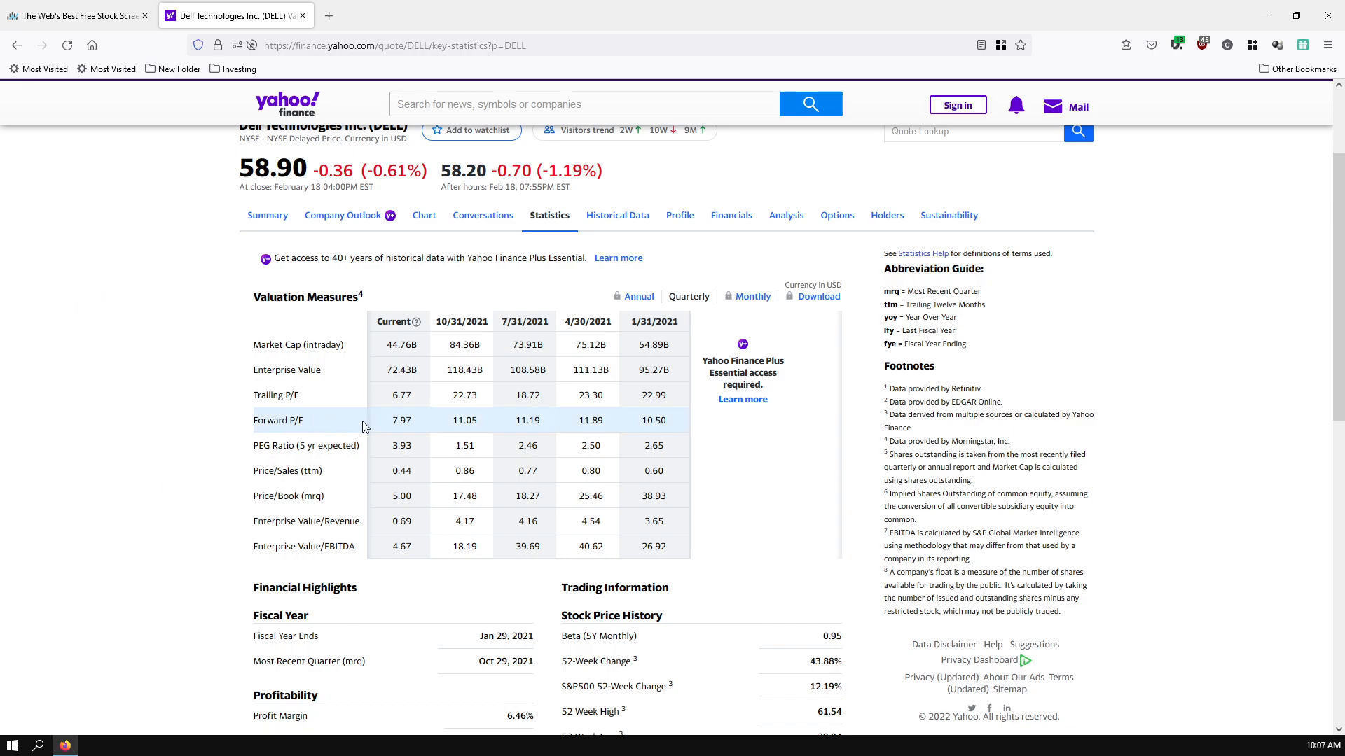
mouse_move(408, 421)
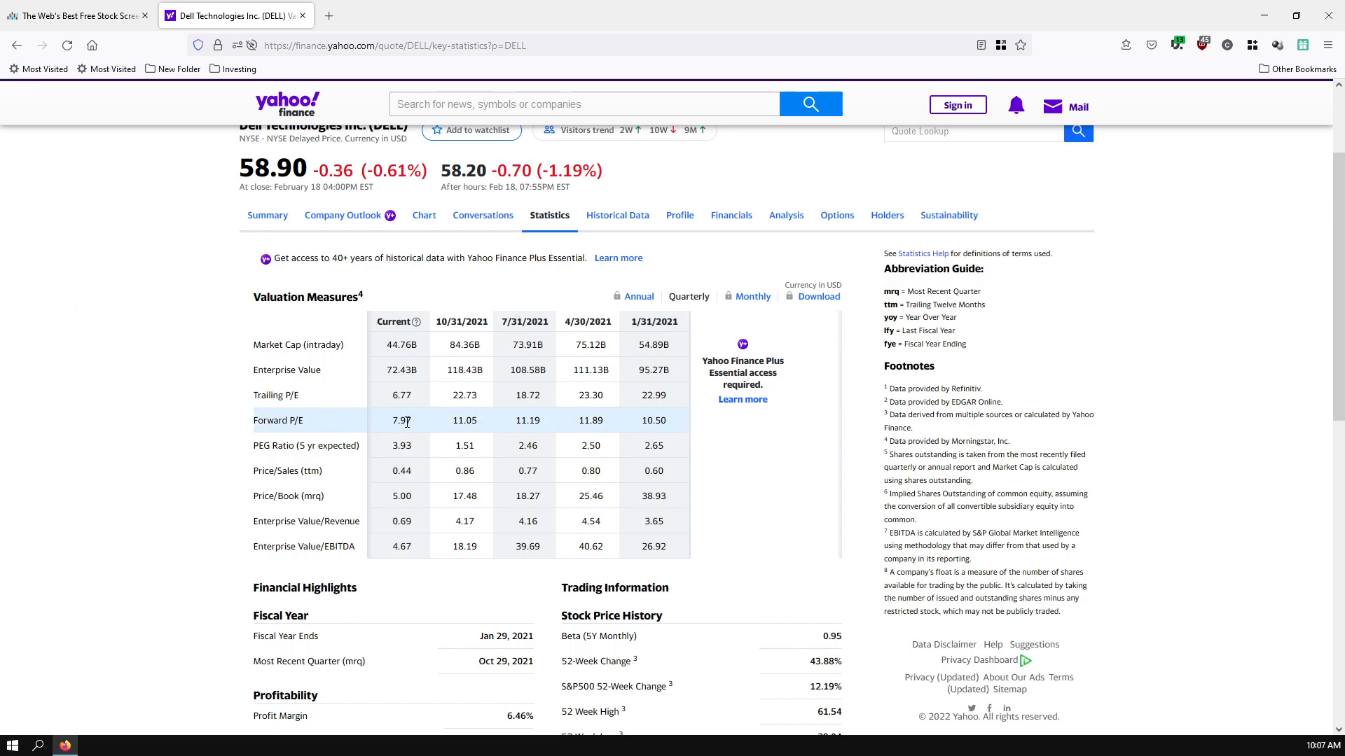
mouse_move(409, 440)
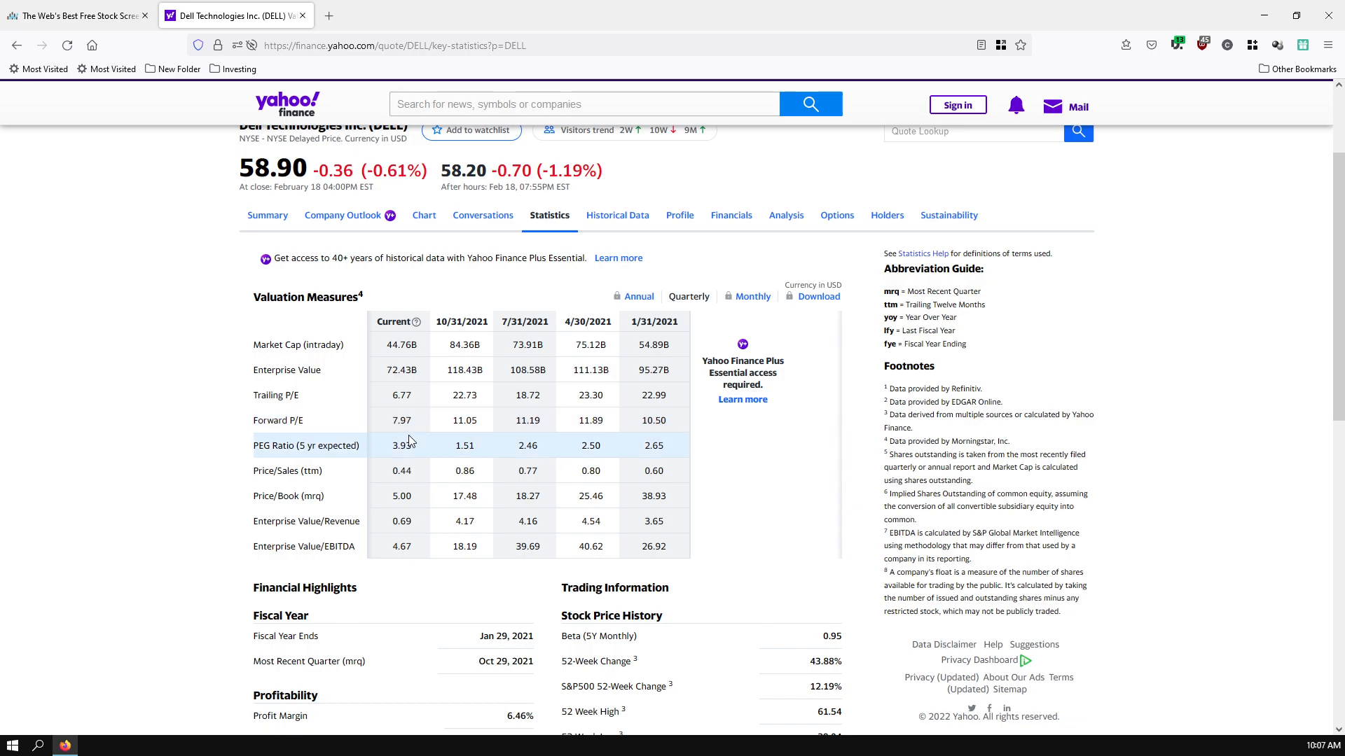
mouse_move(412, 421)
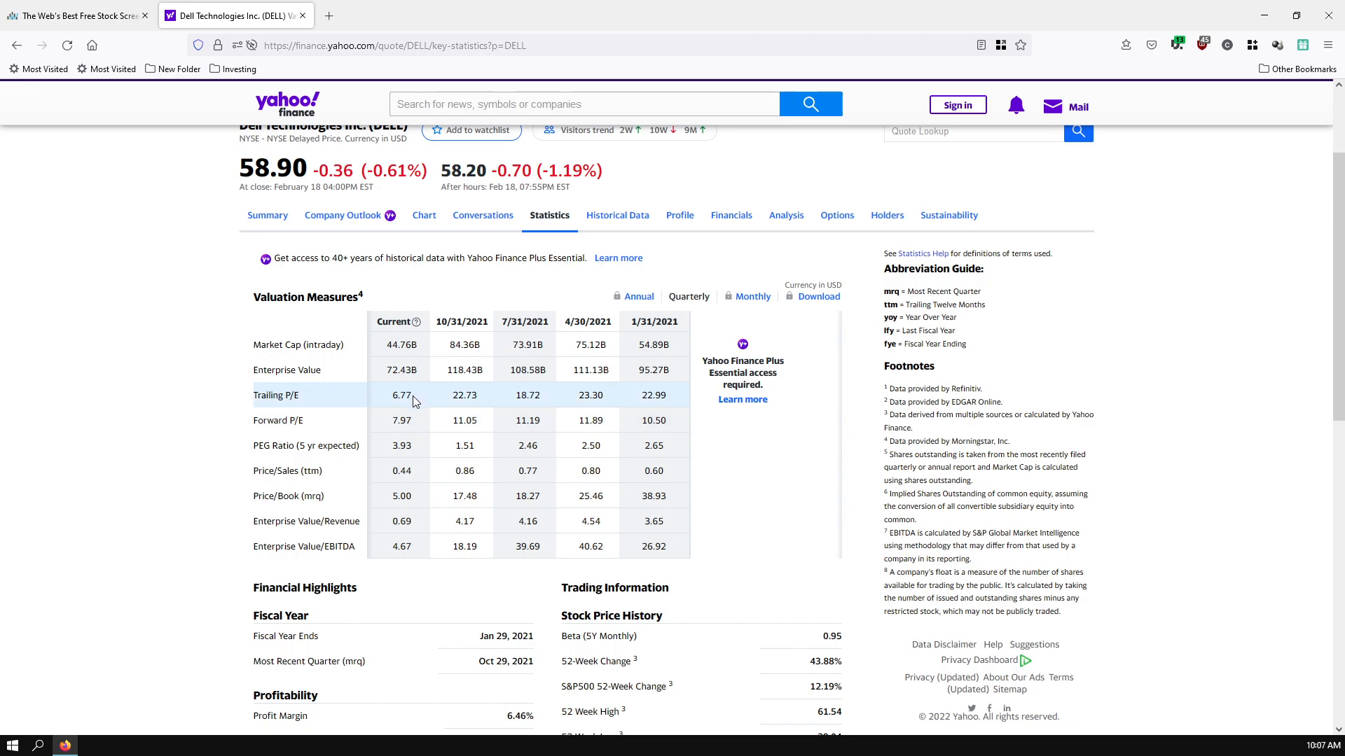
mouse_move(403, 395)
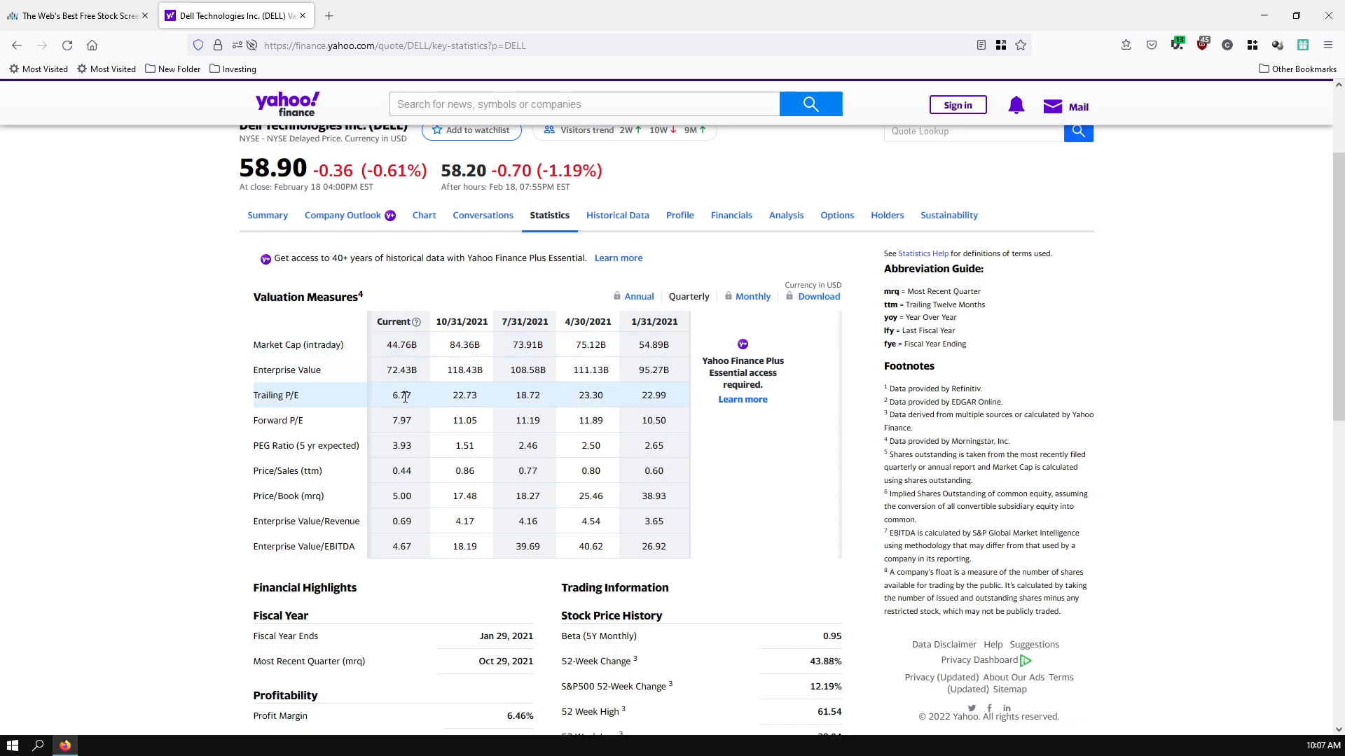
mouse_move(343, 446)
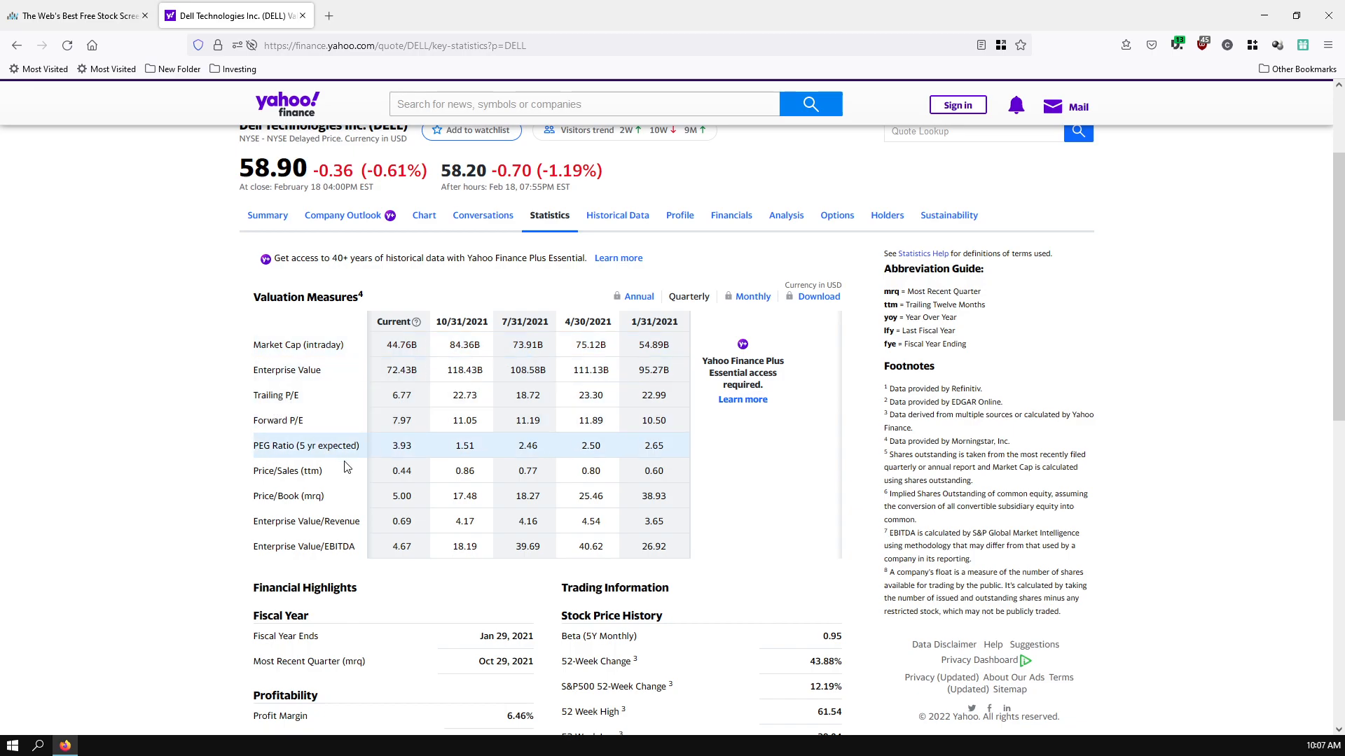
mouse_move(337, 435)
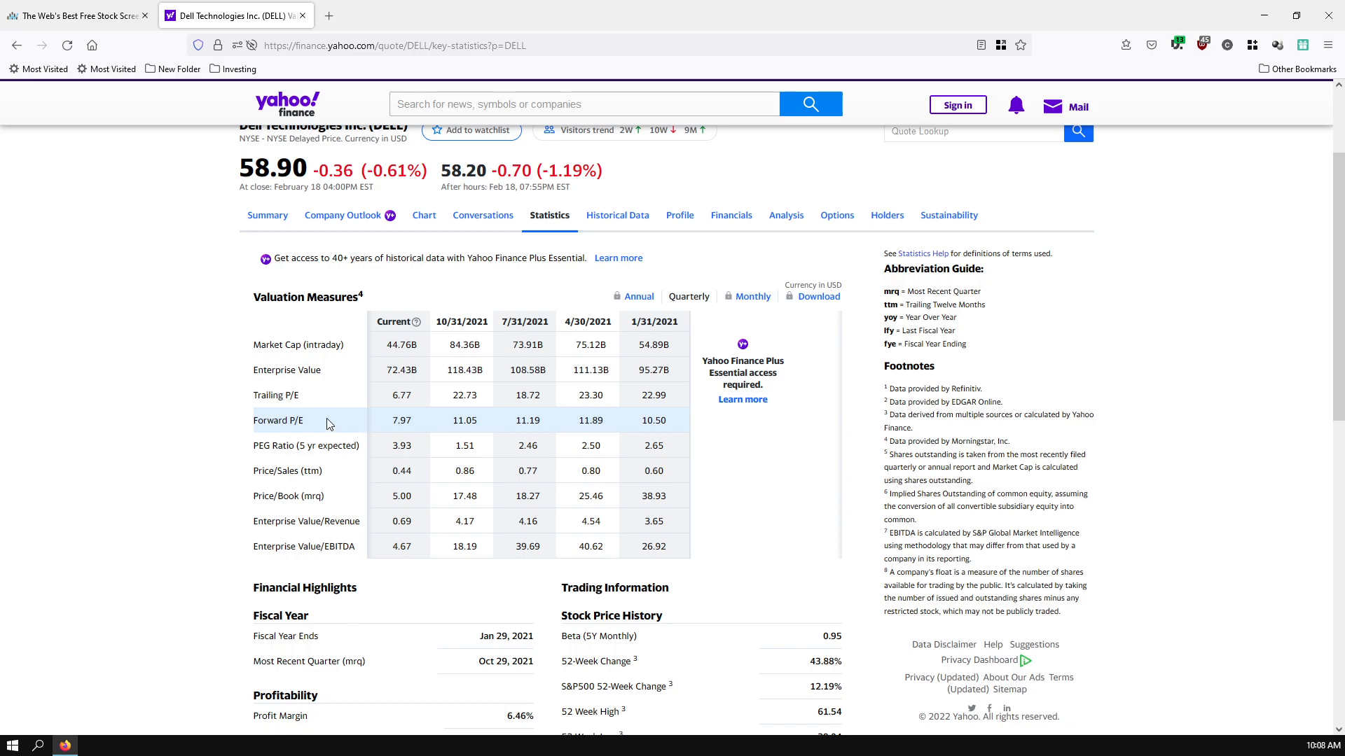
Return to the Macrotrends results and page forward to page 21, stocks 401–420.
click(76, 15)
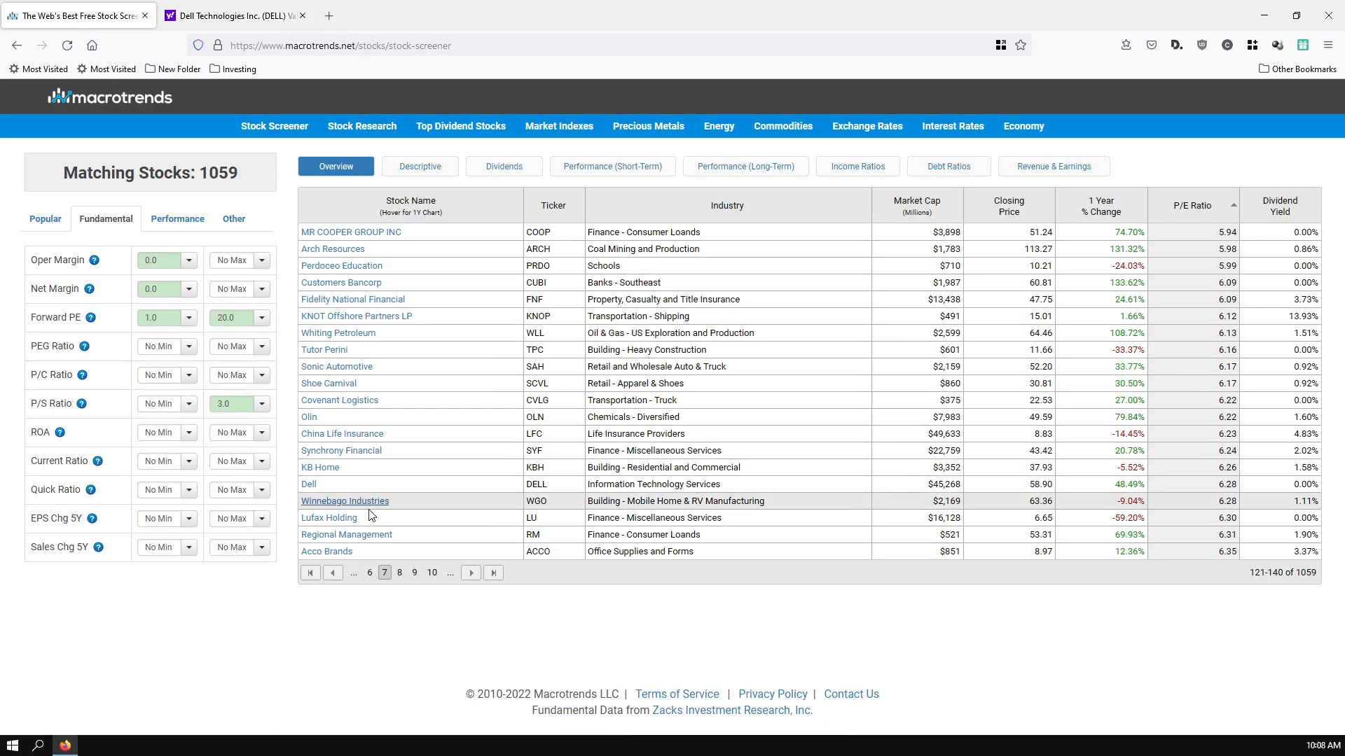
mouse_move(470, 572)
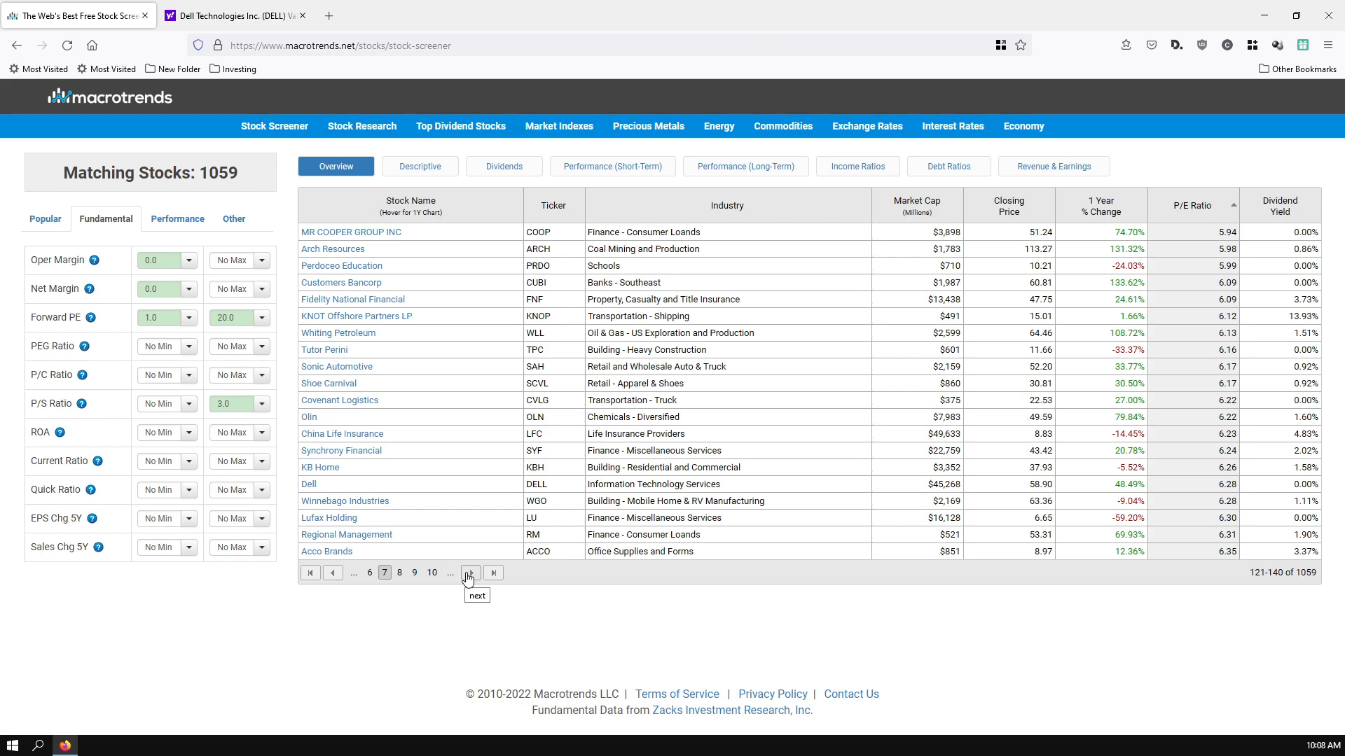
click(469, 572)
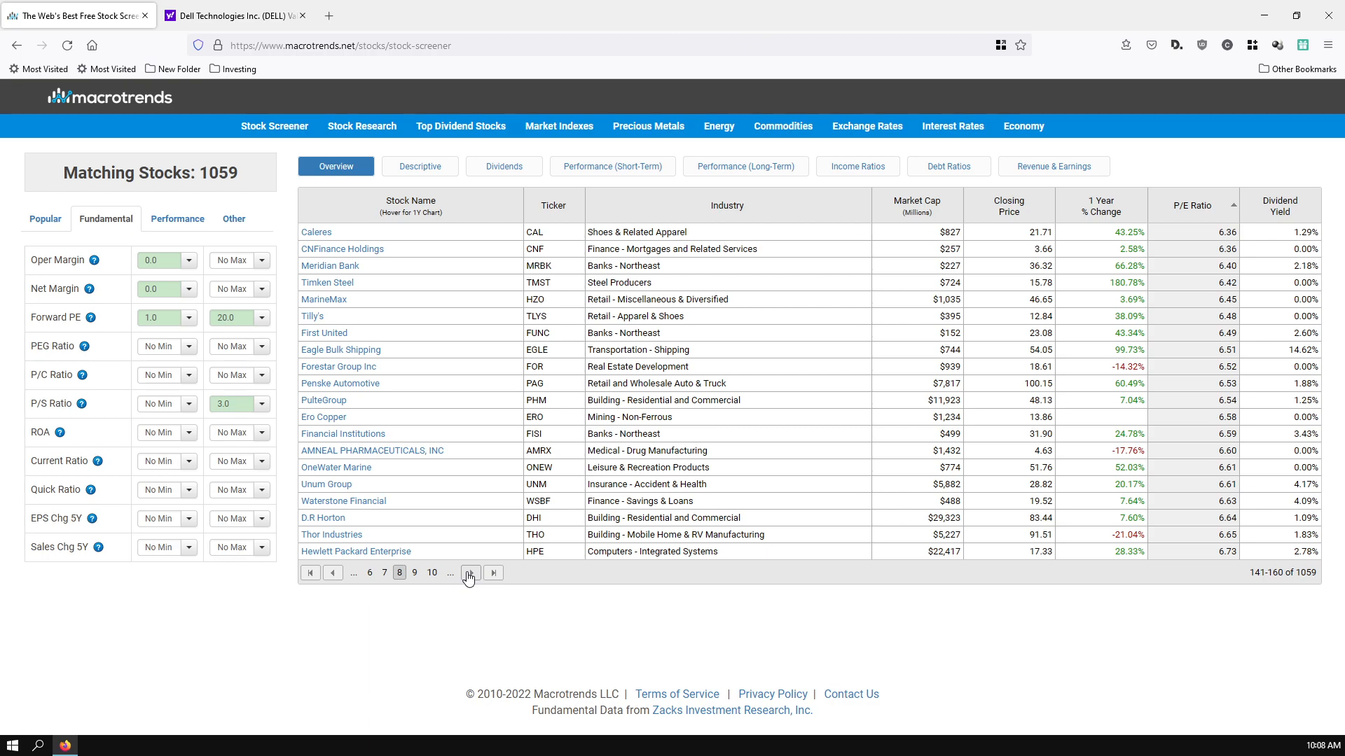
click(469, 573)
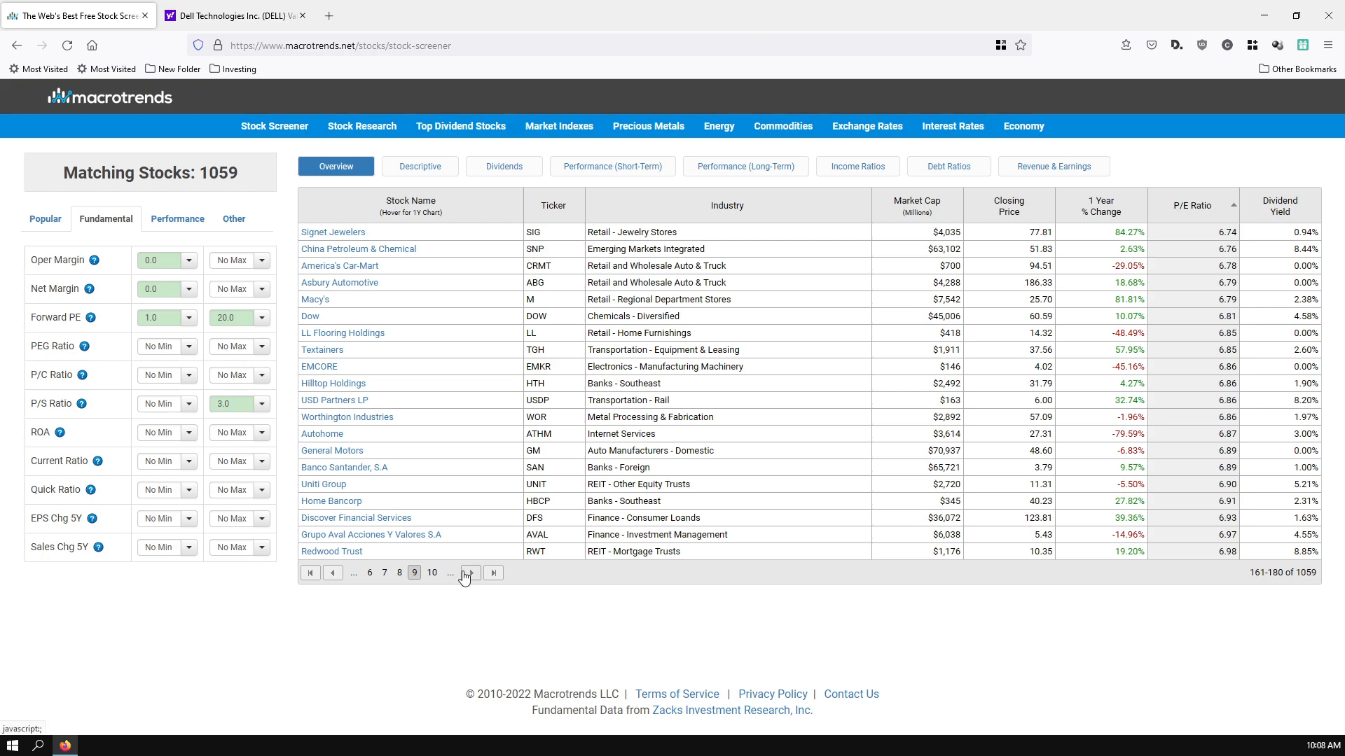
click(469, 572)
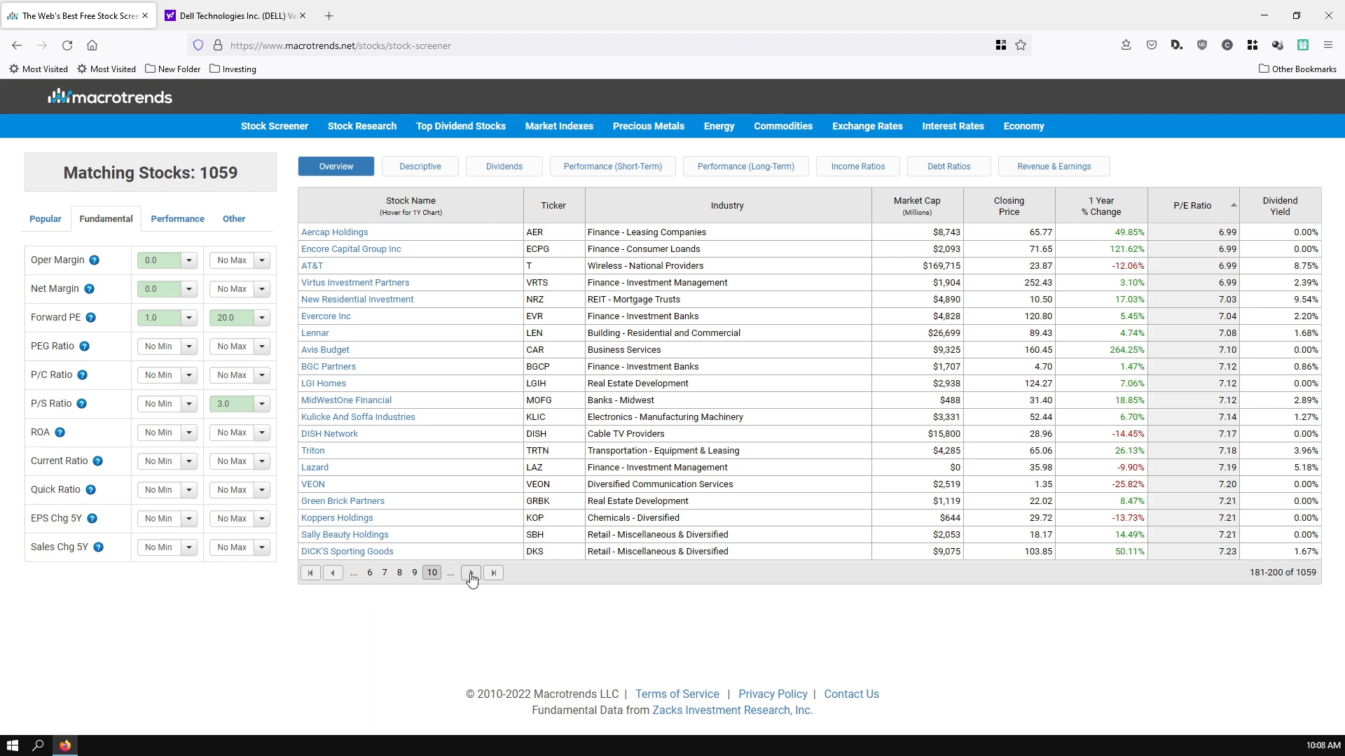
mouse_move(471, 573)
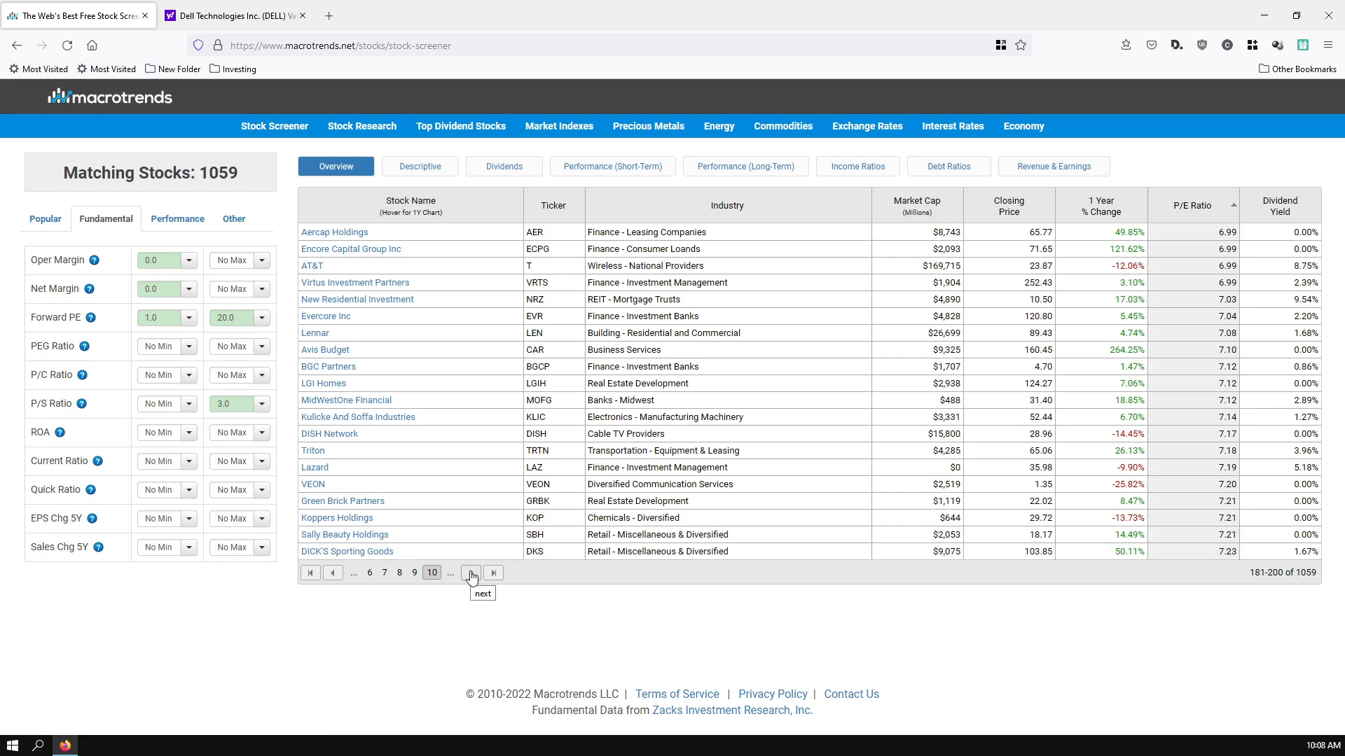
click(471, 573)
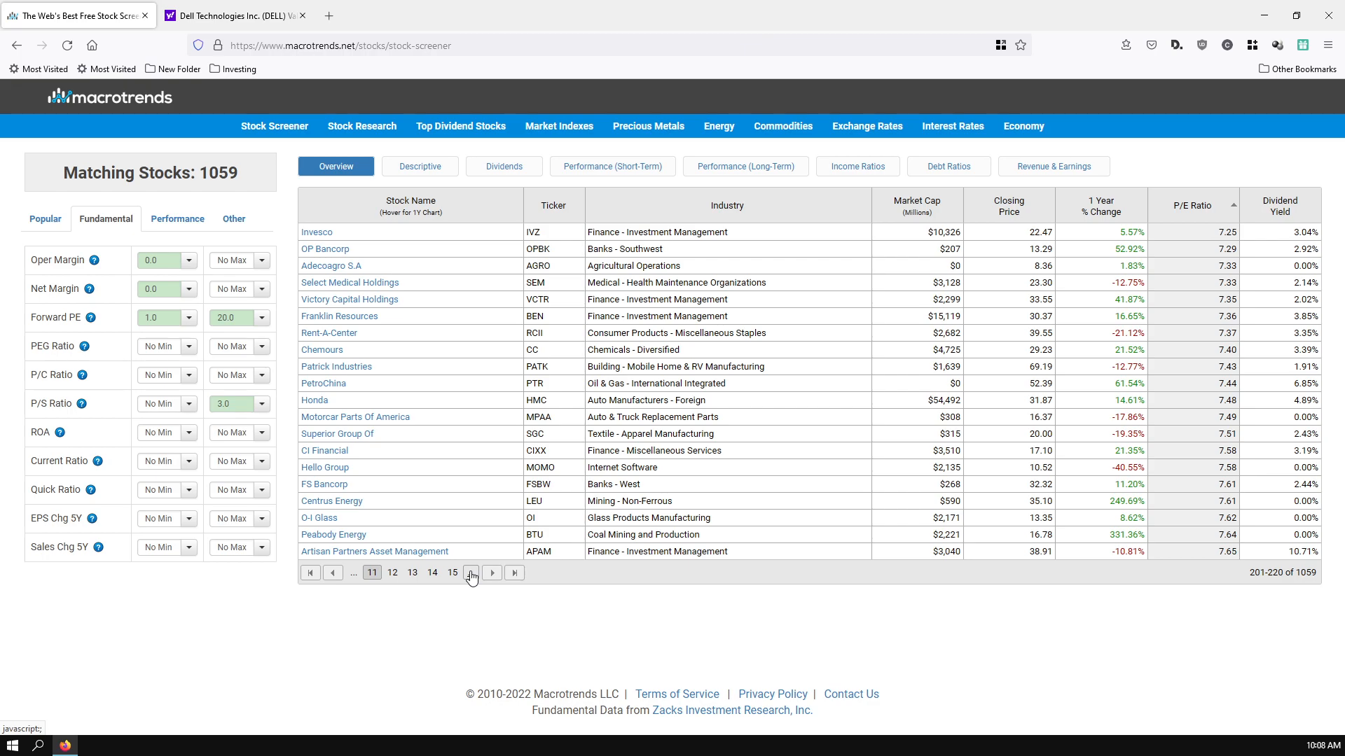
click(490, 572)
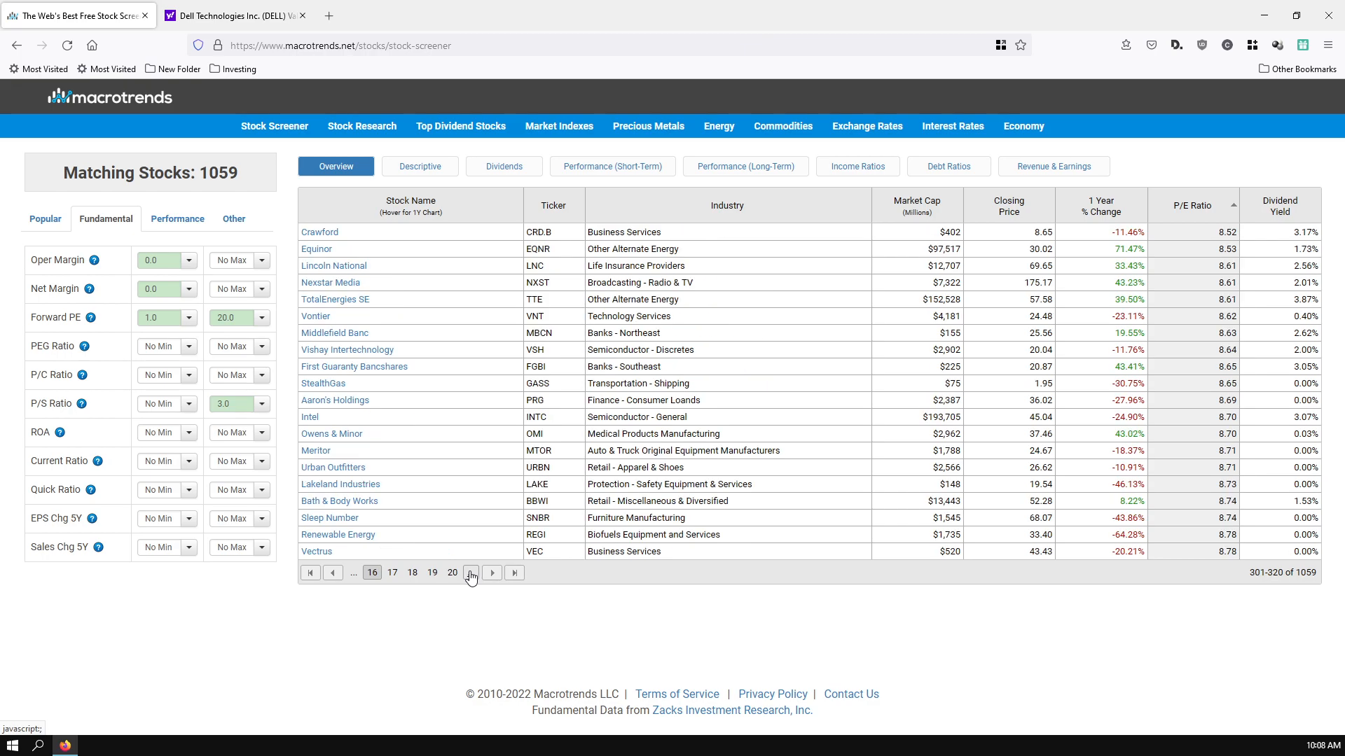
mouse_move(474, 581)
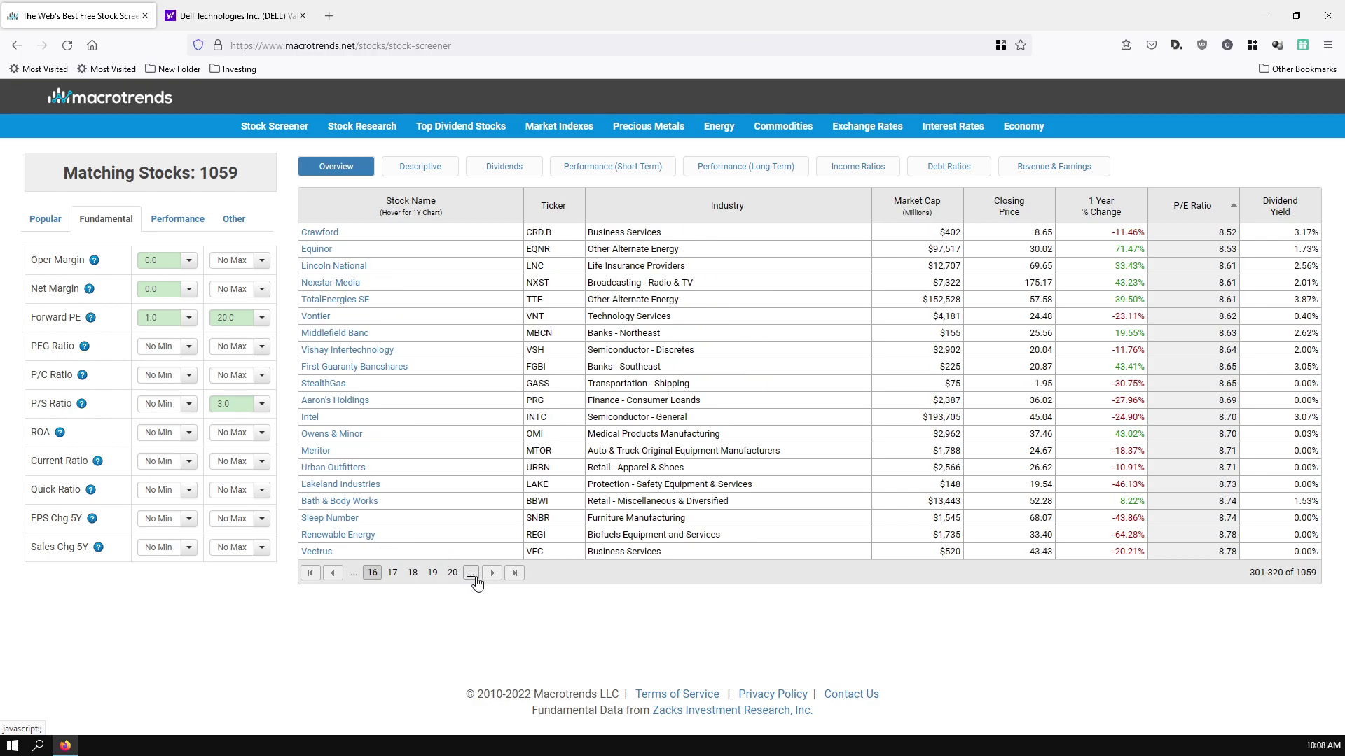
click(492, 572)
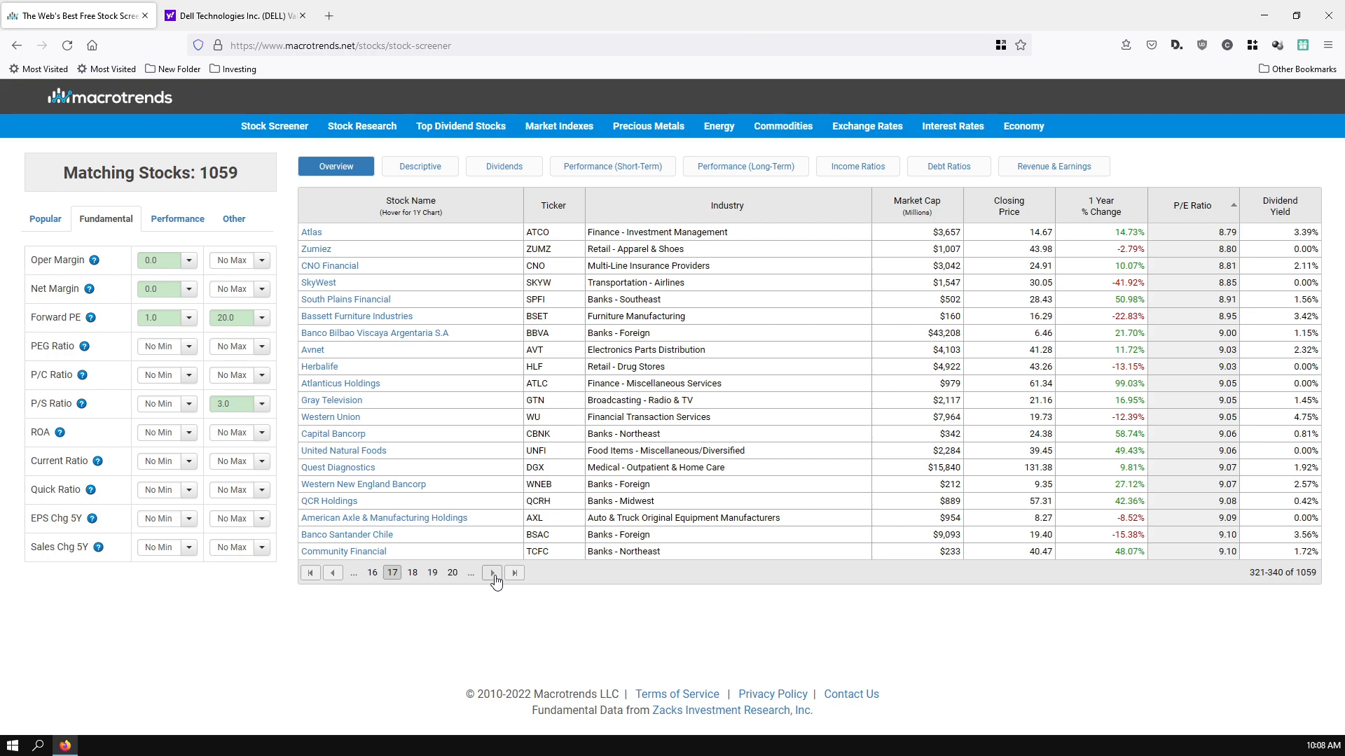
click(492, 573)
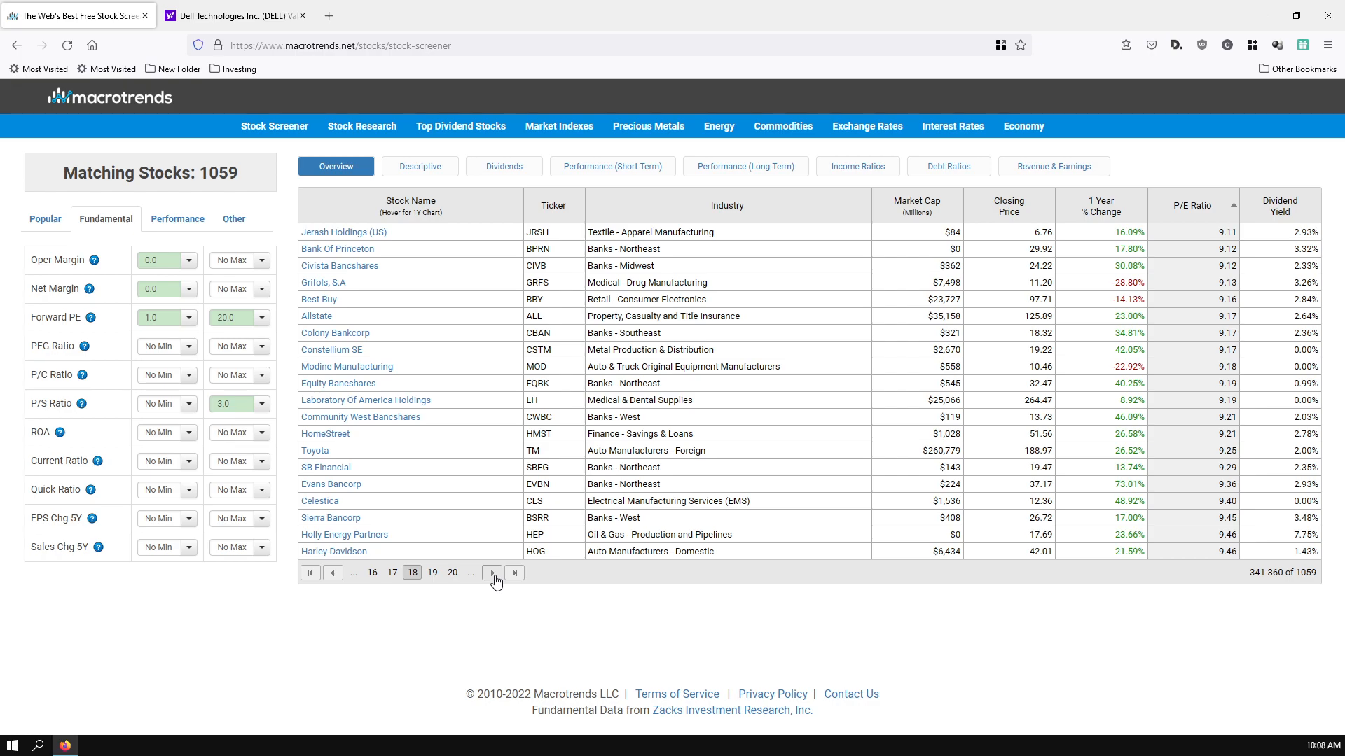
click(491, 573)
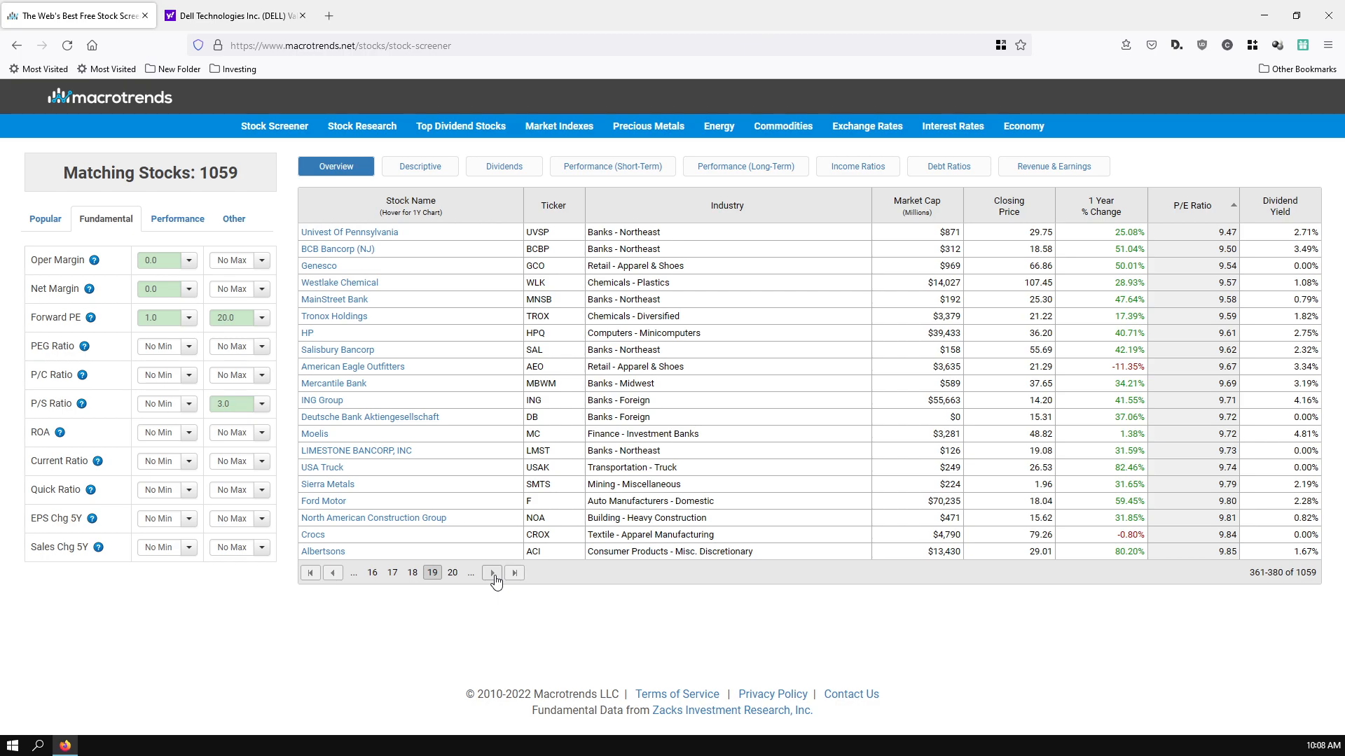
click(493, 572)
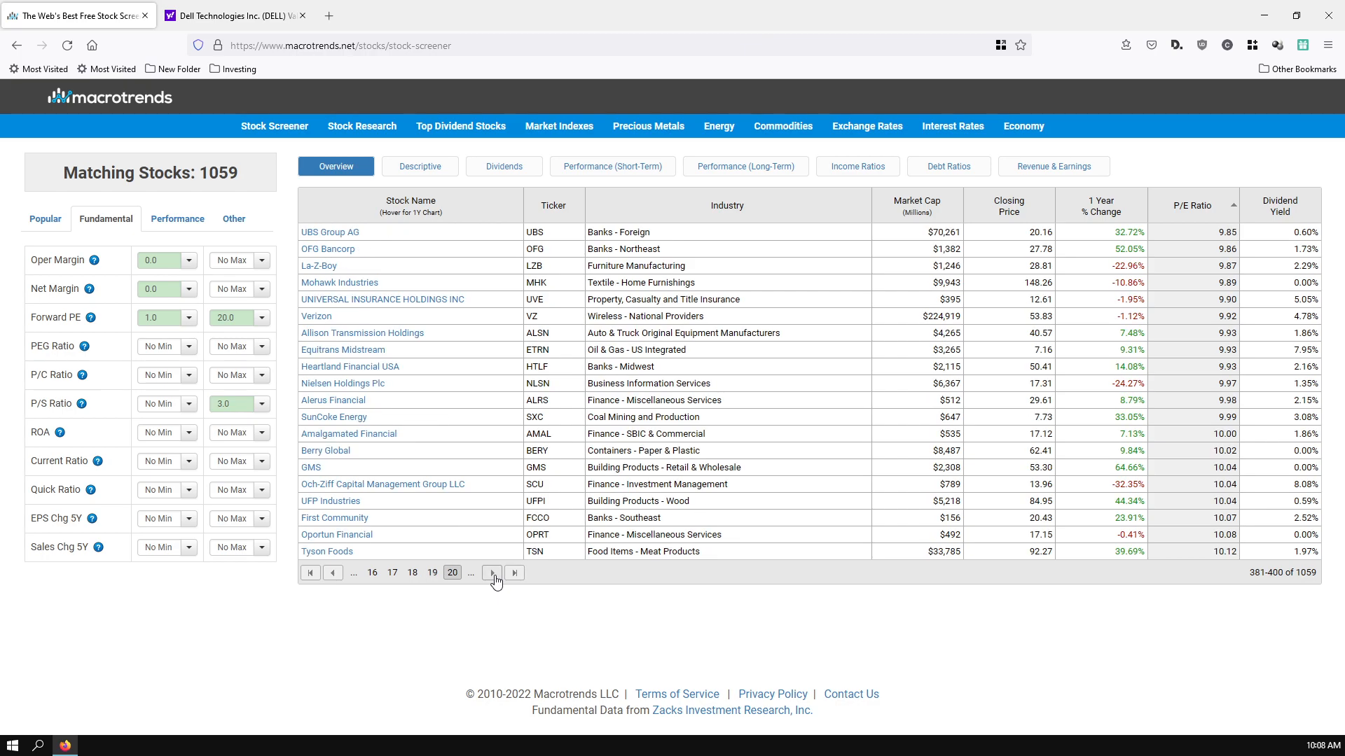
mouse_move(493, 573)
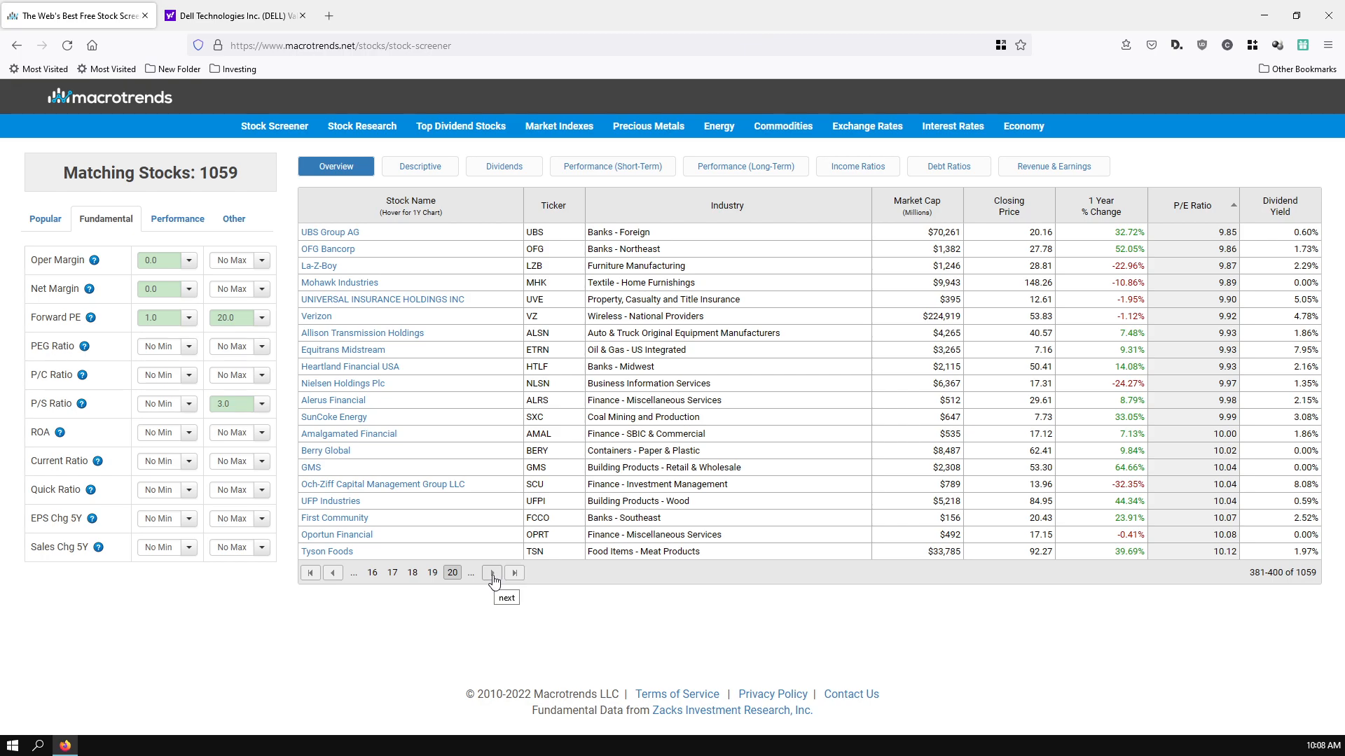
click(492, 573)
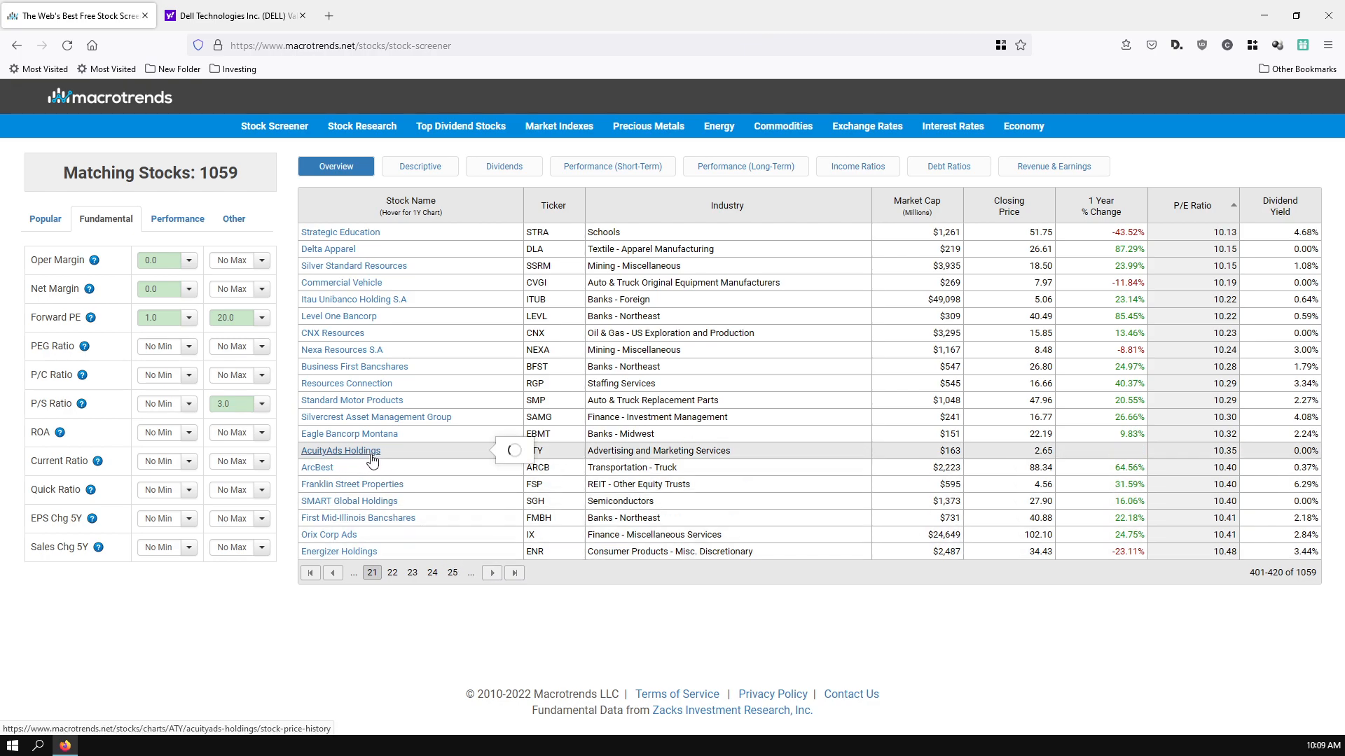
mouse_move(313, 316)
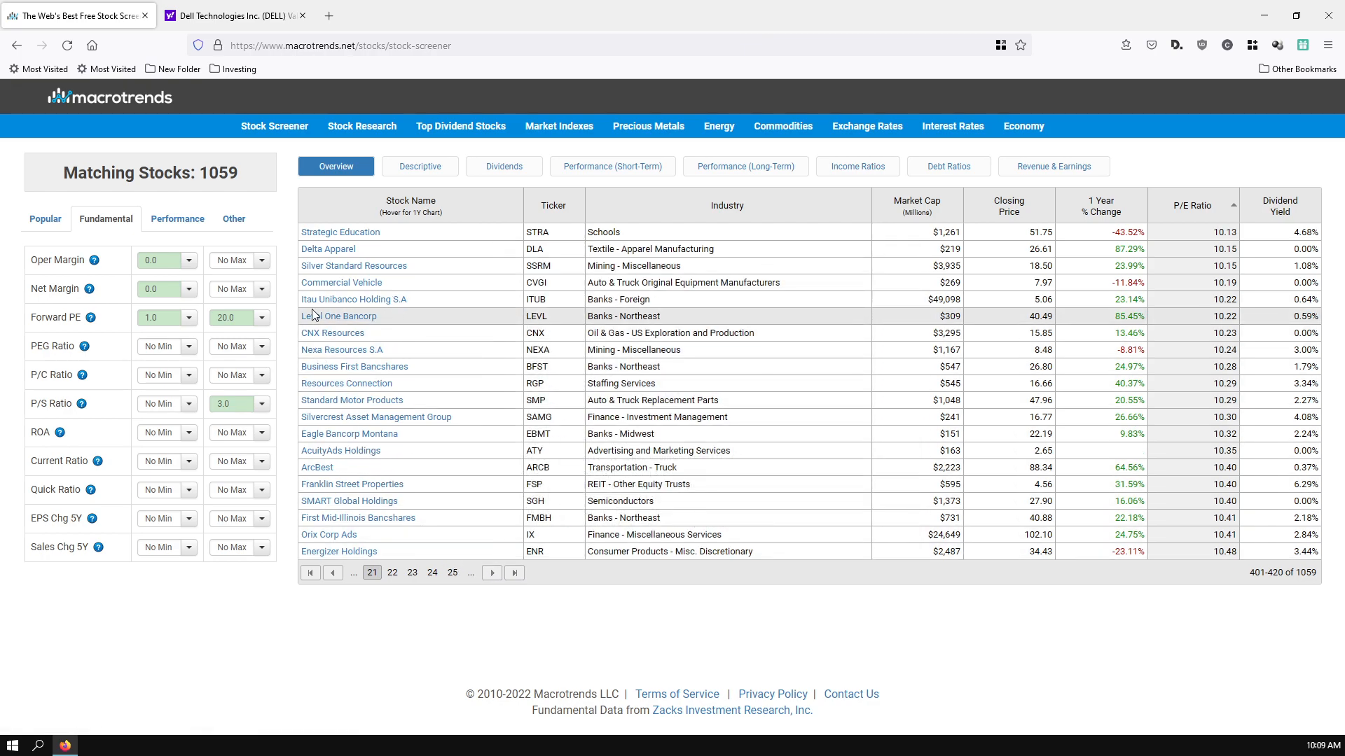
mouse_move(276, 451)
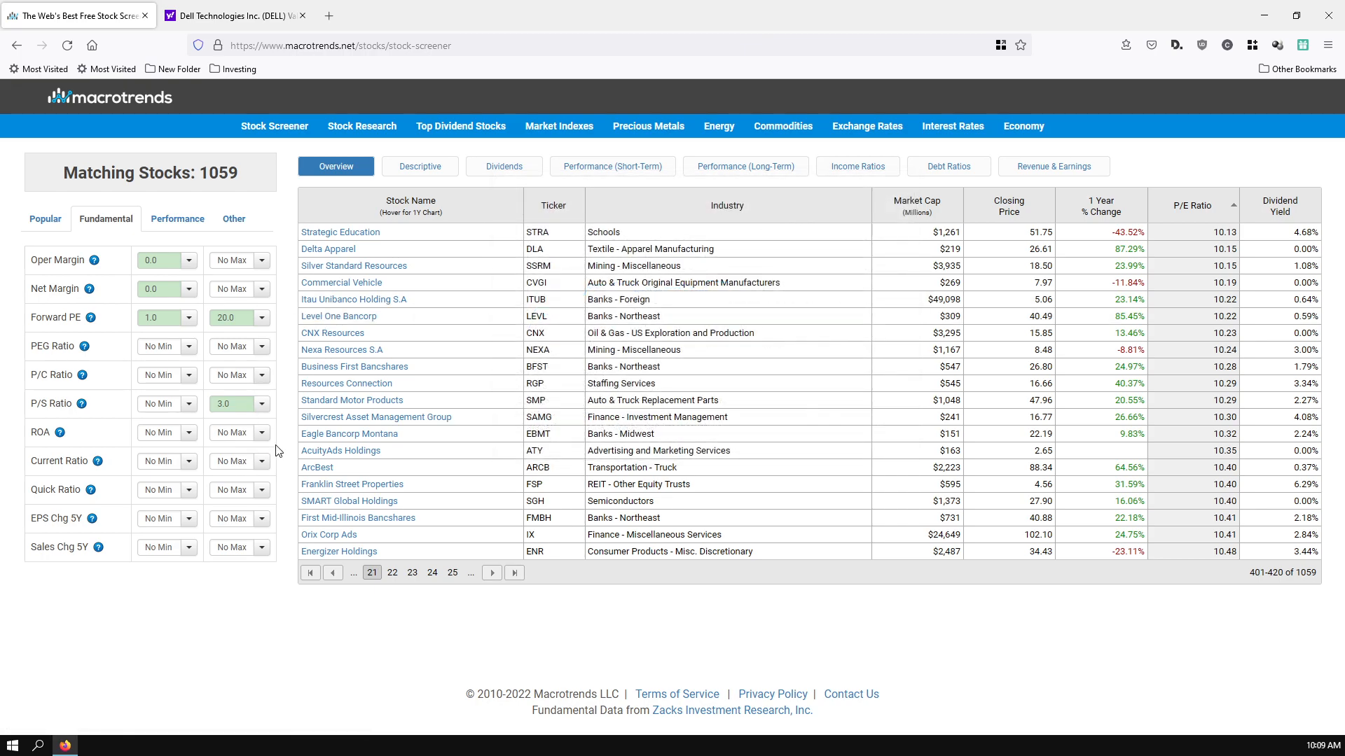
mouse_move(474, 565)
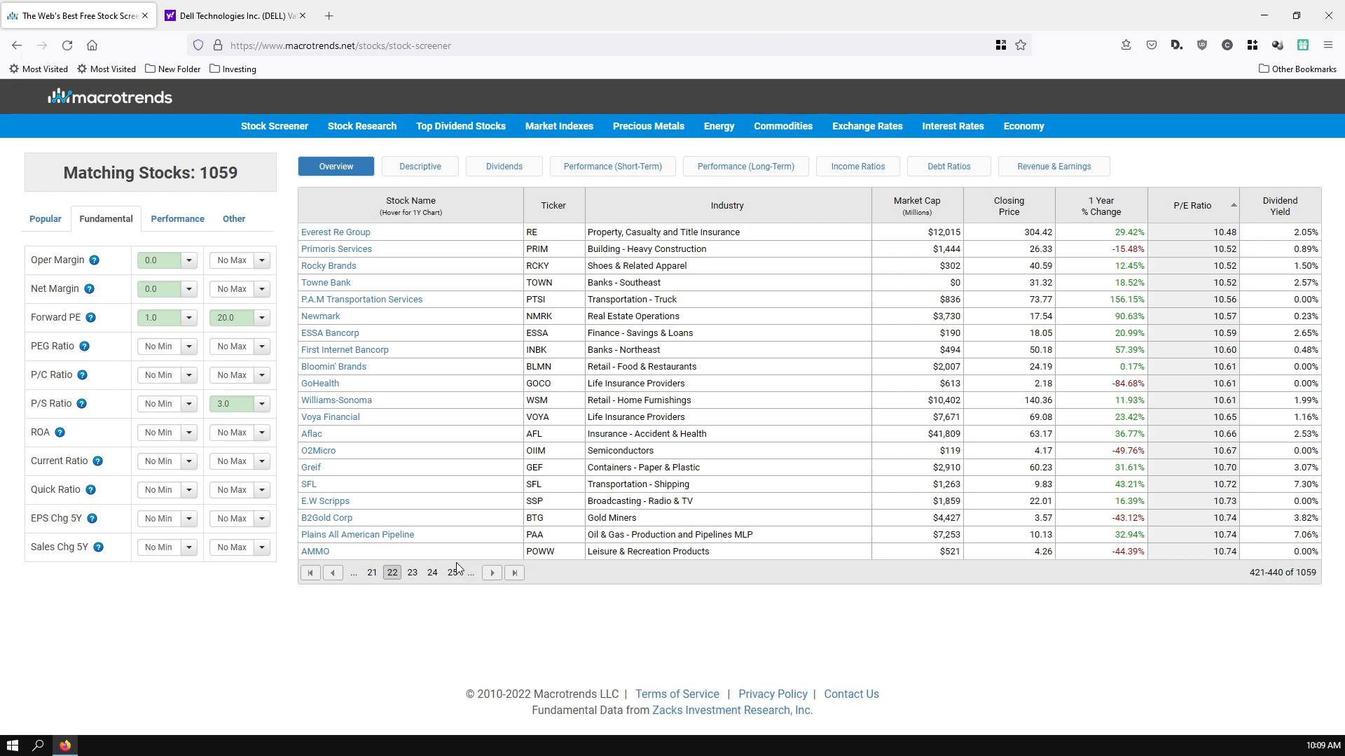
mouse_move(267, 642)
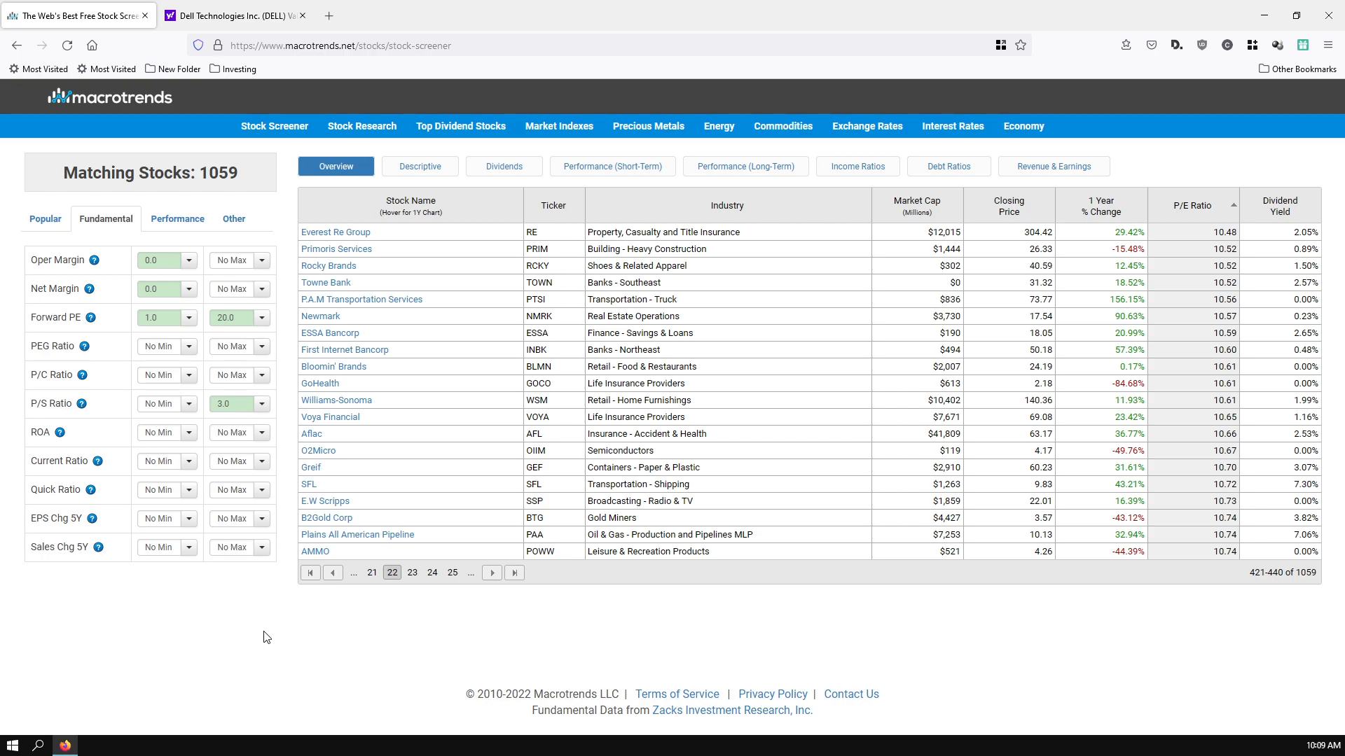
mouse_move(461, 602)
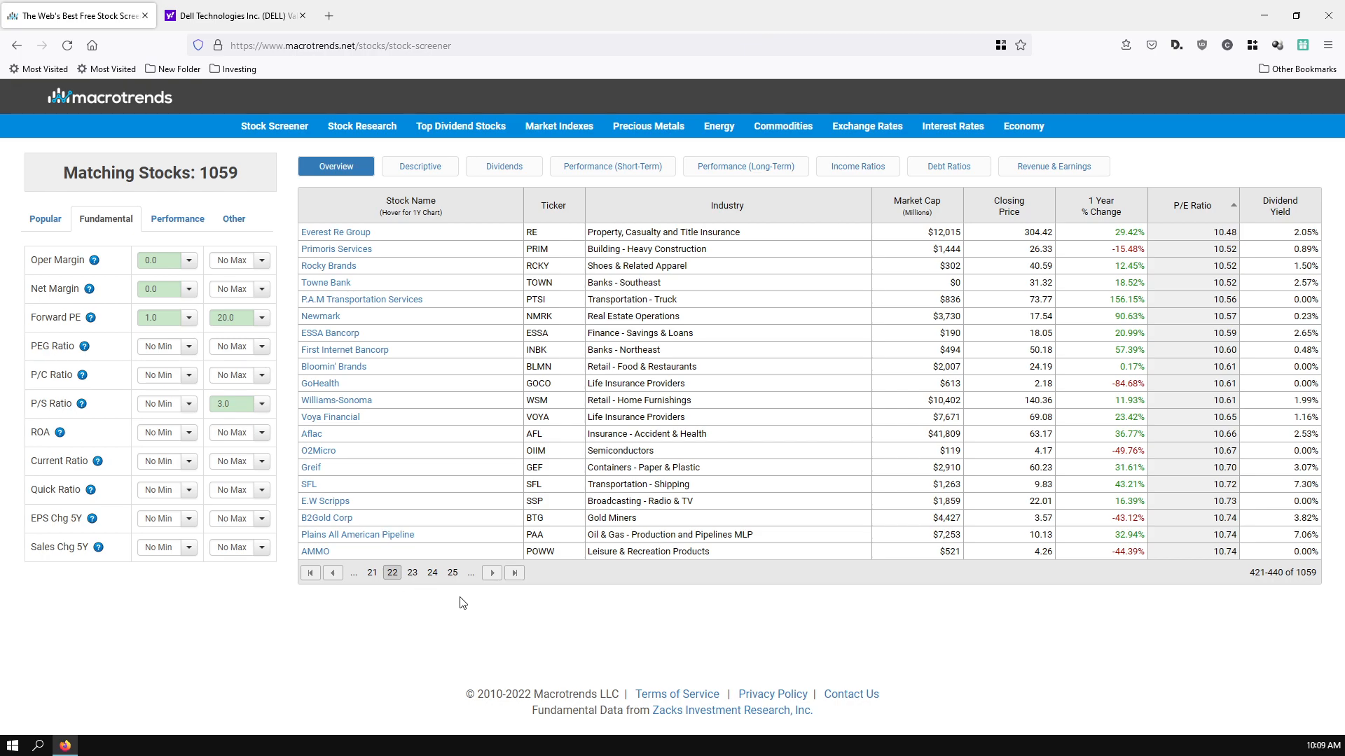
mouse_move(545, 637)
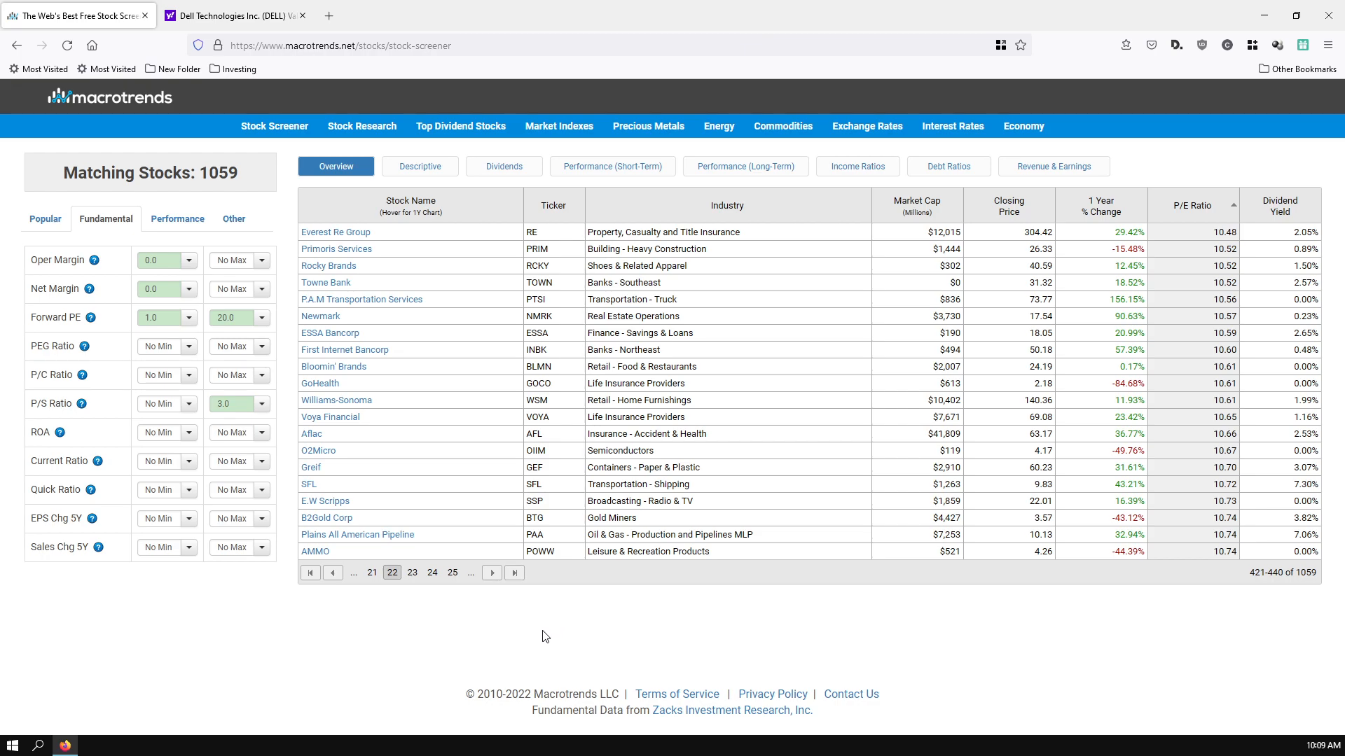
mouse_move(486, 638)
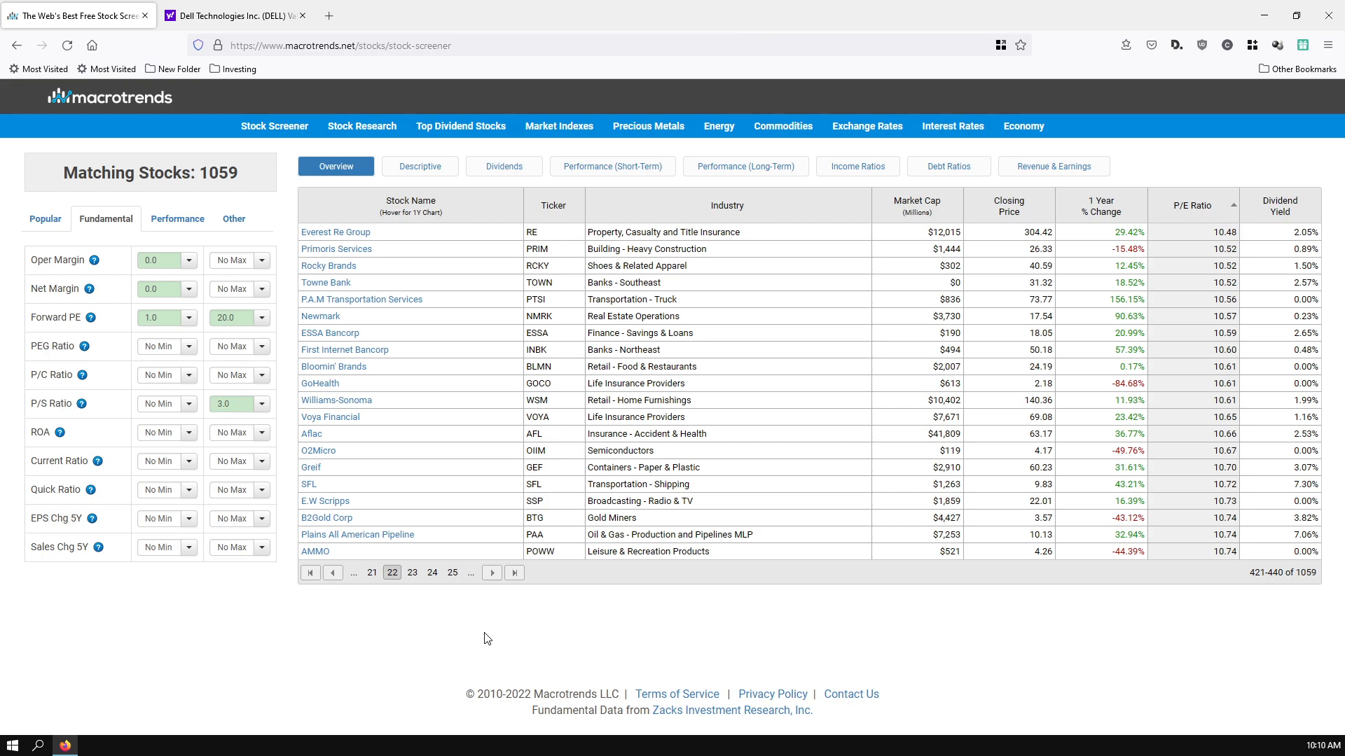
mouse_move(125, 434)
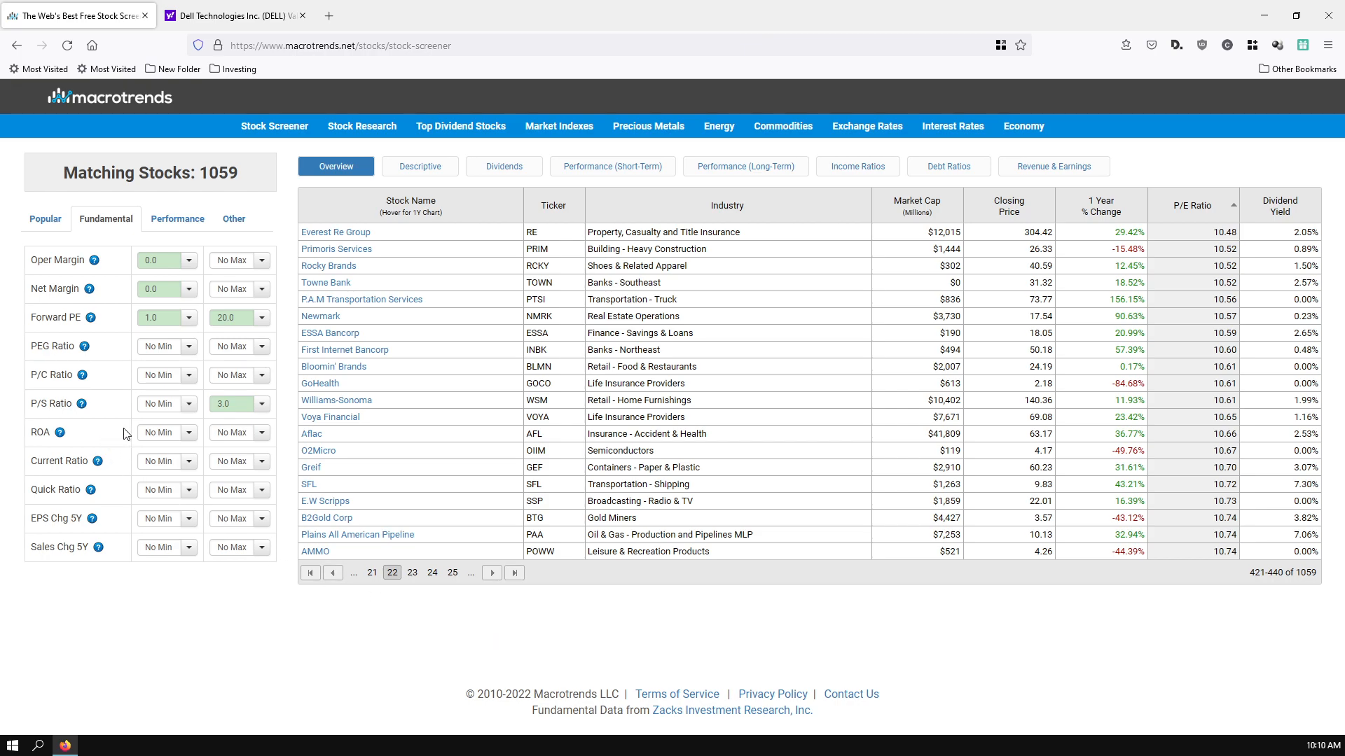
In the Popular filters, cap market cap at $1B, return to page one, then tighten to $250M.
click(44, 218)
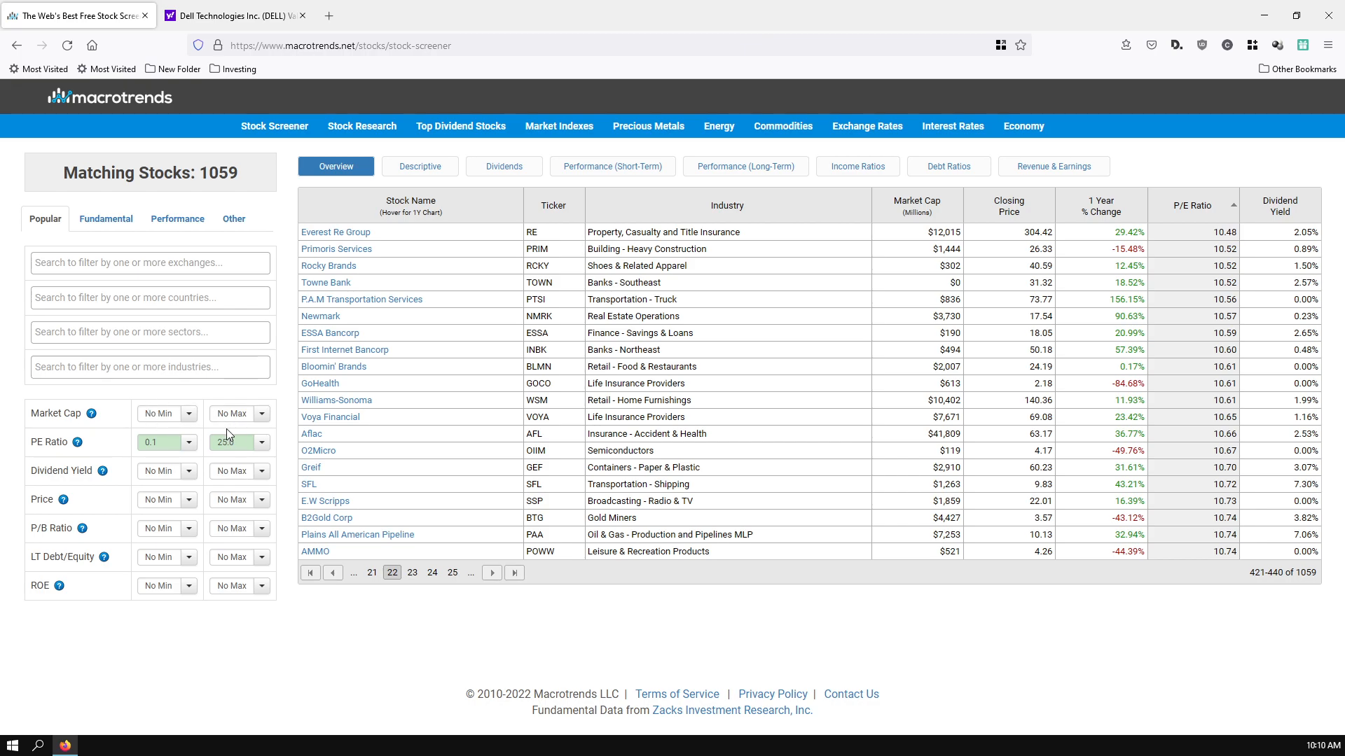
click(260, 413)
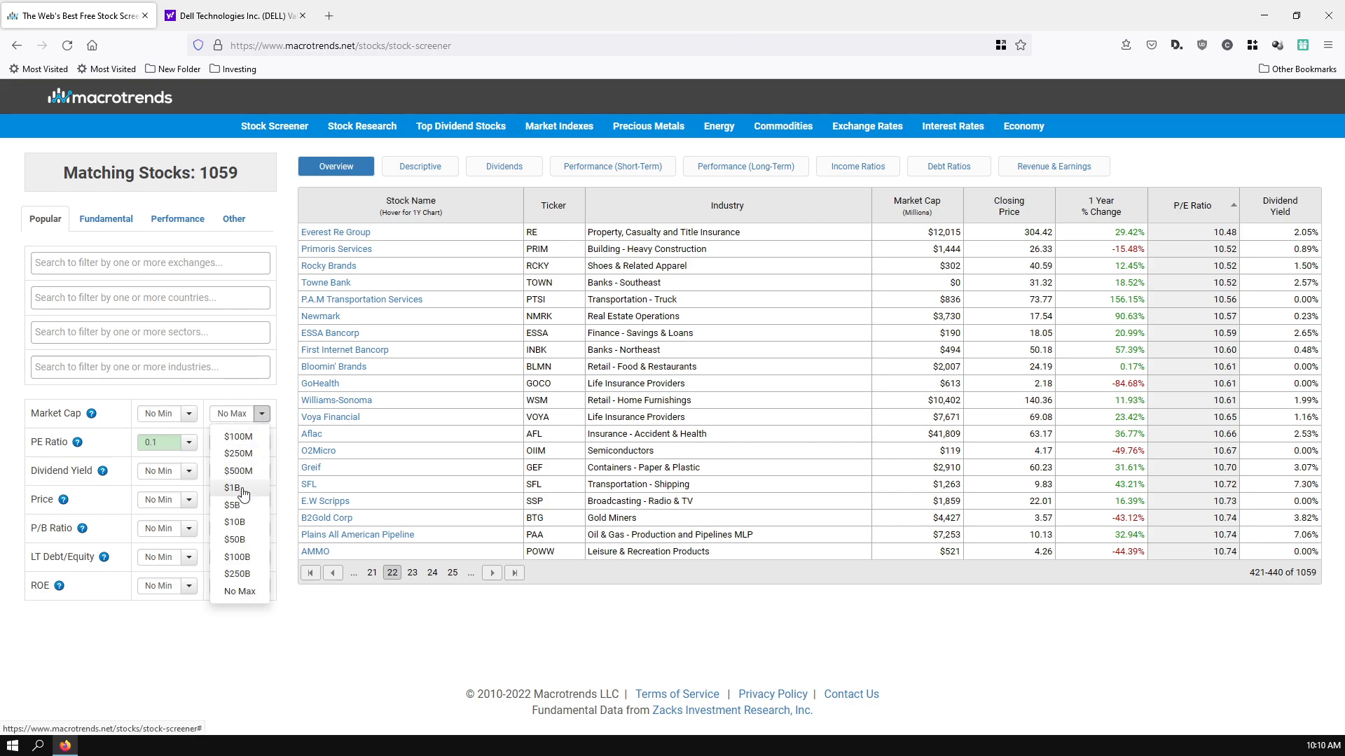
click(230, 487)
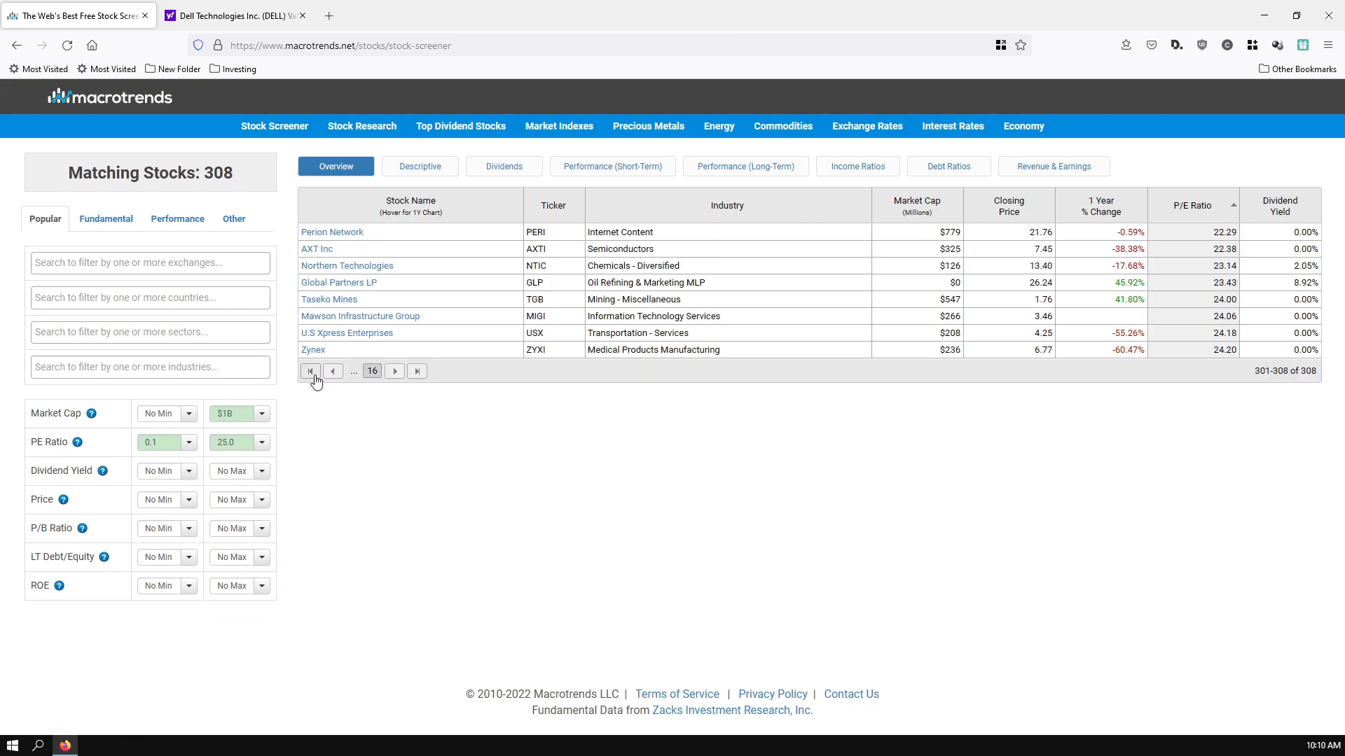
click(310, 370)
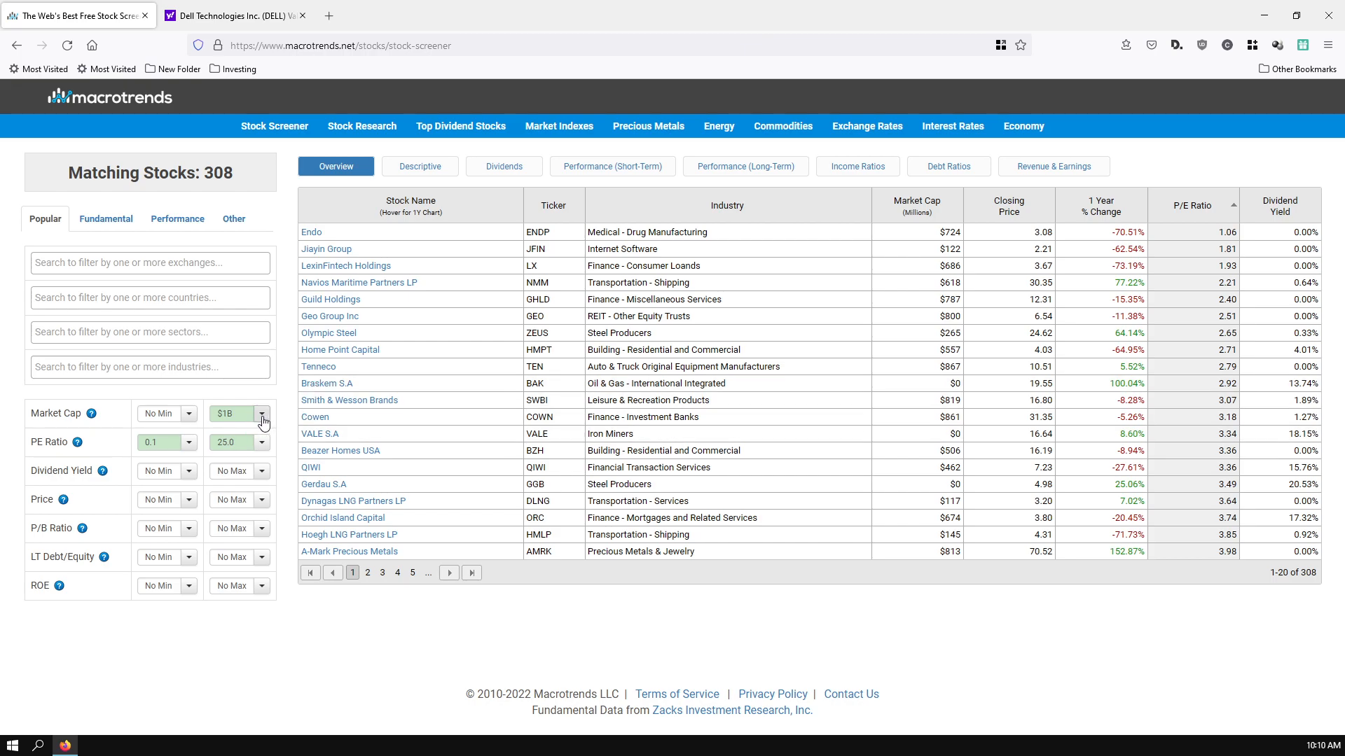
mouse_move(349, 400)
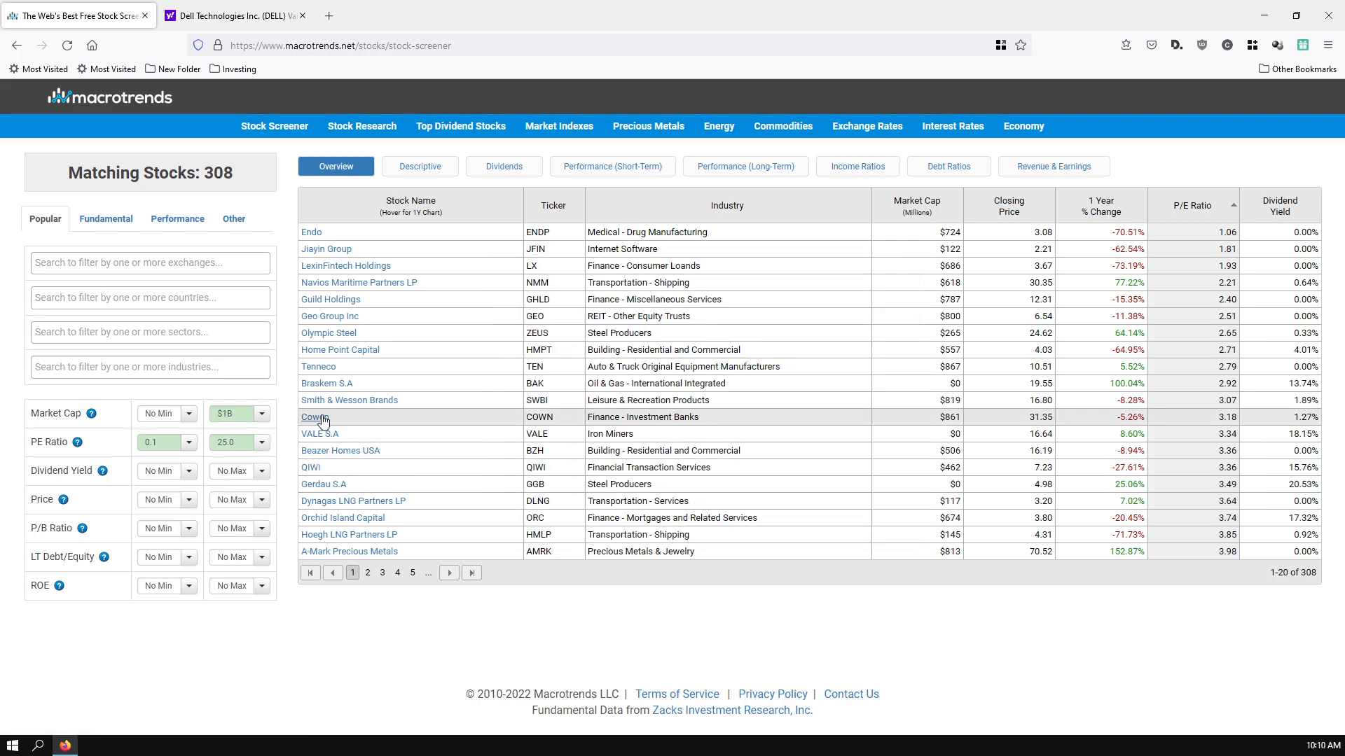
click(260, 413)
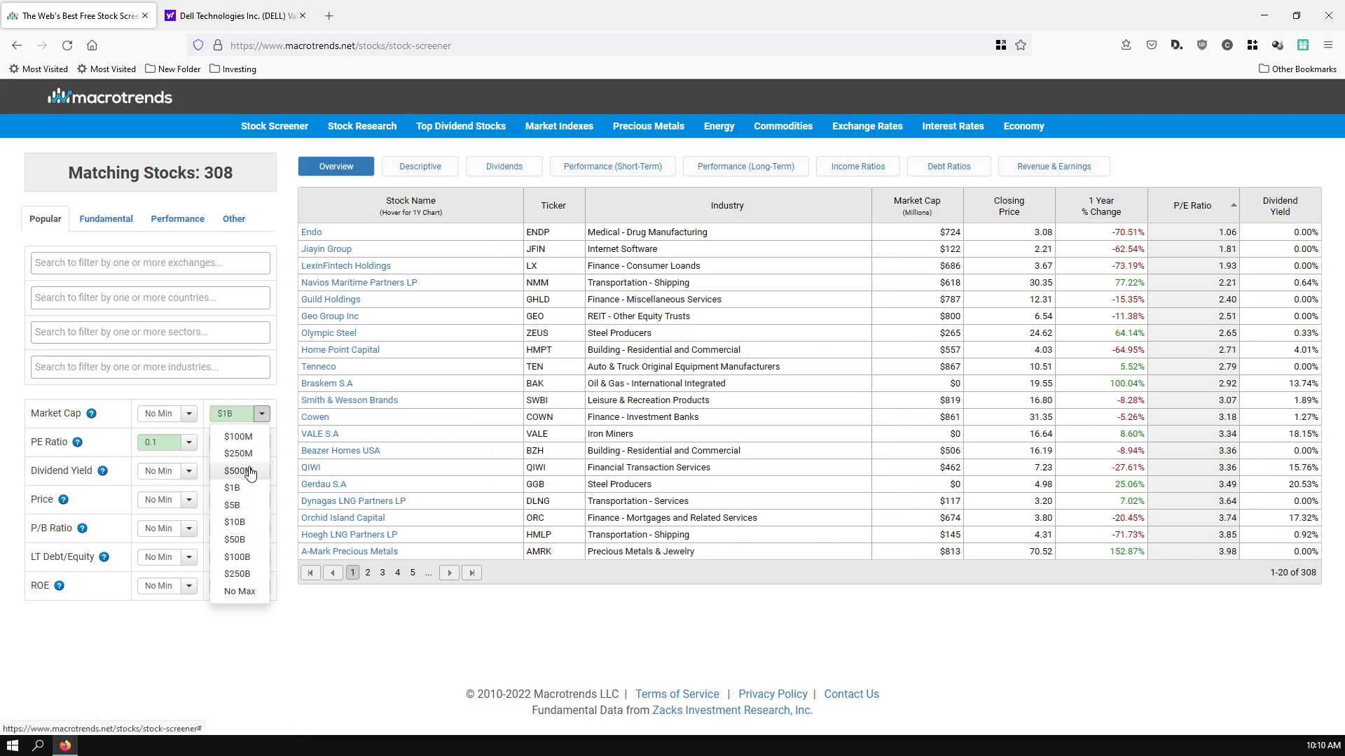
mouse_move(244, 442)
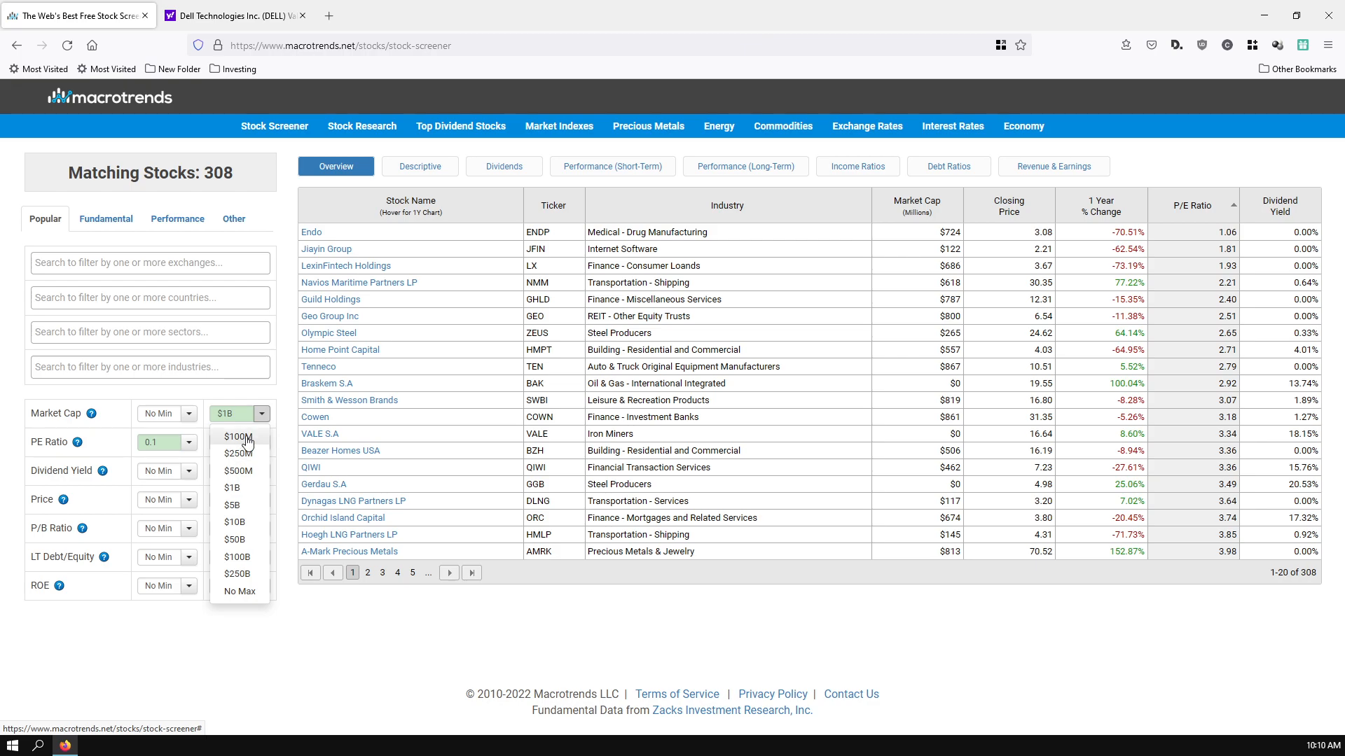
click(236, 453)
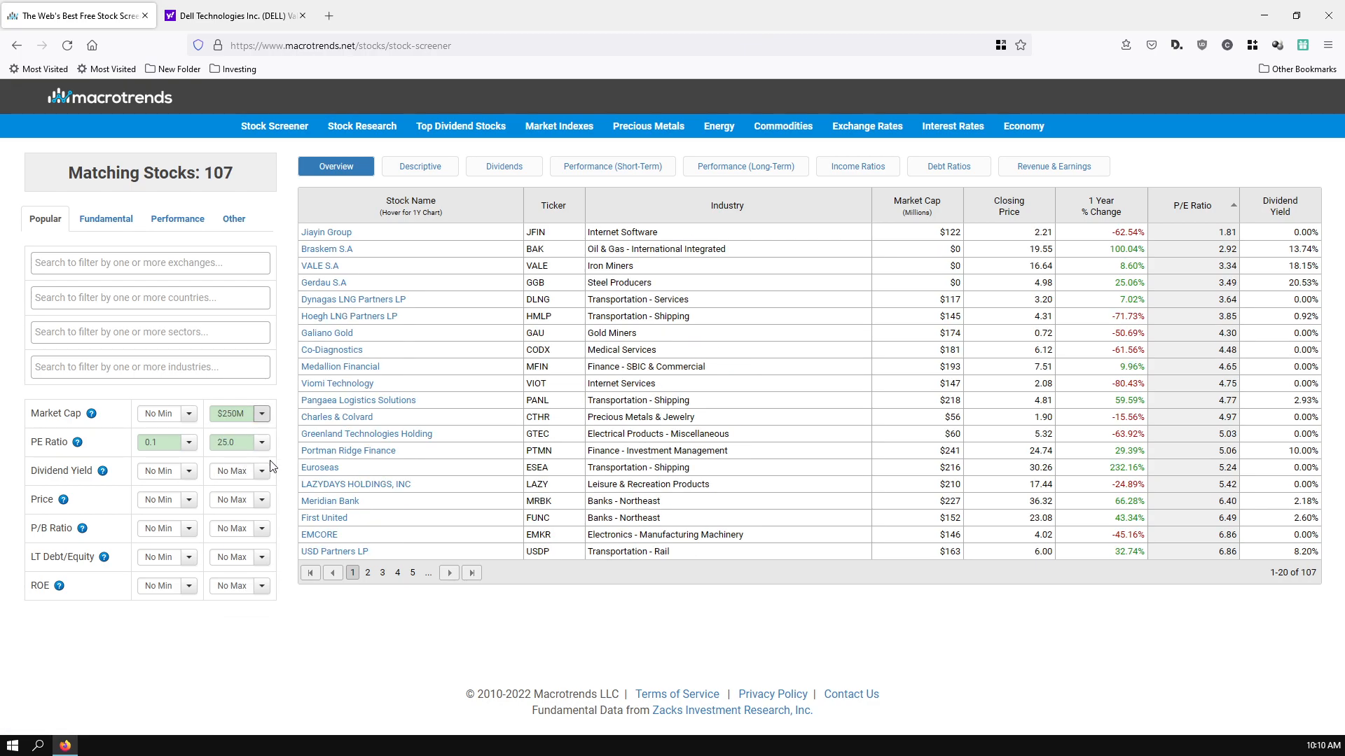
mouse_move(324, 282)
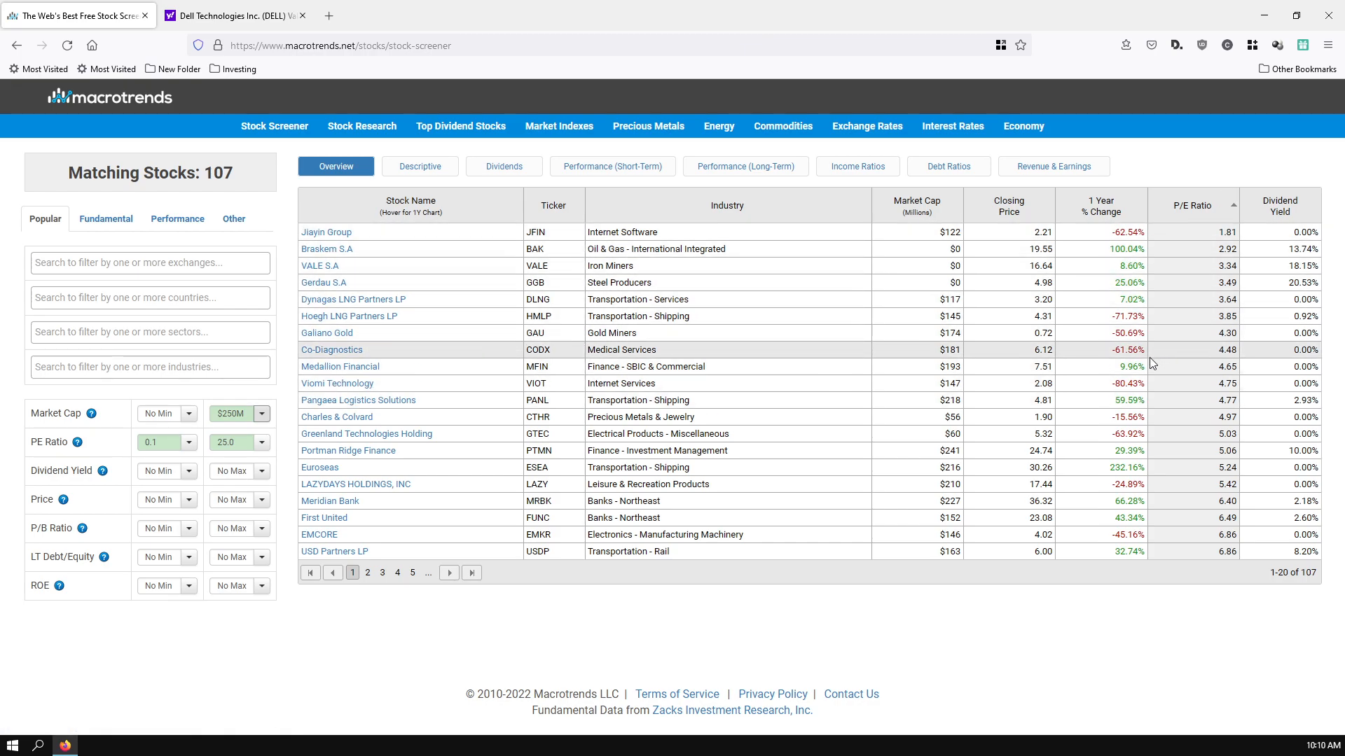
mouse_move(530, 570)
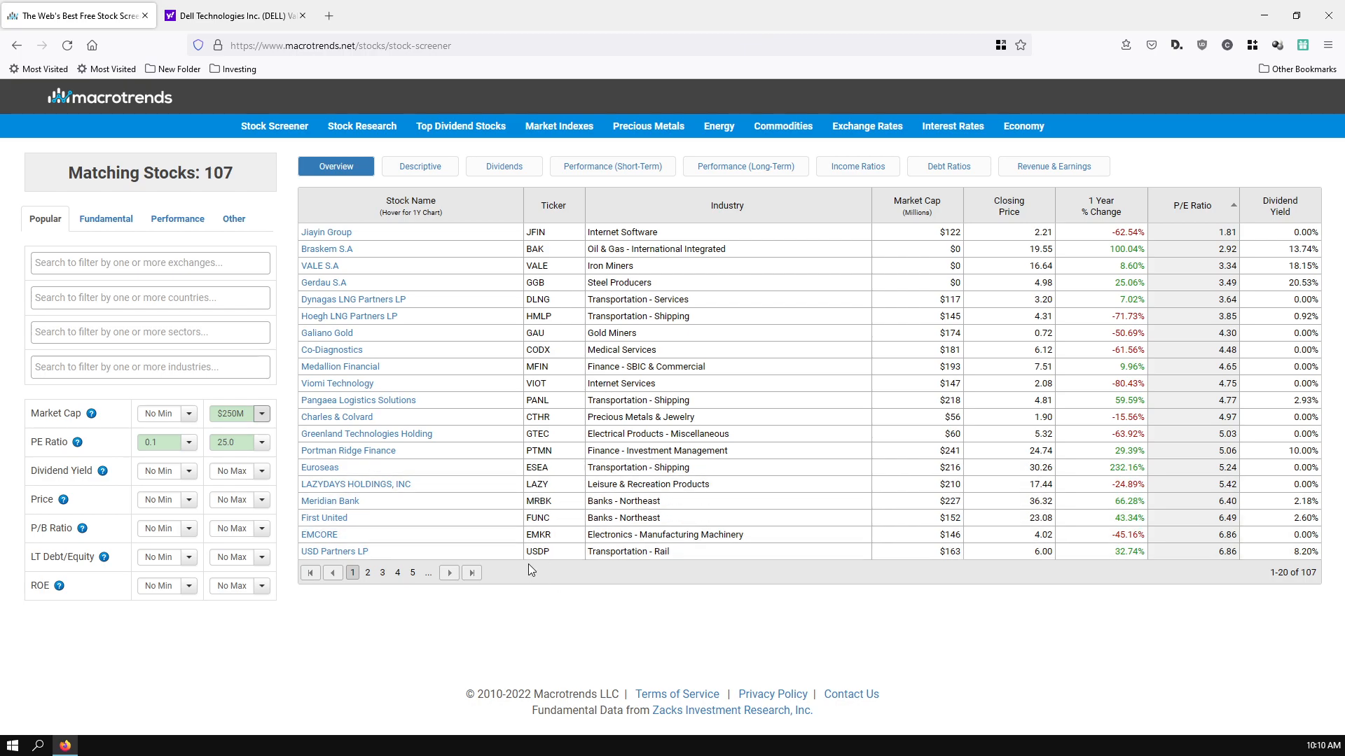
mouse_move(505, 568)
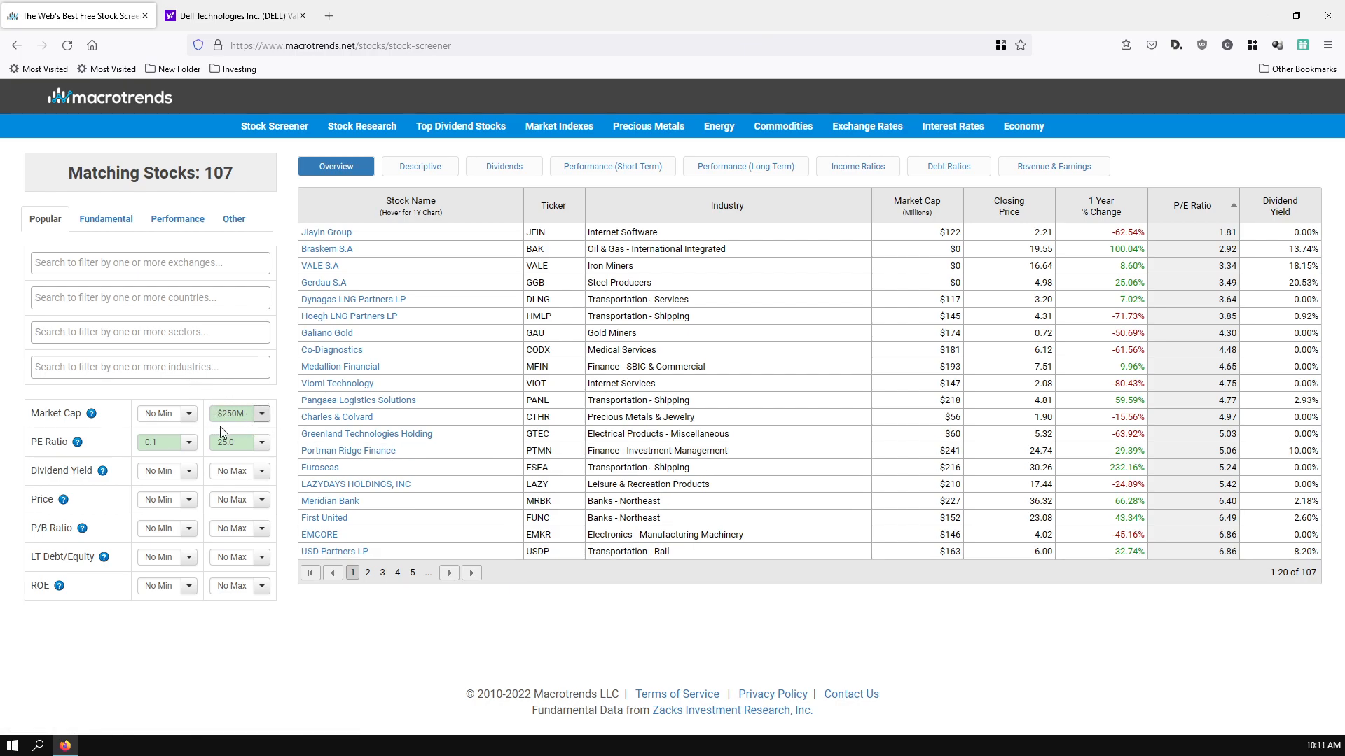
mouse_move(280, 419)
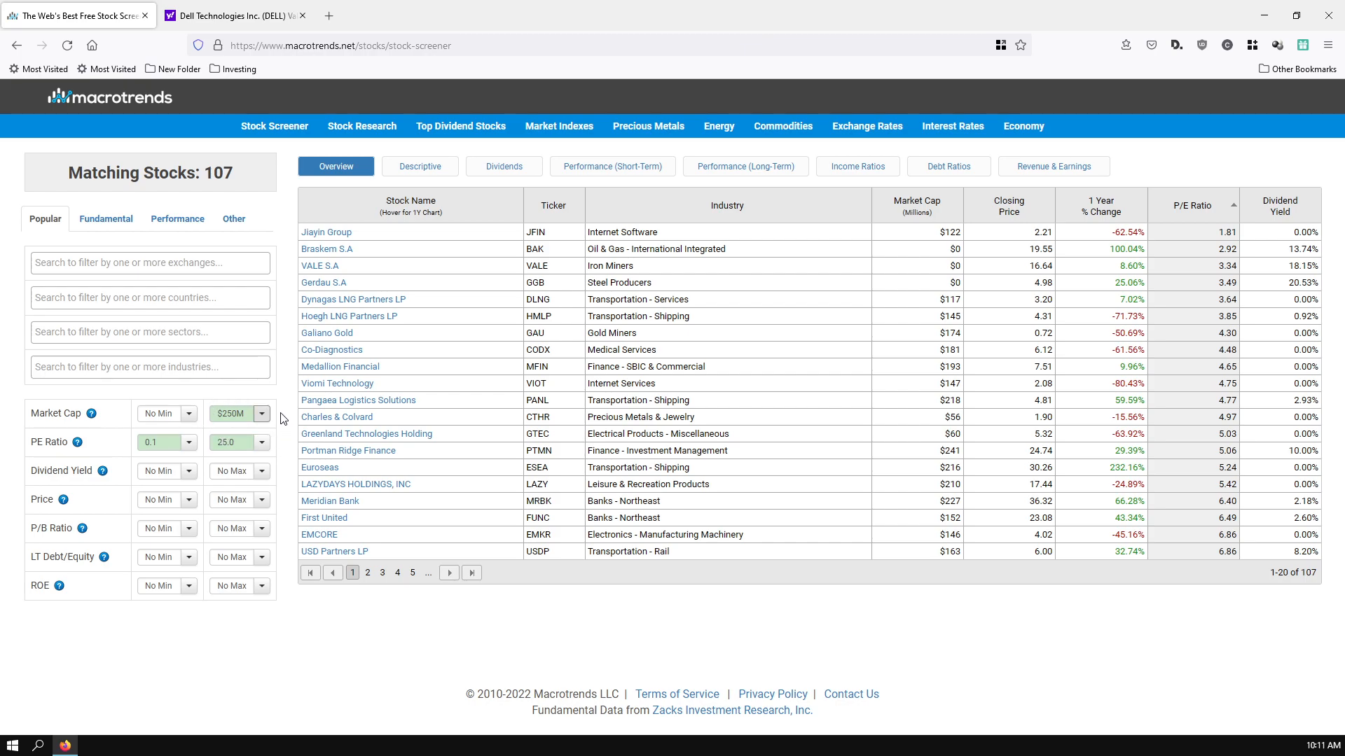
mouse_move(270, 396)
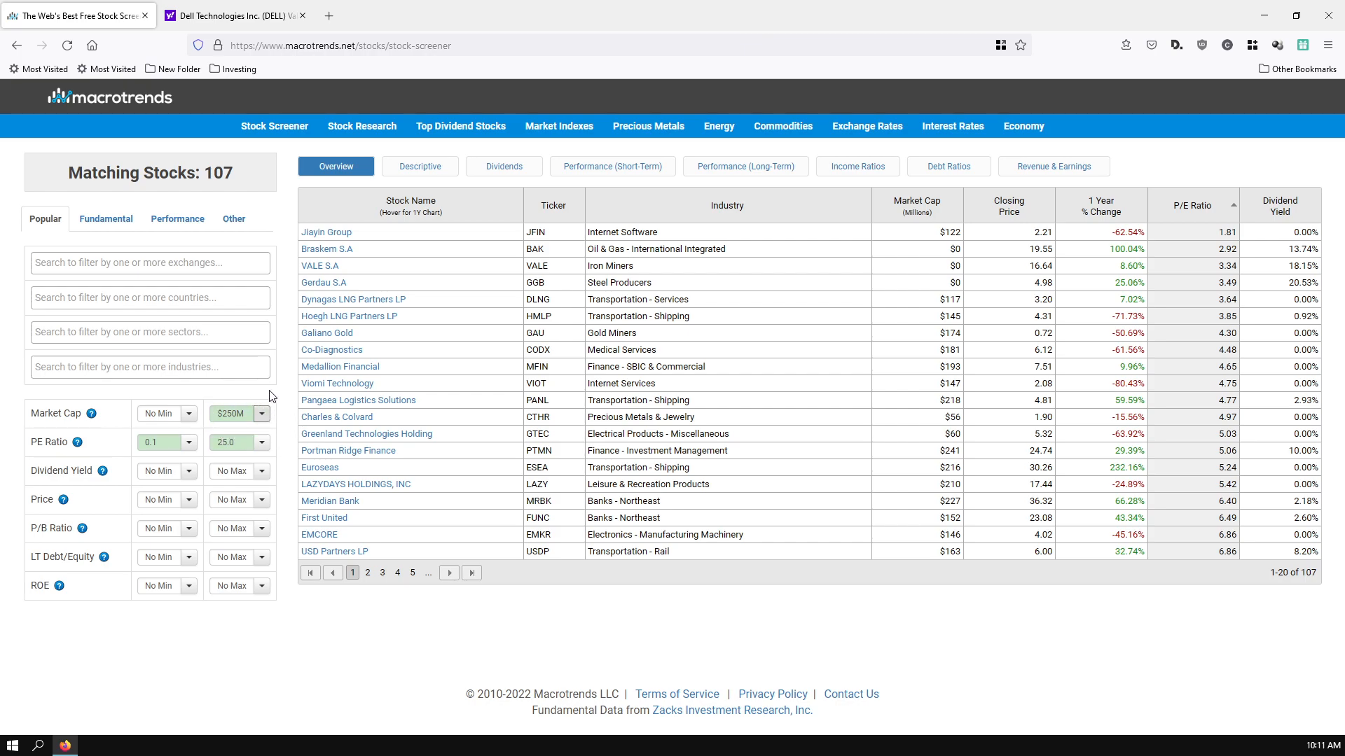
mouse_move(243, 435)
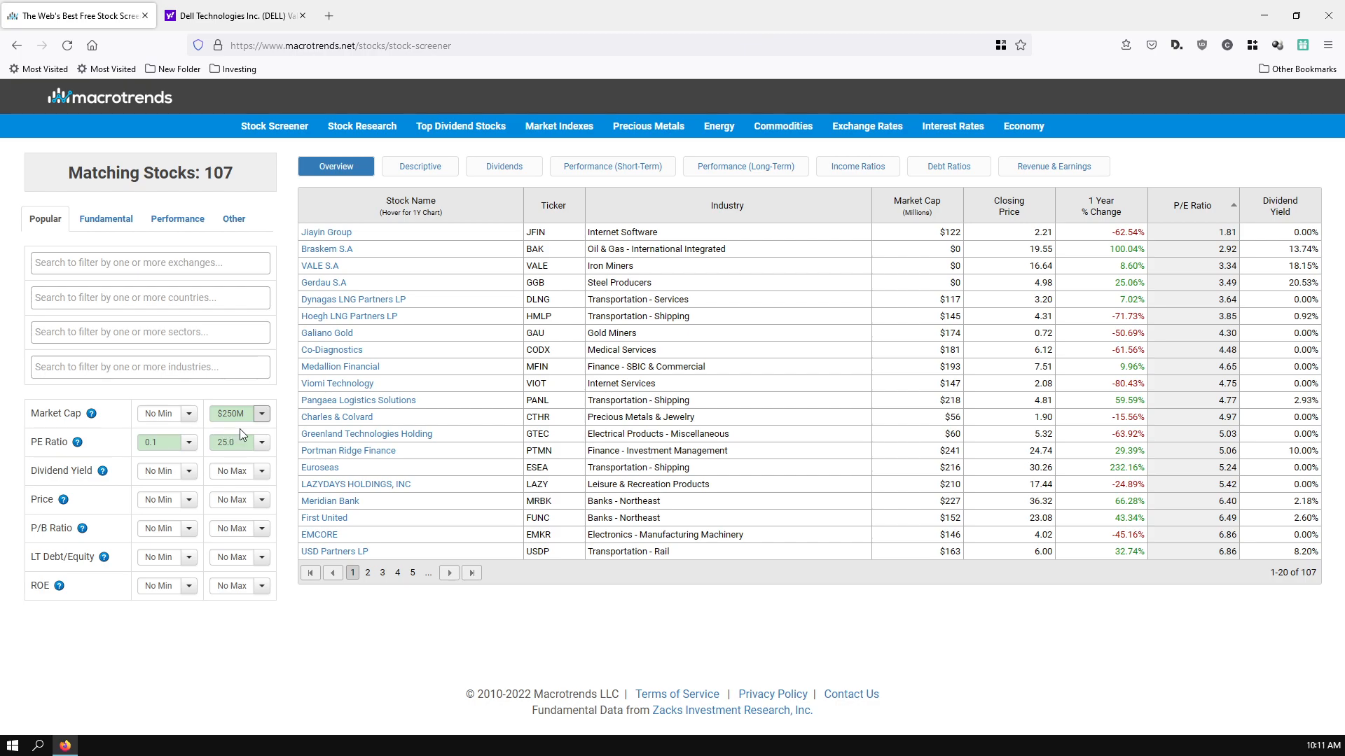
mouse_move(248, 436)
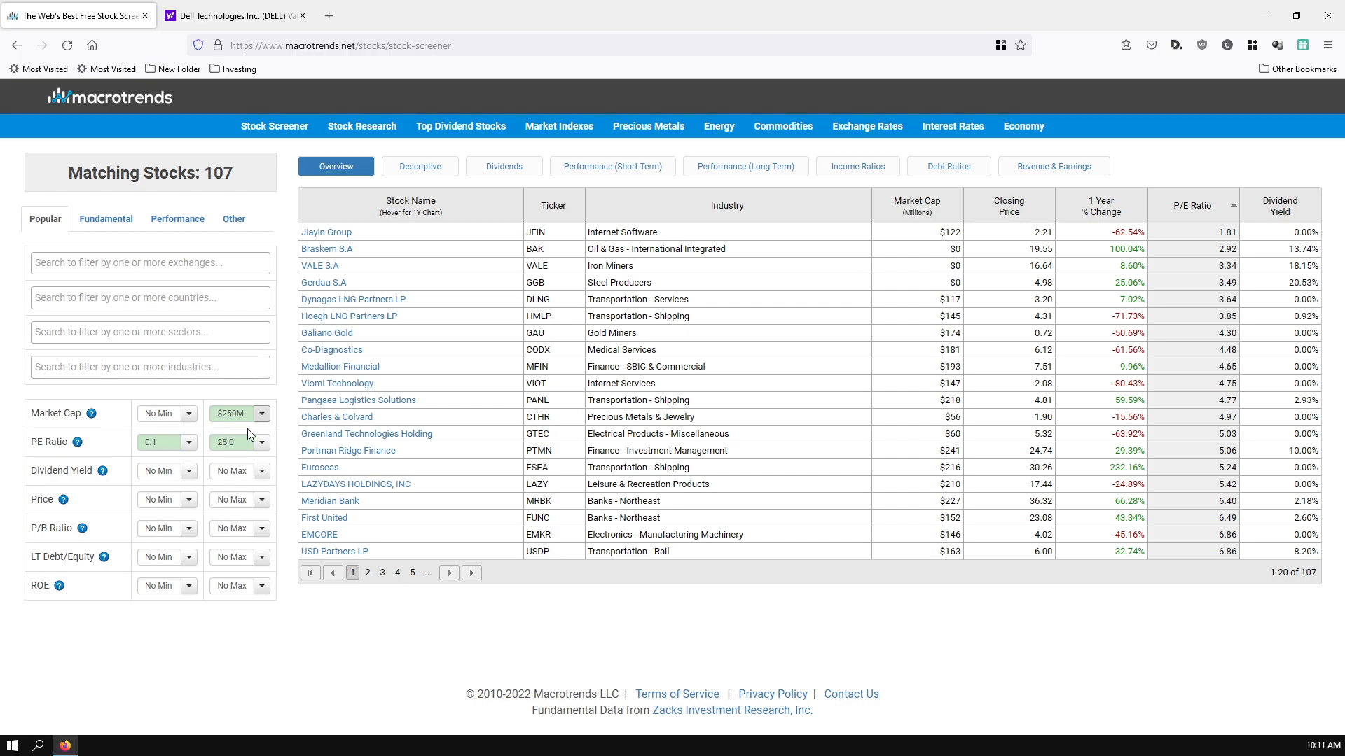
mouse_move(292, 378)
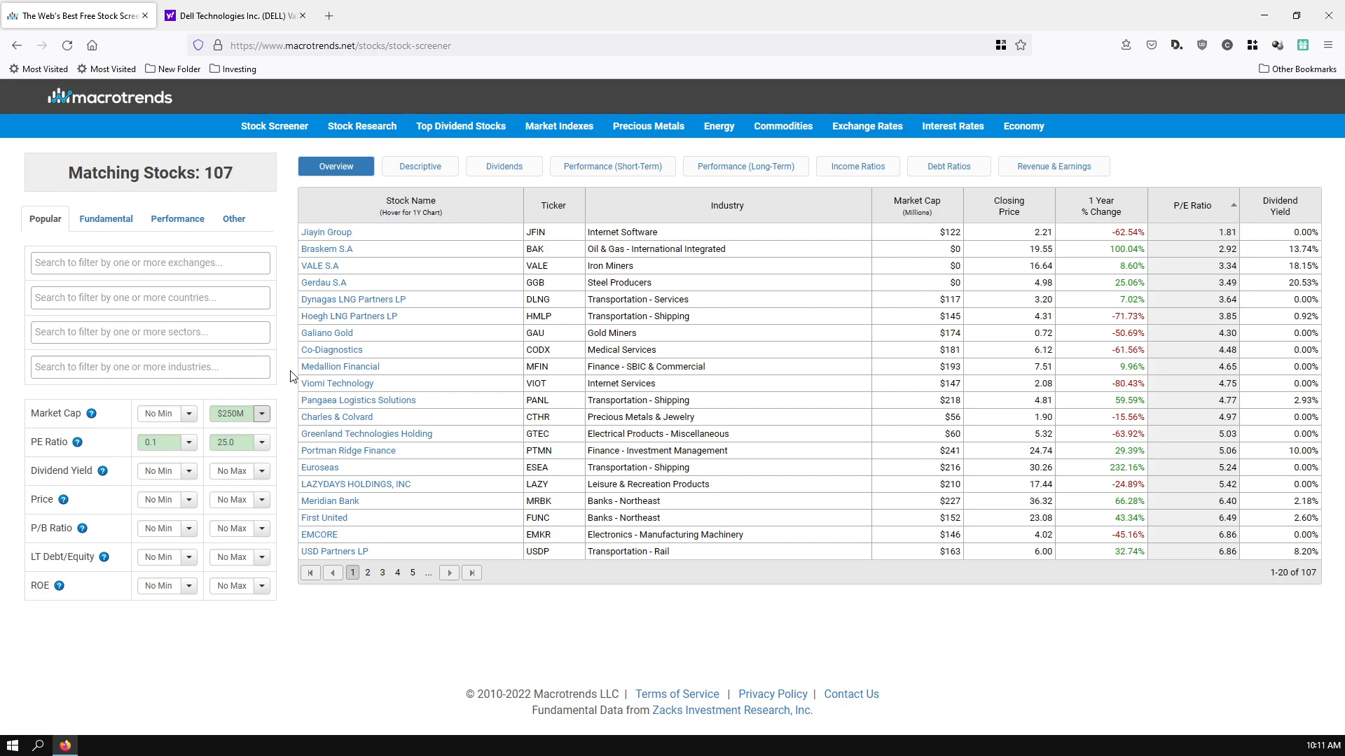
mouse_move(994, 468)
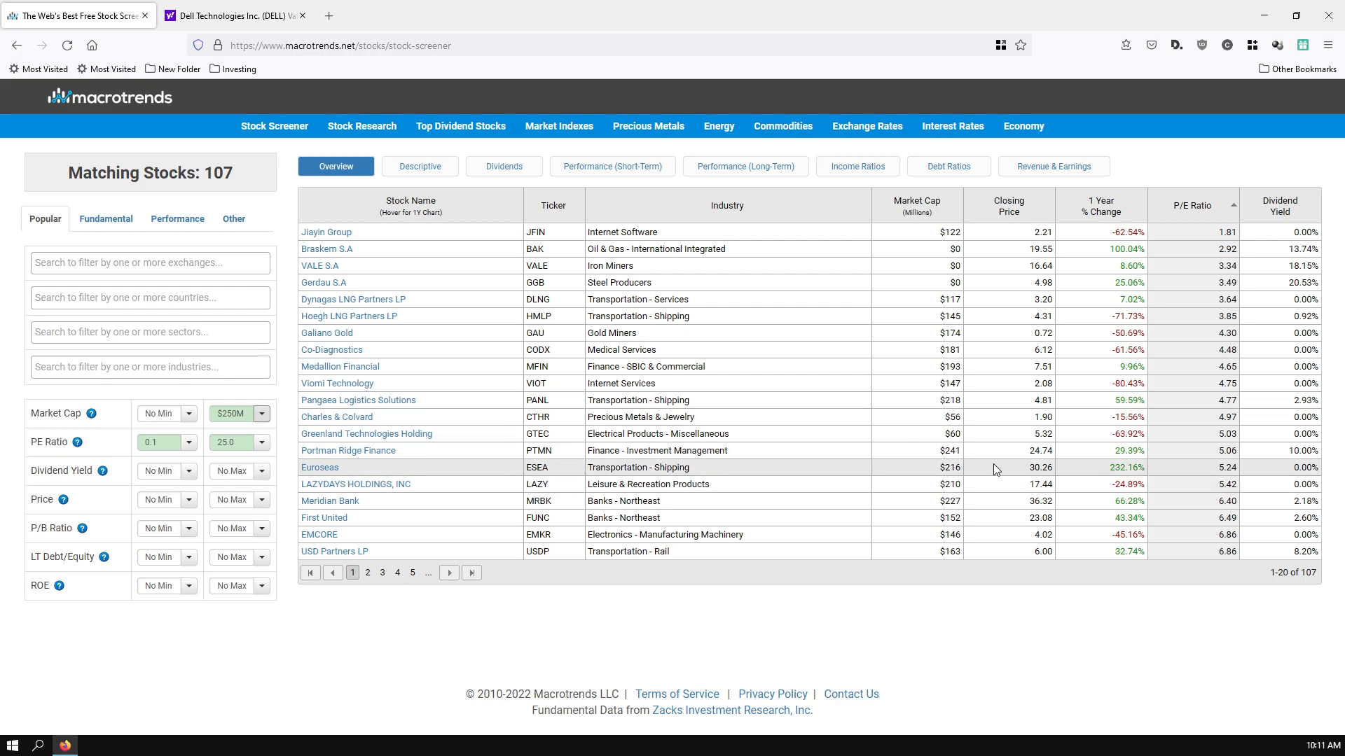
mouse_move(975, 568)
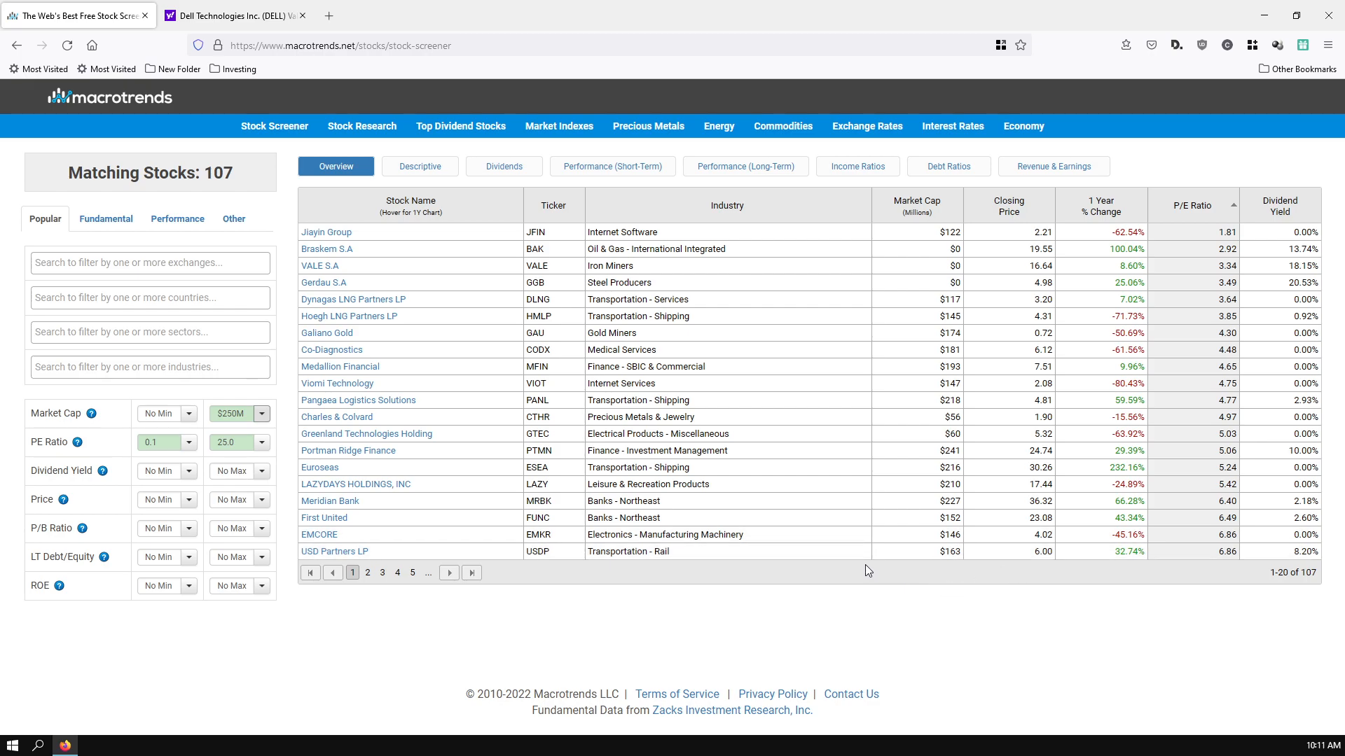
mouse_move(616, 612)
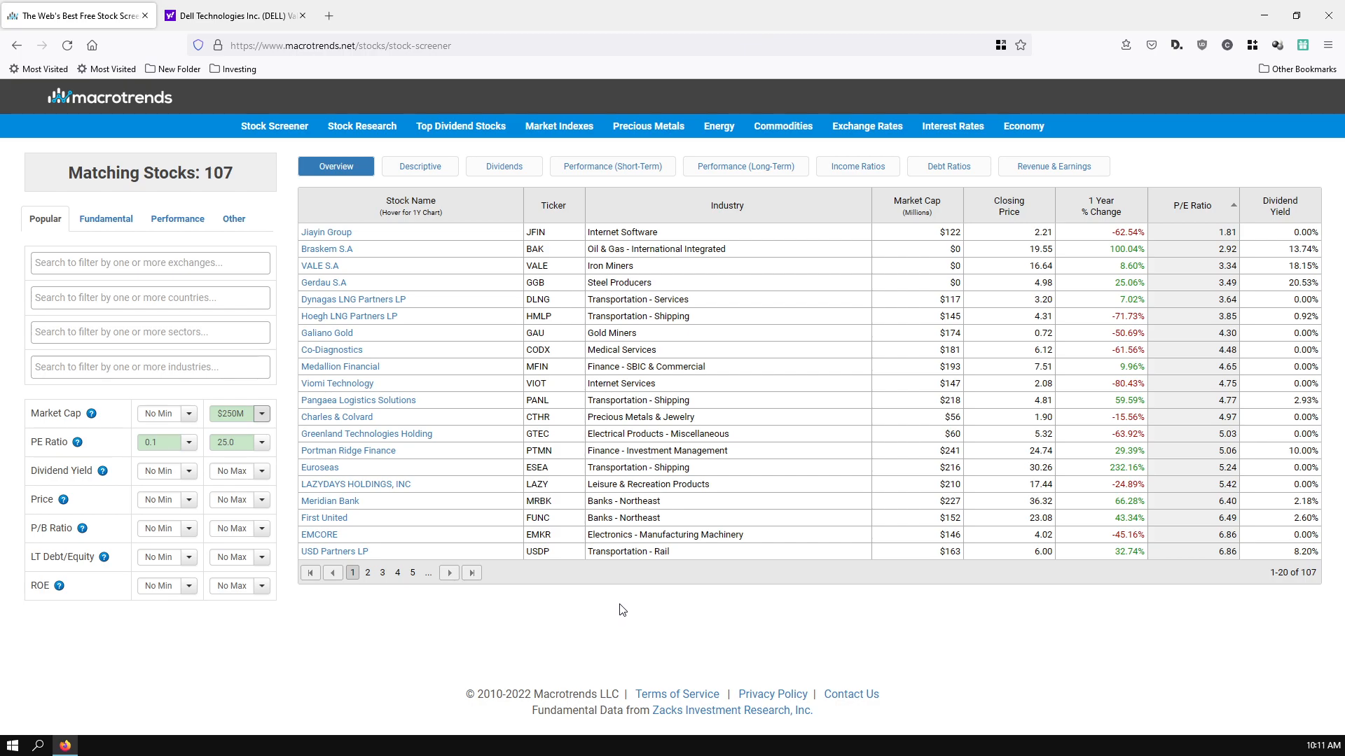
mouse_move(611, 611)
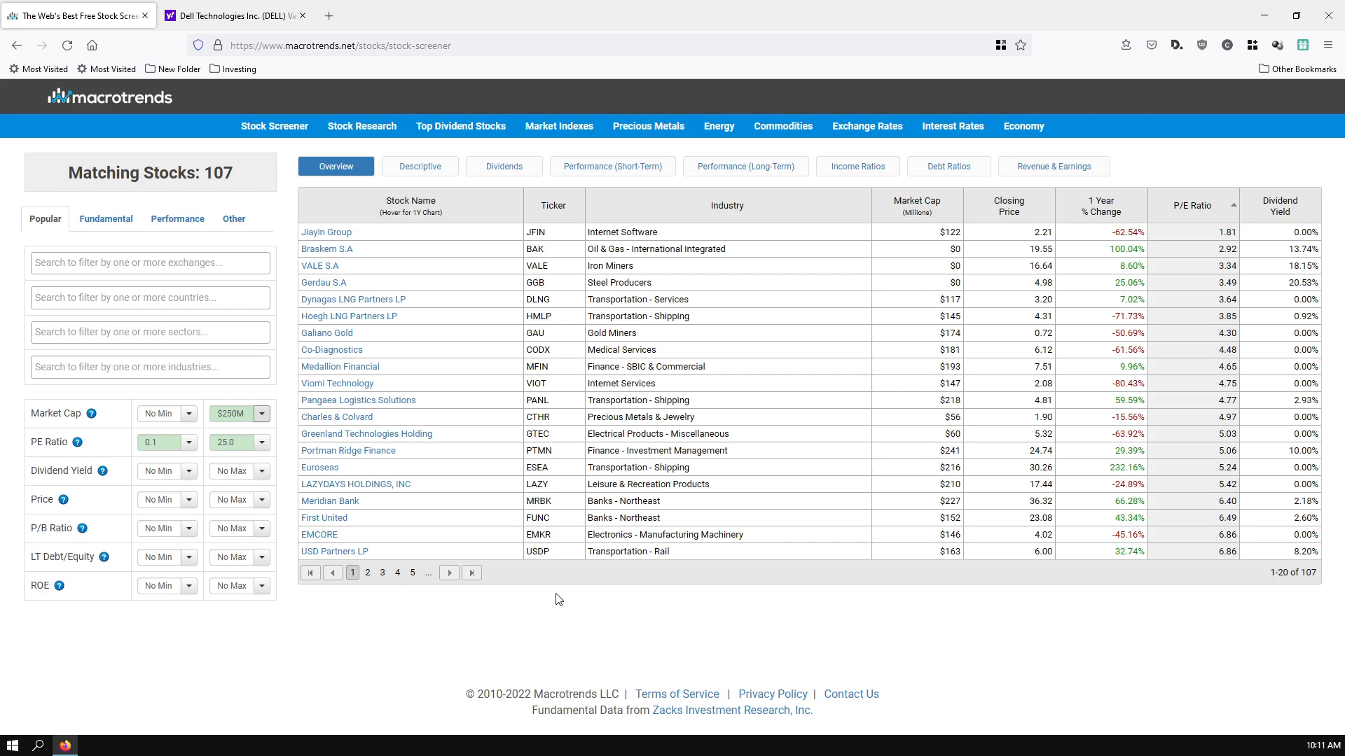
mouse_move(335, 551)
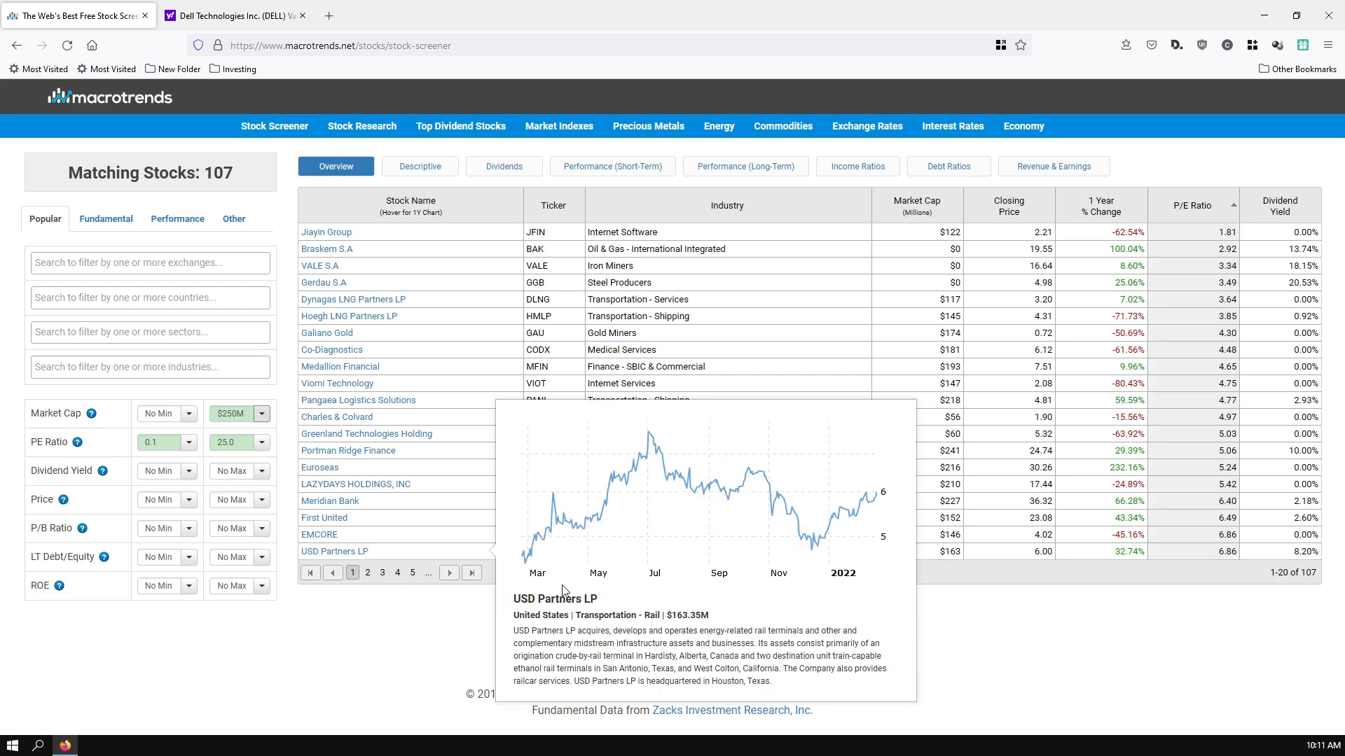
mouse_move(600, 603)
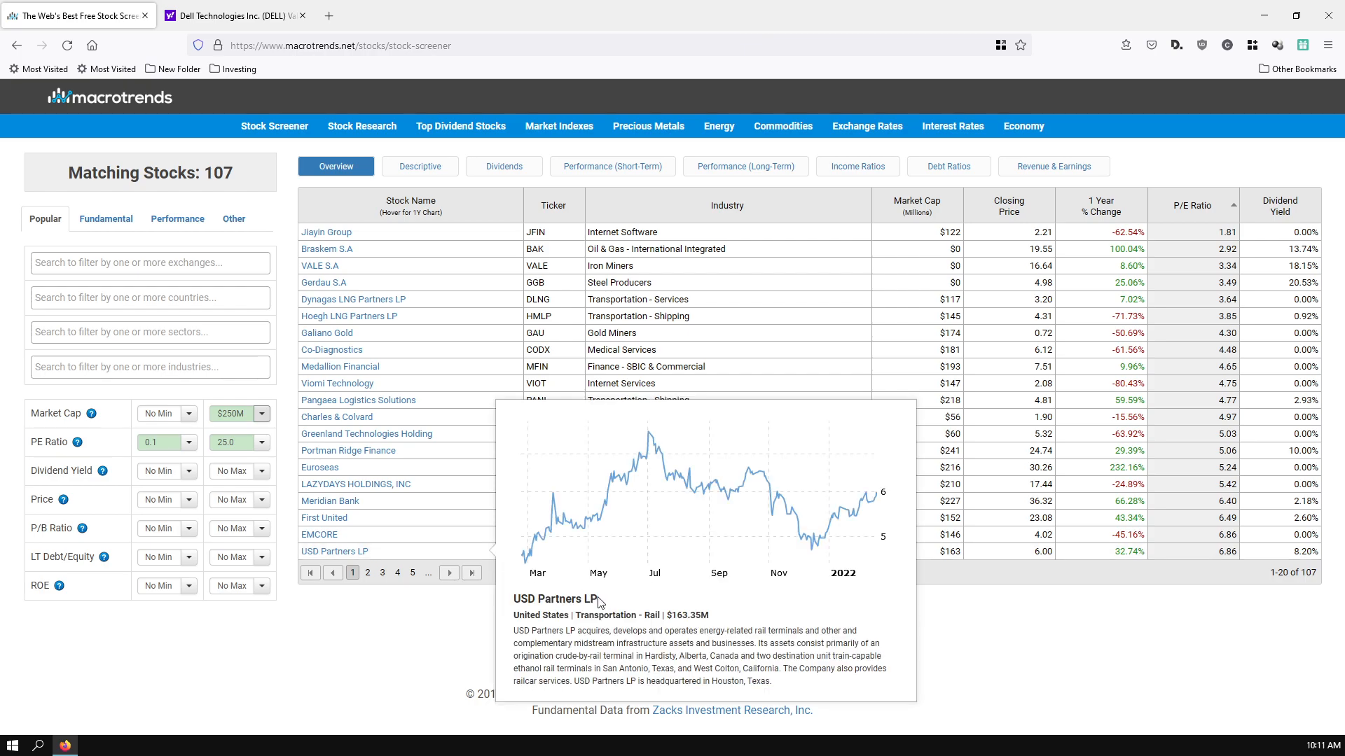
mouse_move(596, 599)
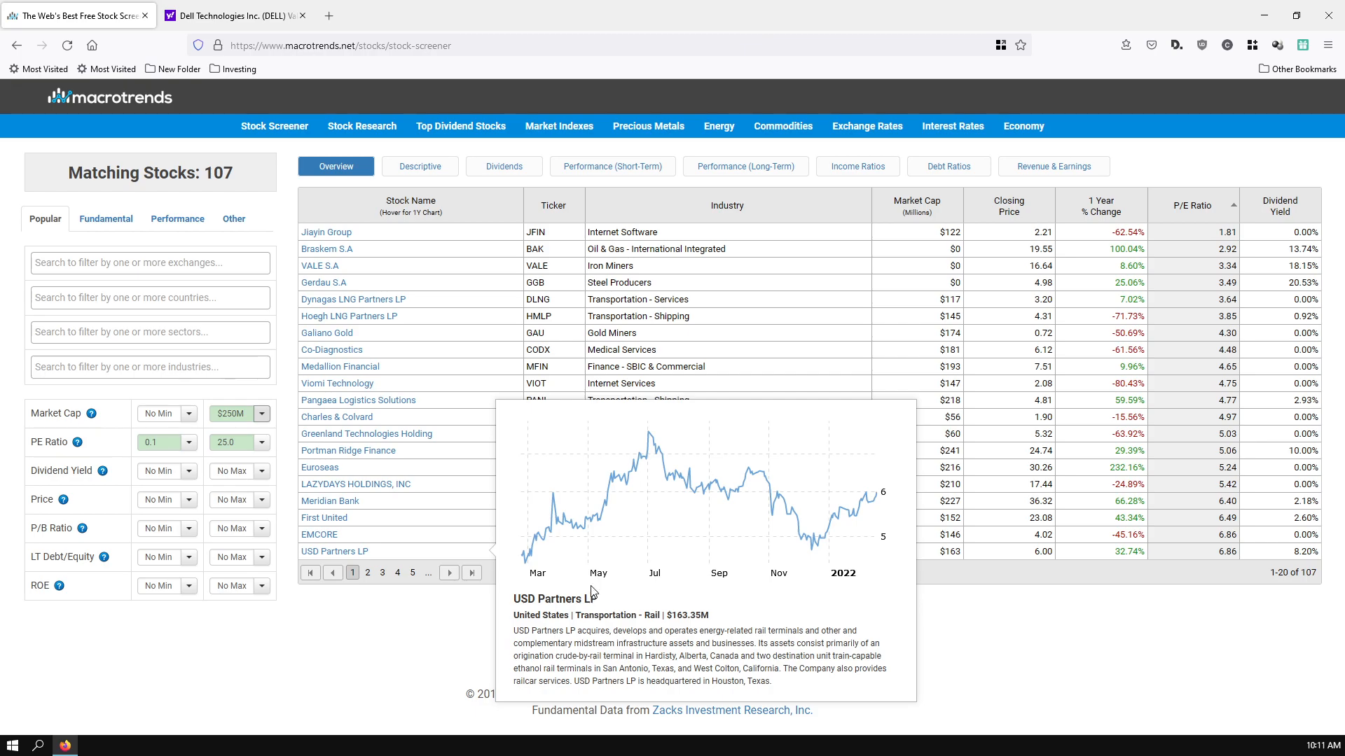
mouse_move(412, 640)
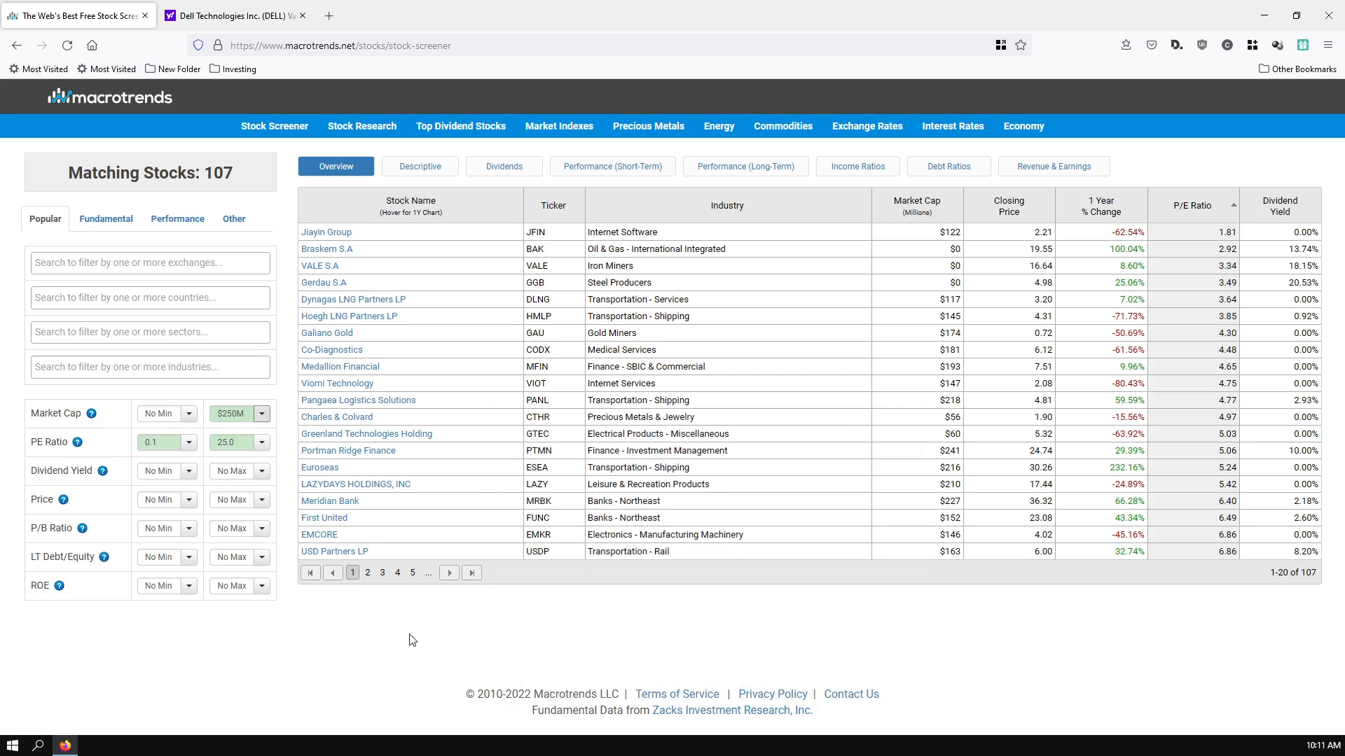
mouse_move(406, 639)
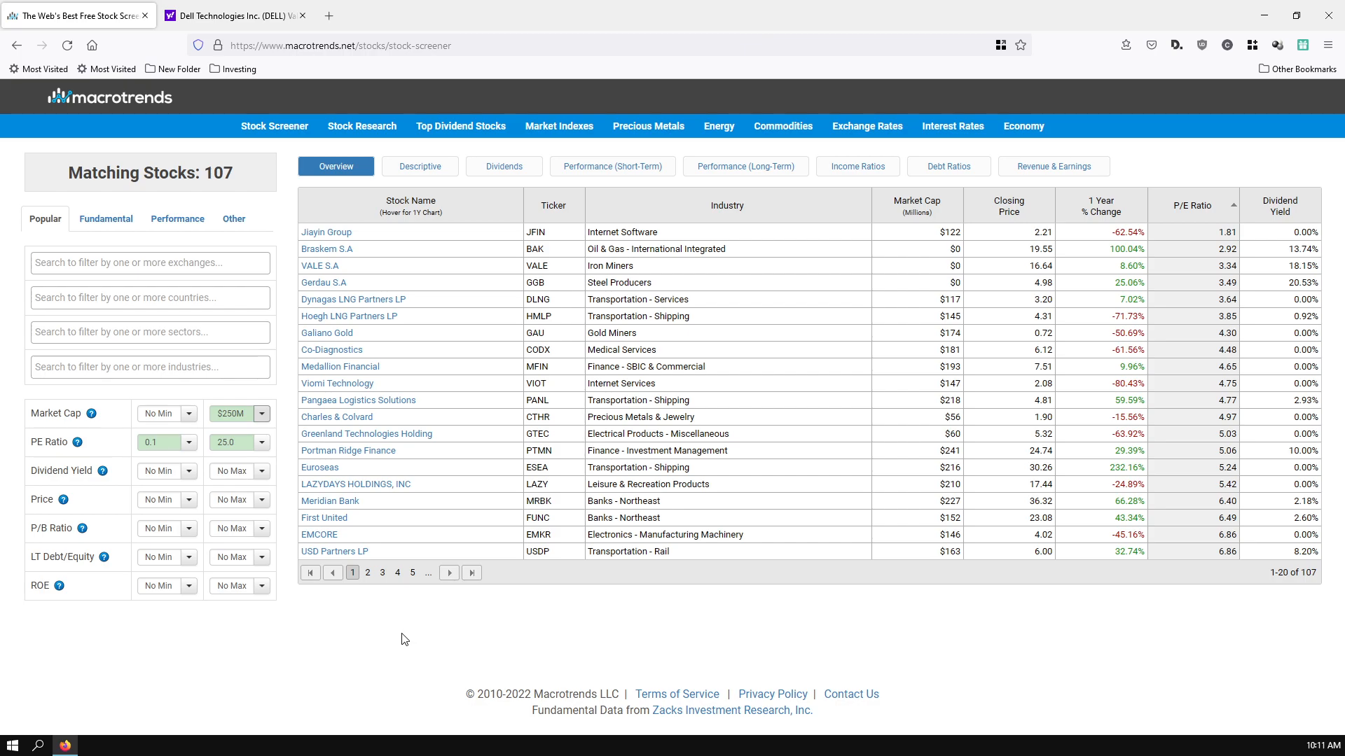
mouse_move(20, 651)
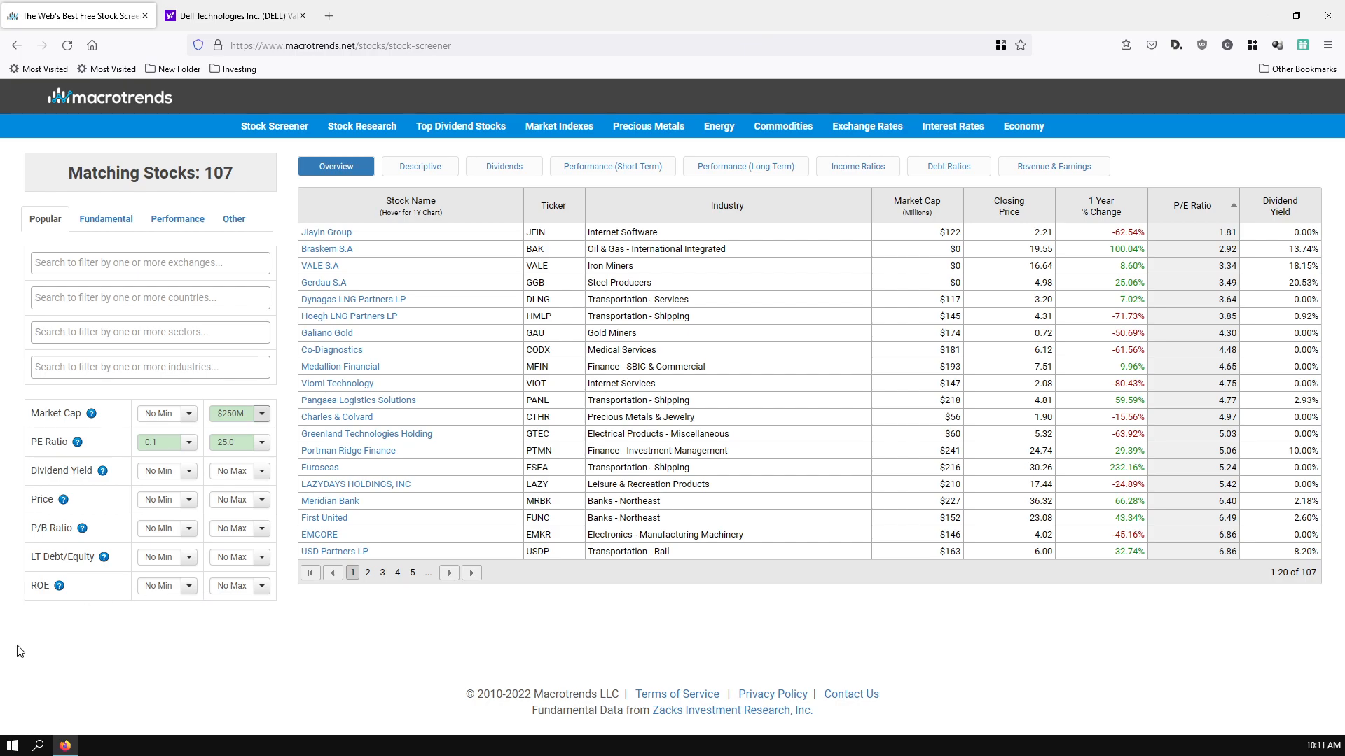
mouse_move(85, 645)
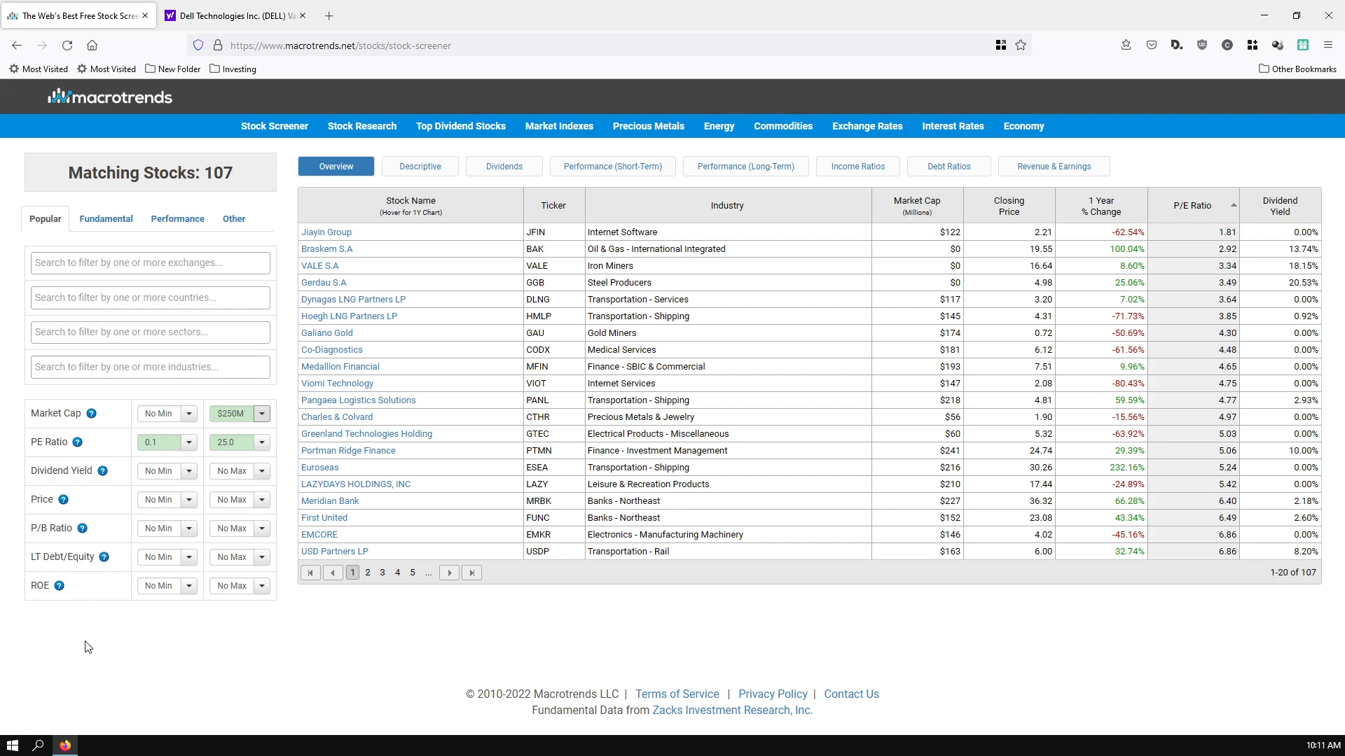